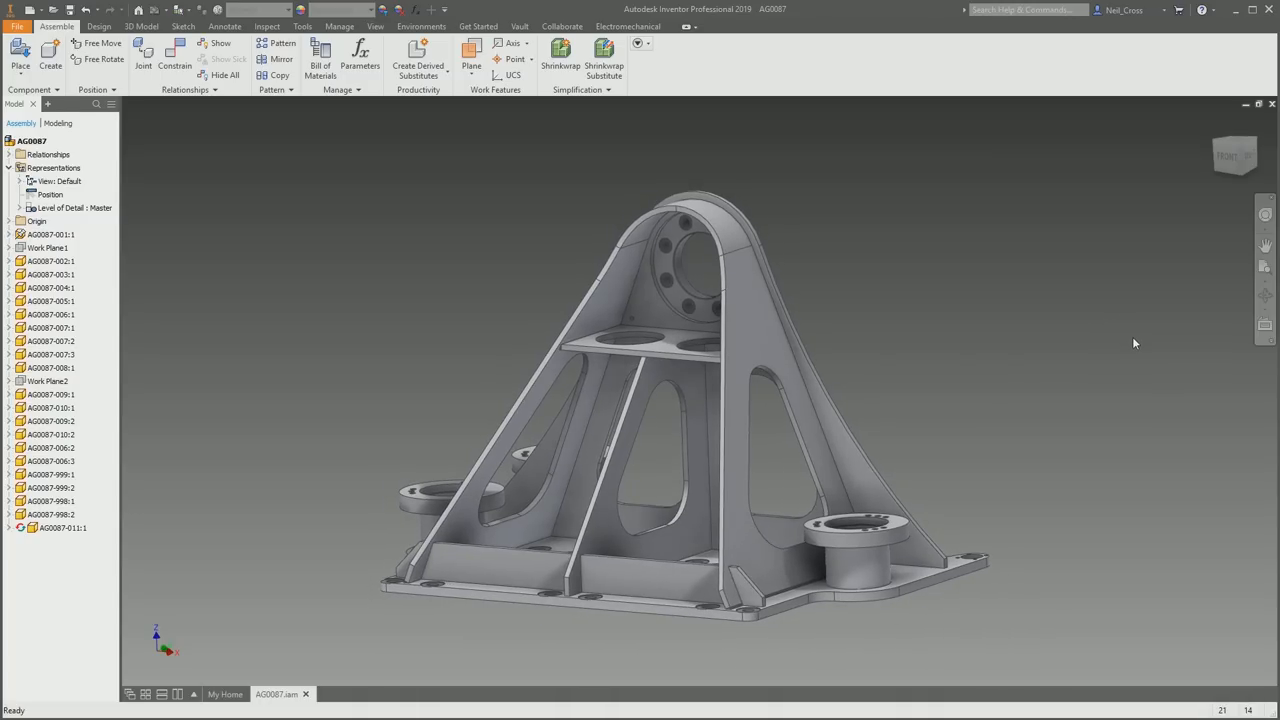
mouse_move(1168, 362)
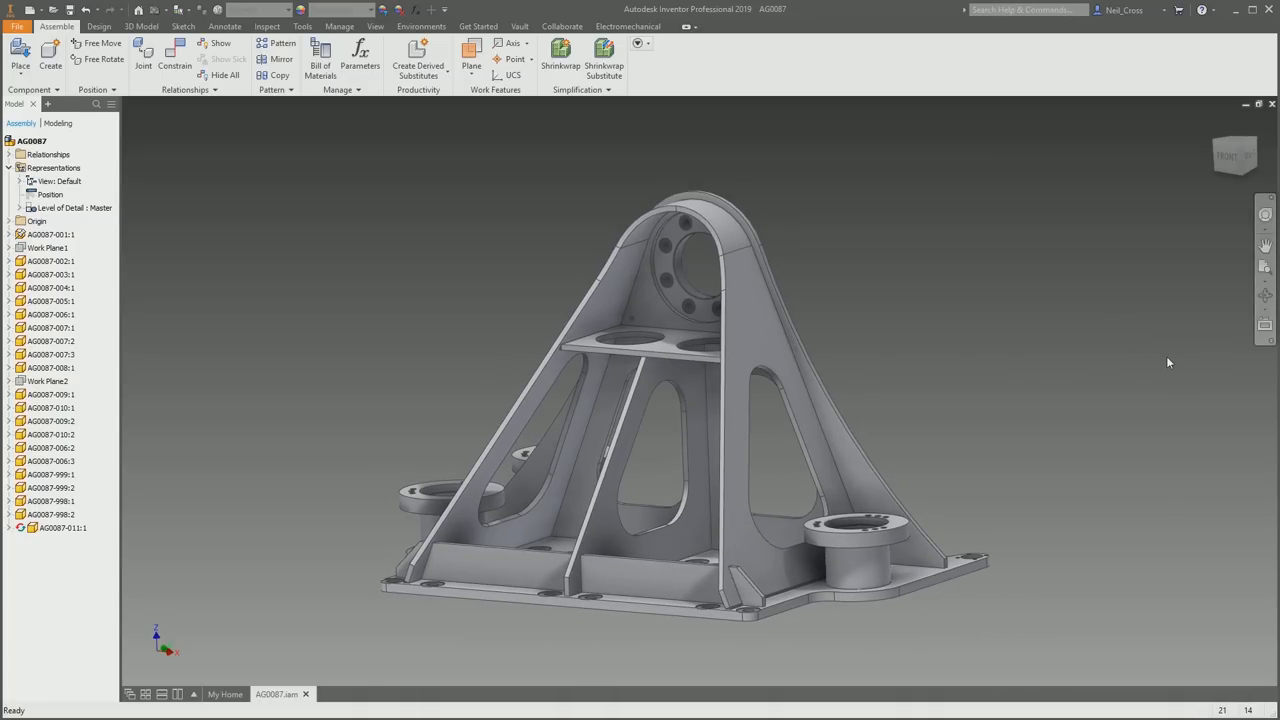
mouse_move(1160, 371)
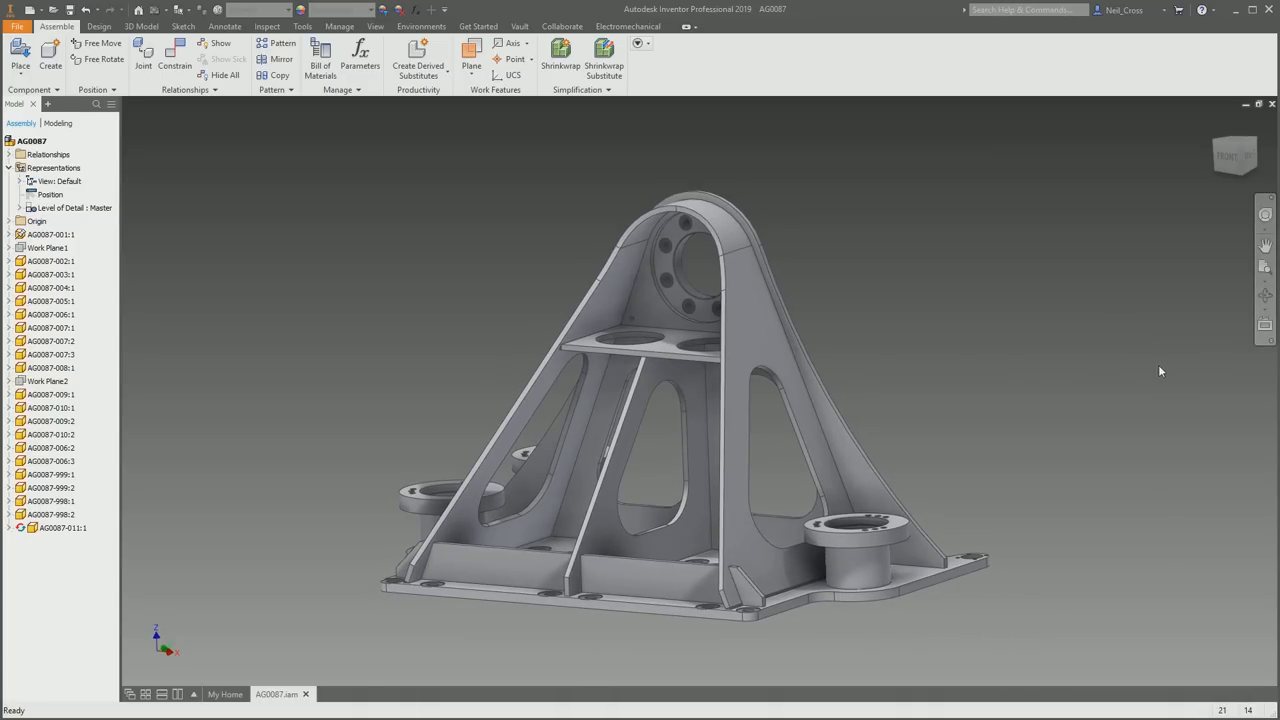
Measure between two faces, review the AG0087 assembly's physical properties, and start Shrinkwrap.
left_click(269, 27)
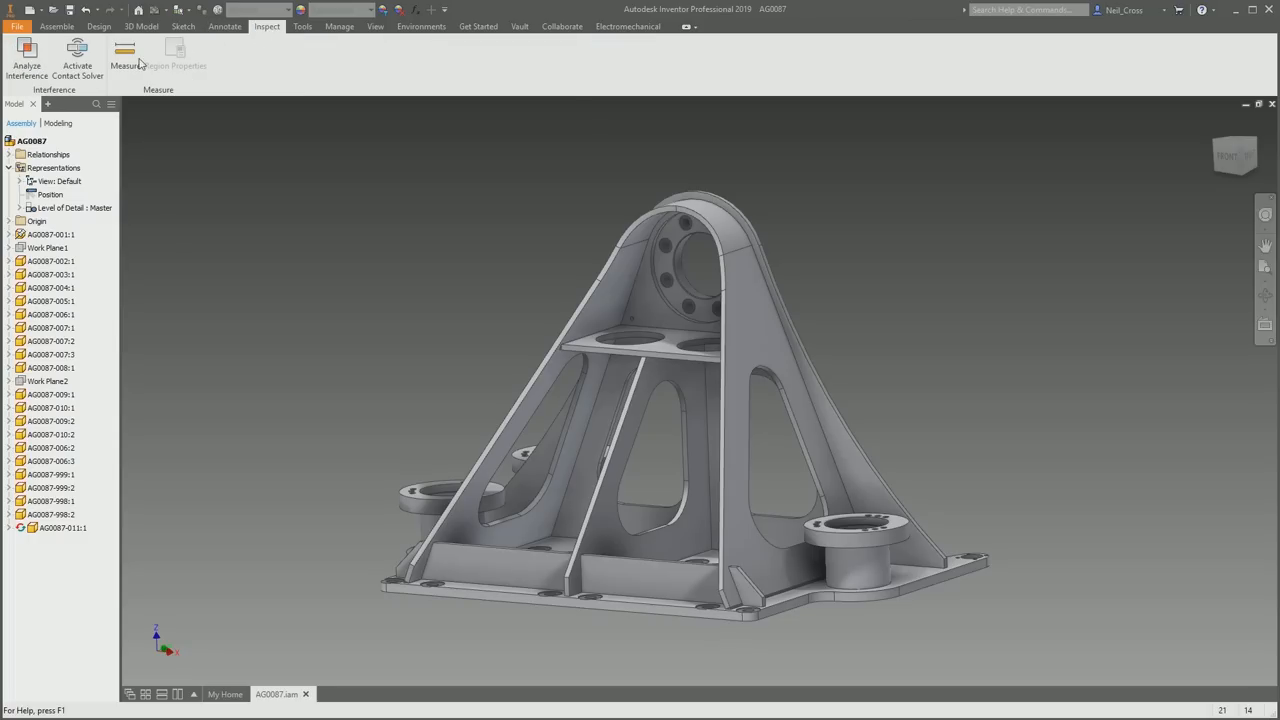
left_click(124, 55)
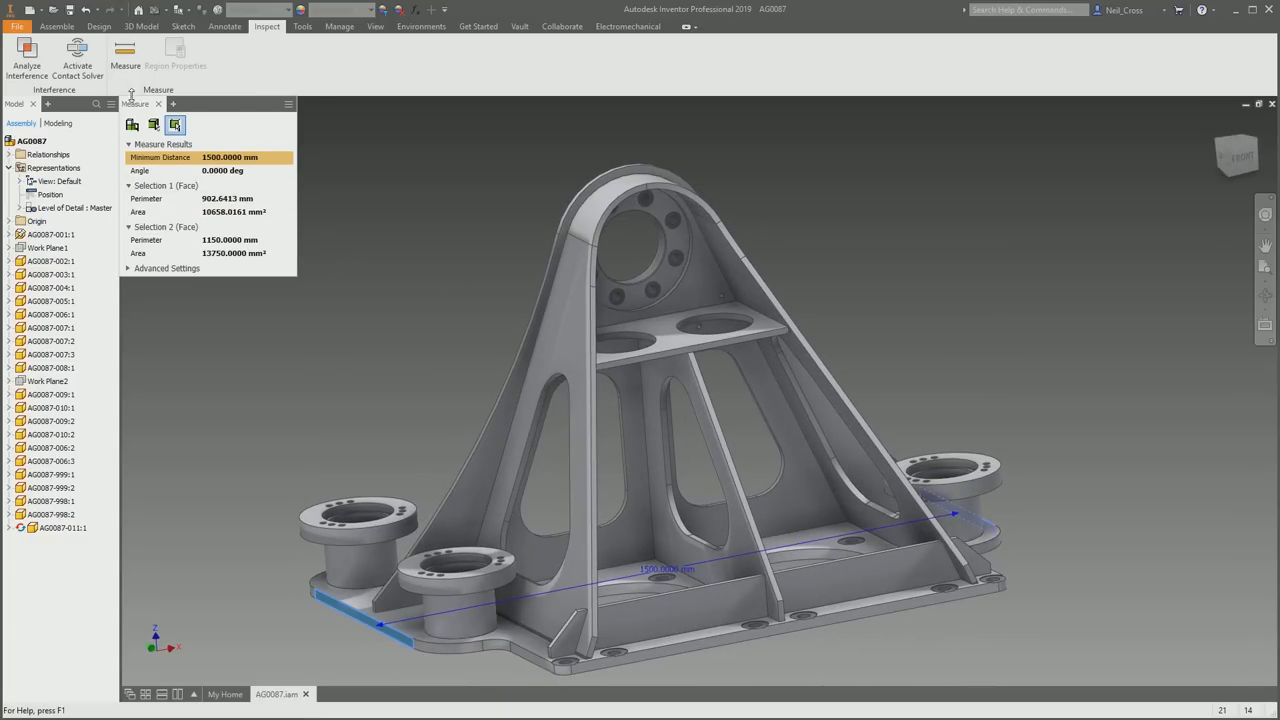
right_click(30, 139)
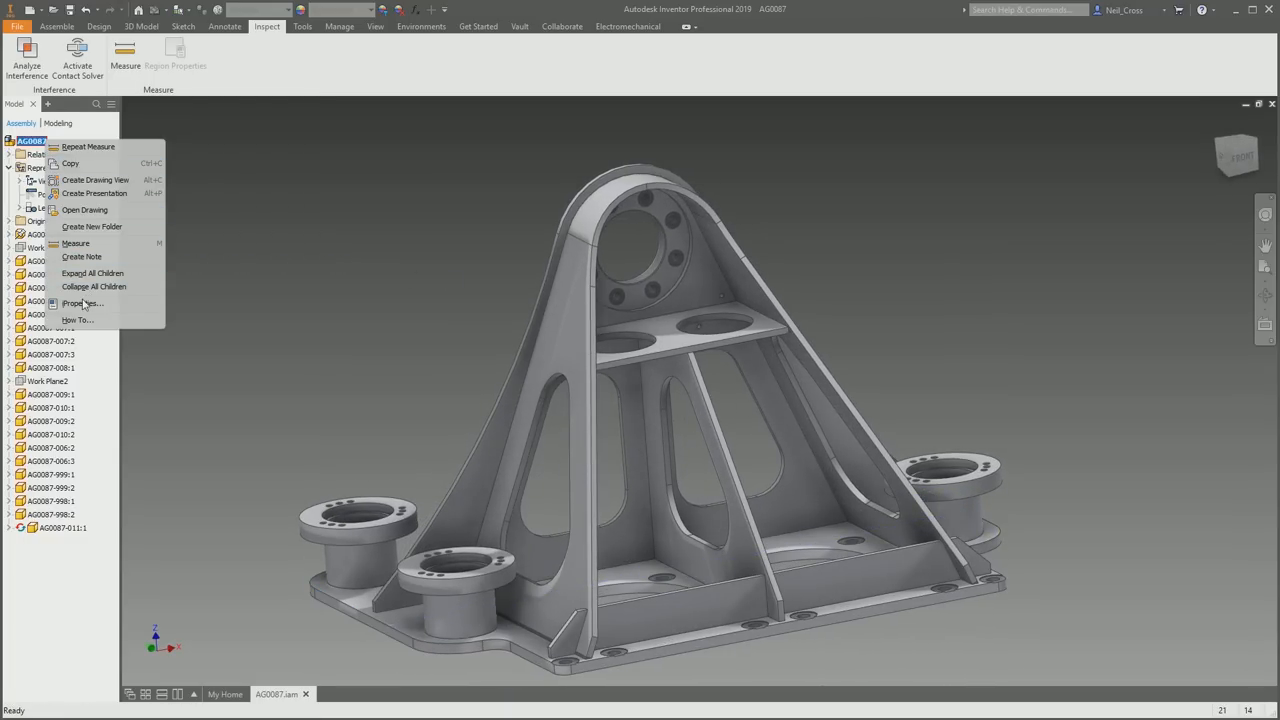
left_click(82, 303)
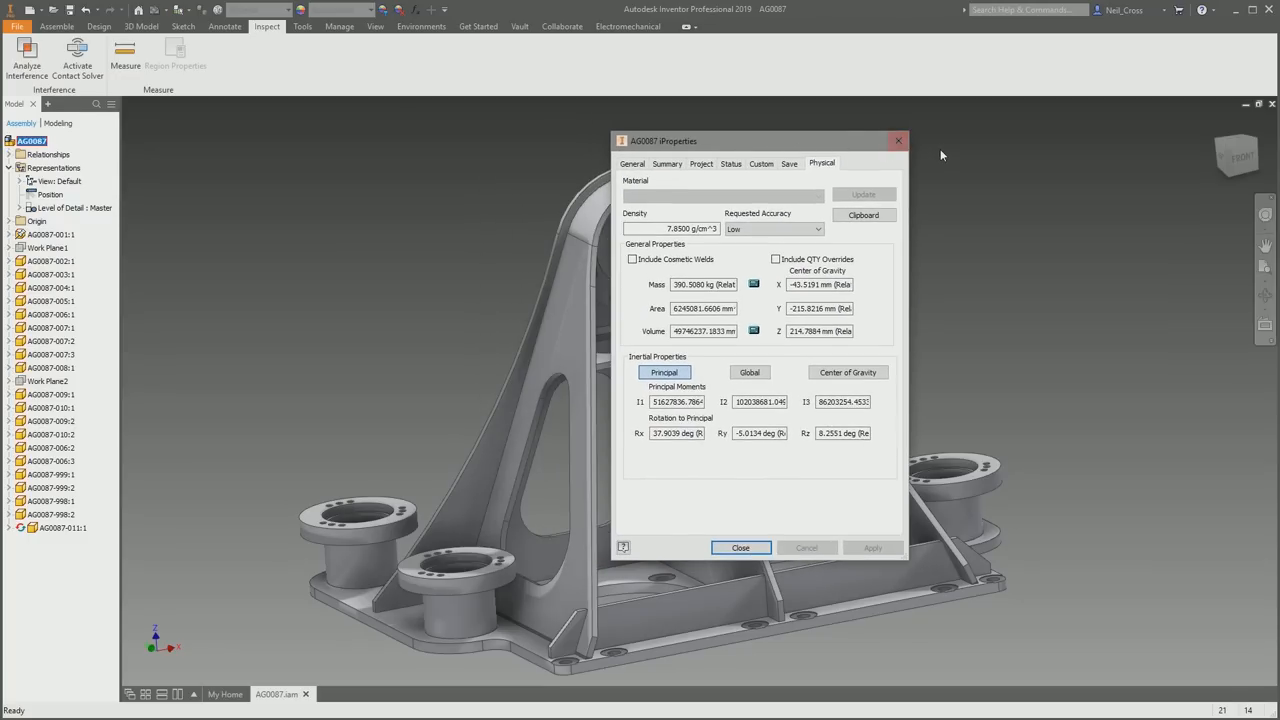
left_click(740, 547)
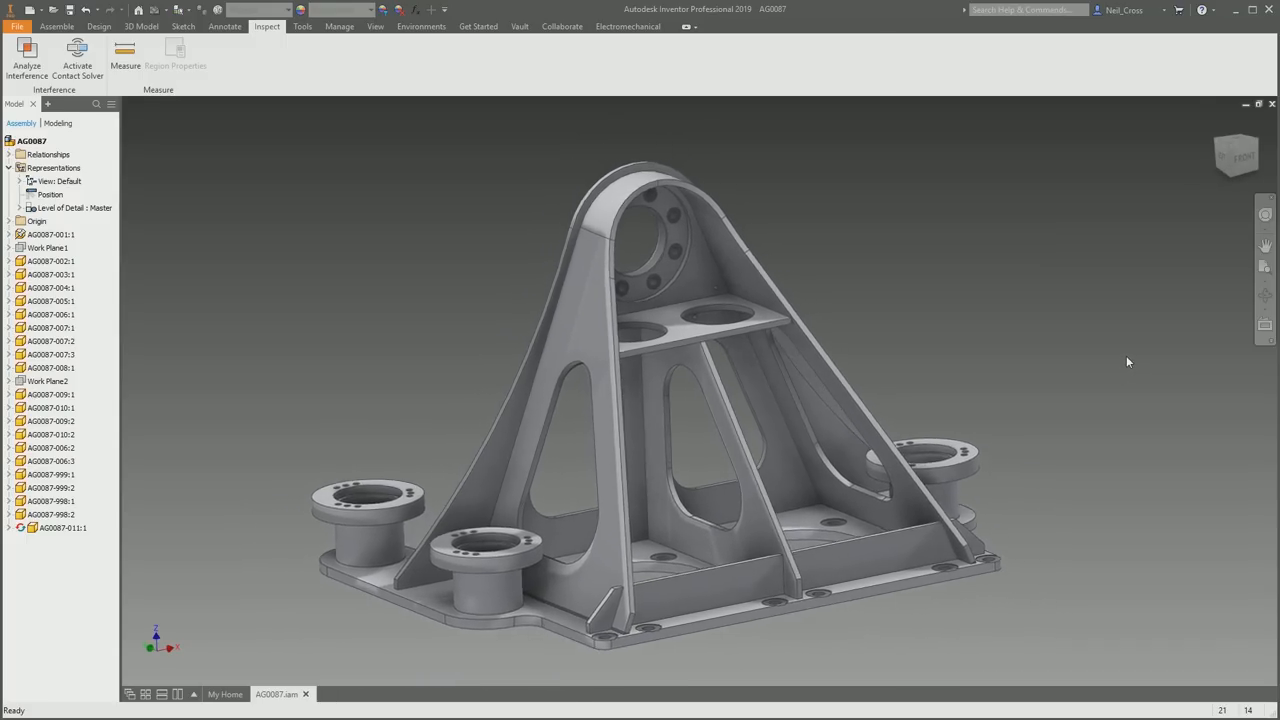
left_click(88, 28)
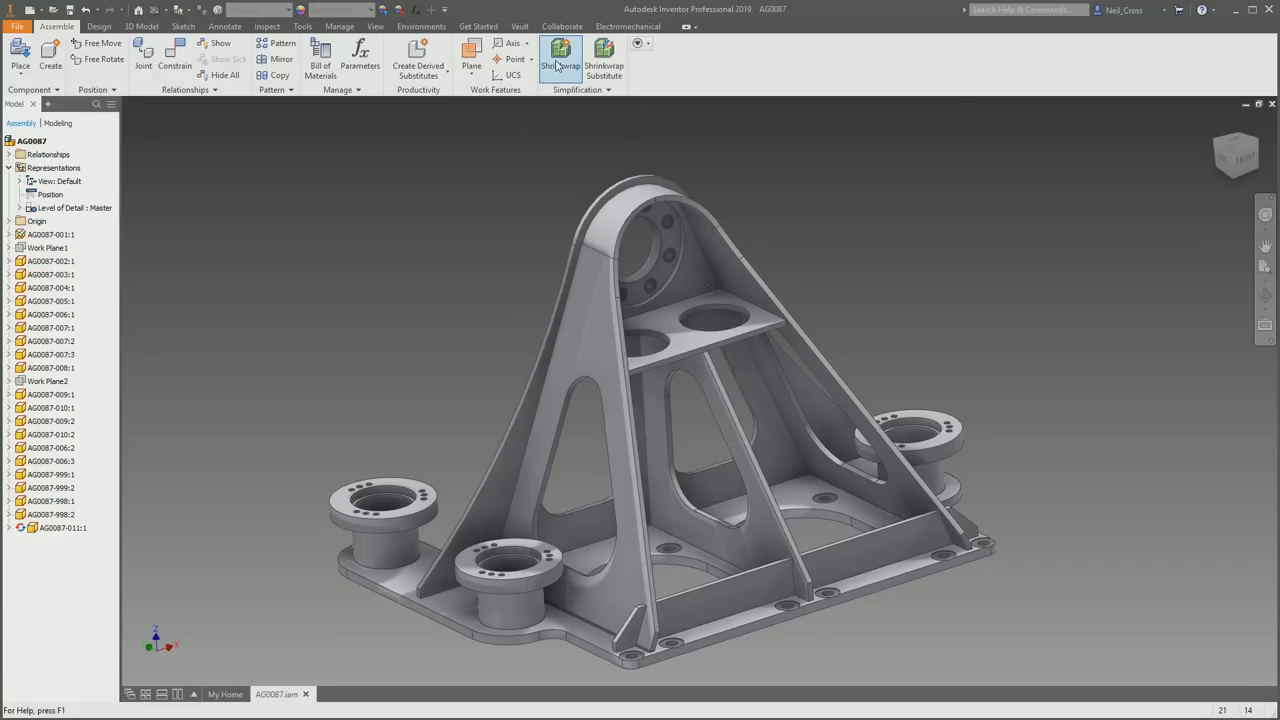
left_click(563, 56)
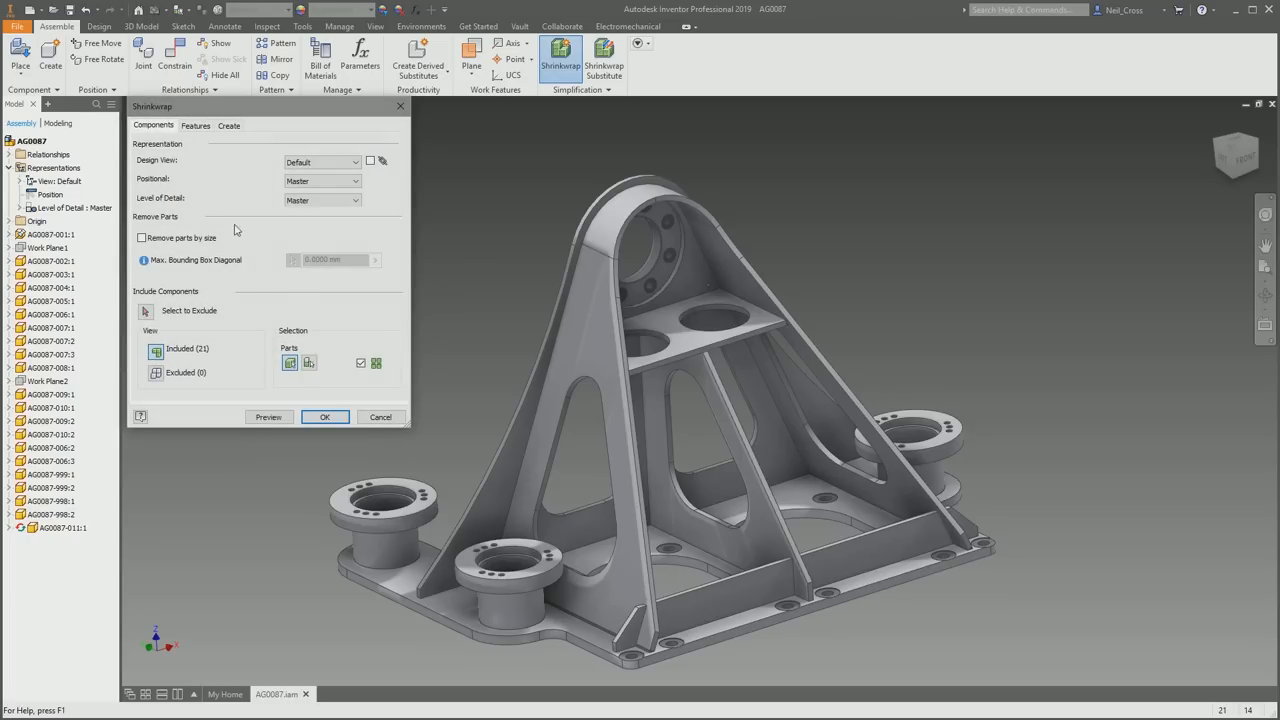
mouse_move(264, 448)
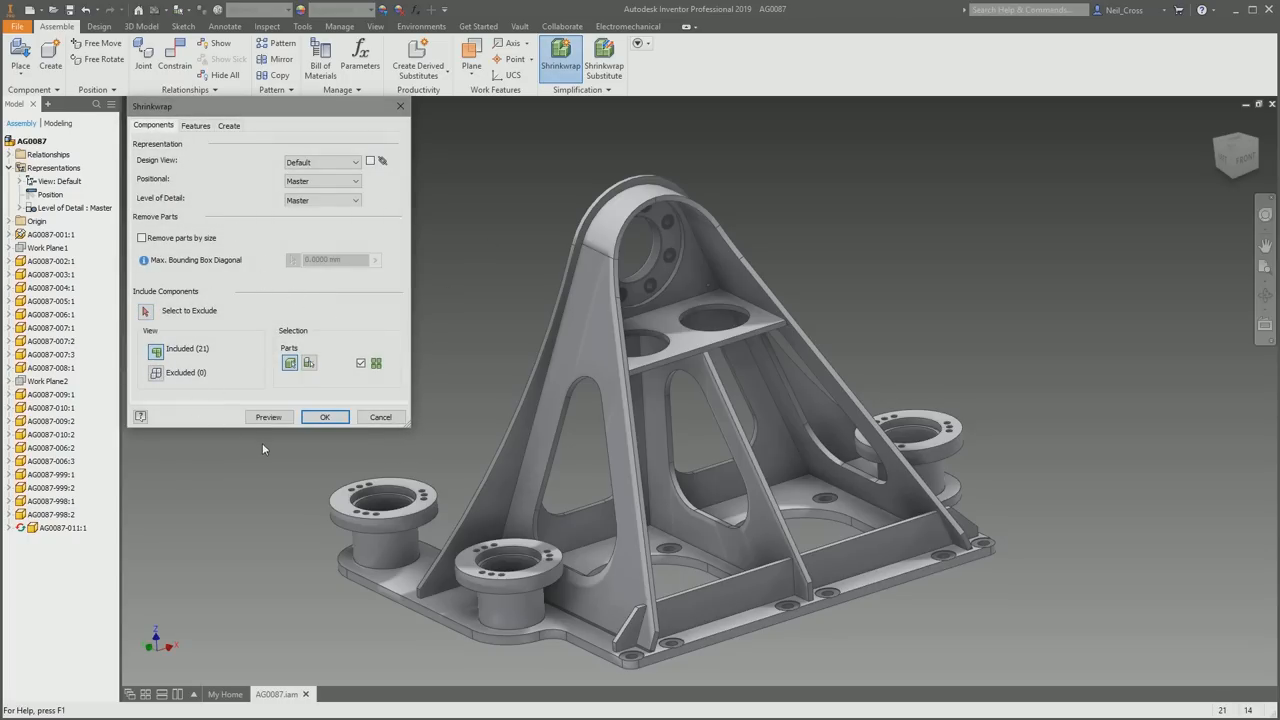
mouse_move(266, 542)
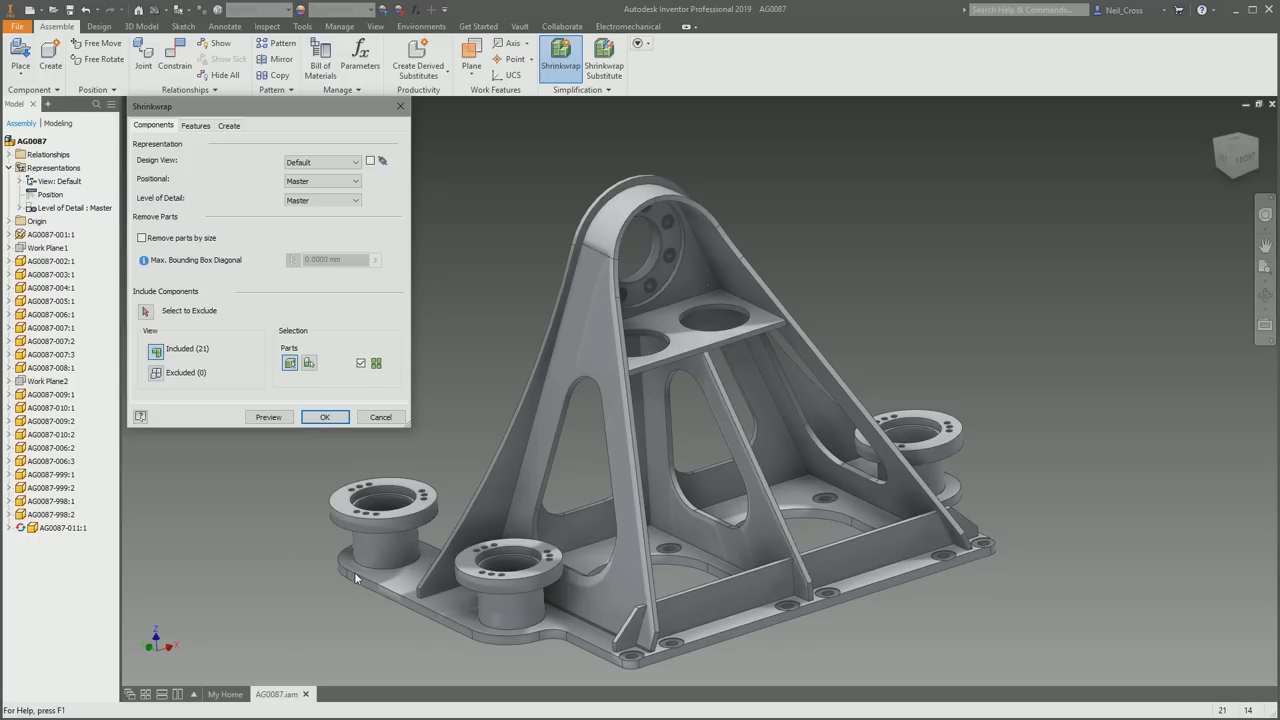
mouse_move(645, 243)
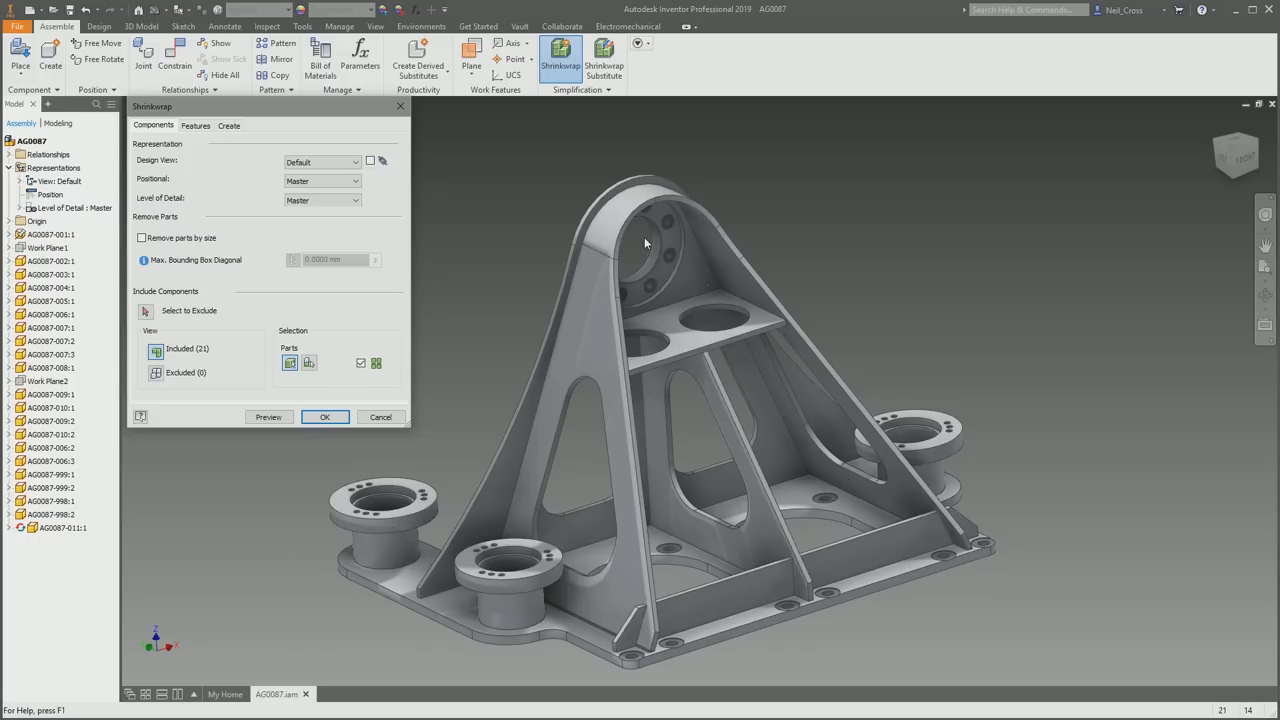
mouse_move(534, 222)
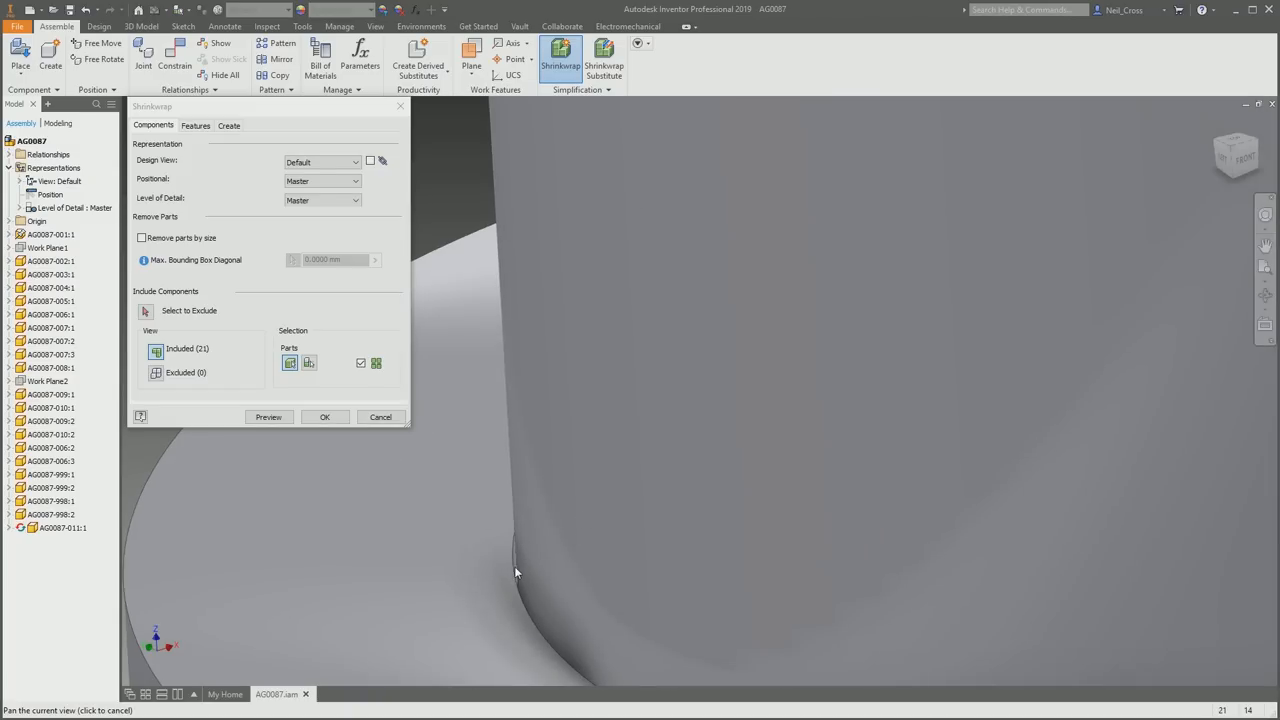
mouse_move(532, 599)
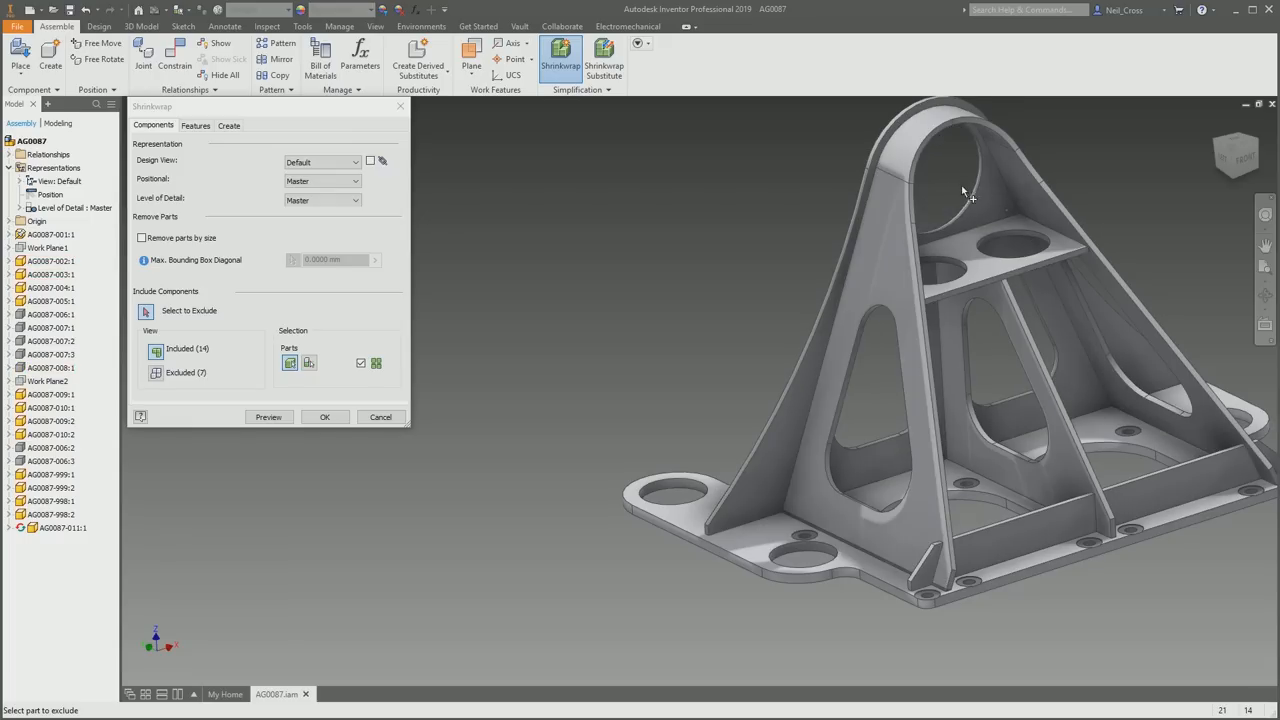
mouse_move(522, 452)
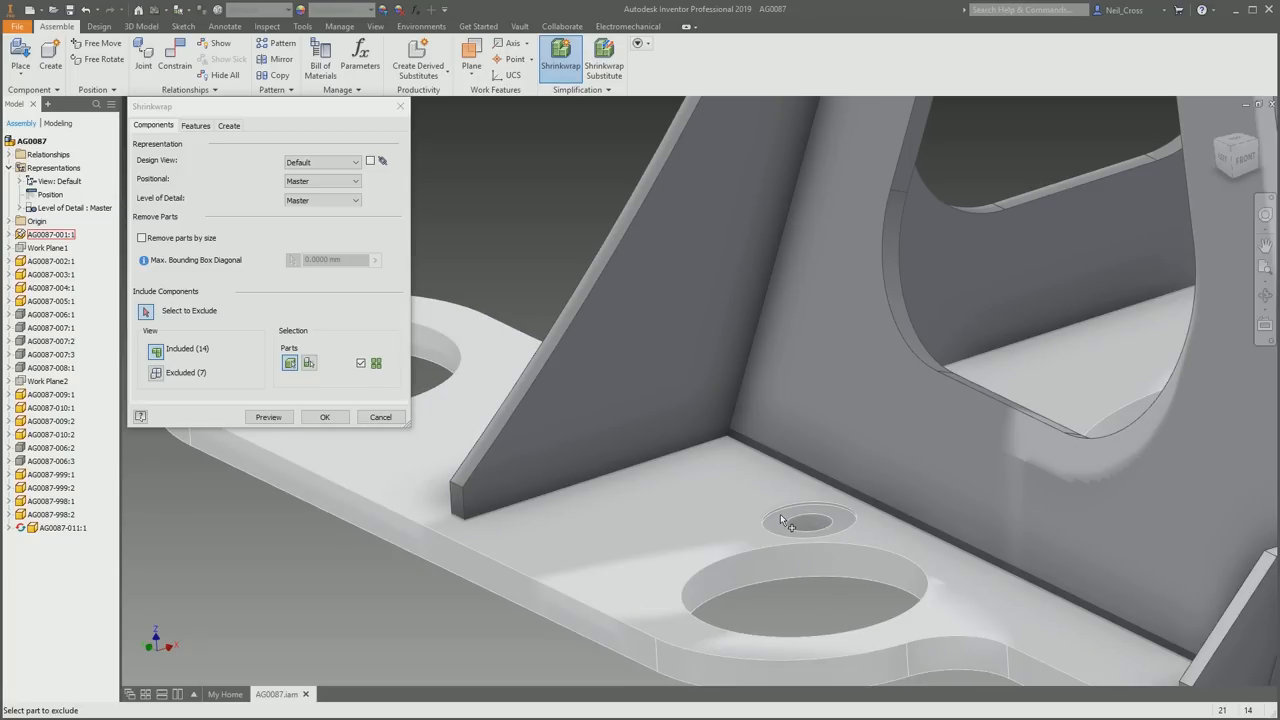
mouse_move(786, 525)
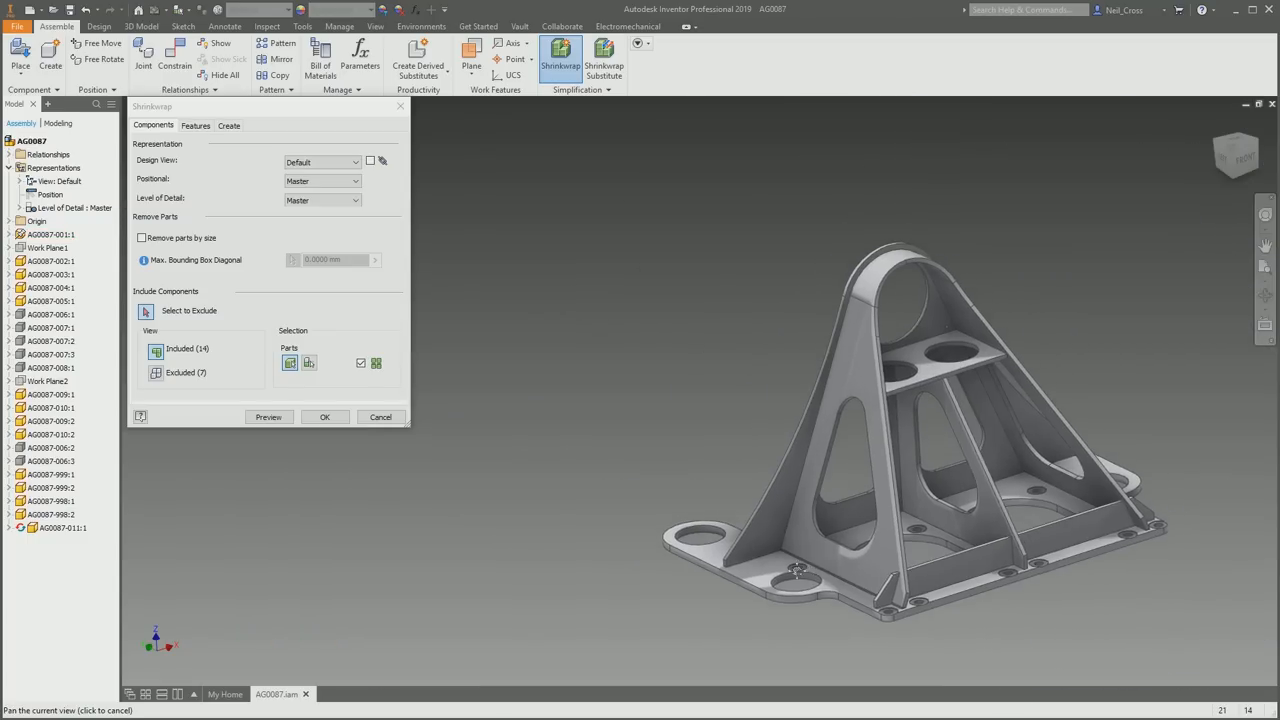
Set shrinkwrap hole removal to Range with a 45 mm maximum diameter.
left_click(196, 125)
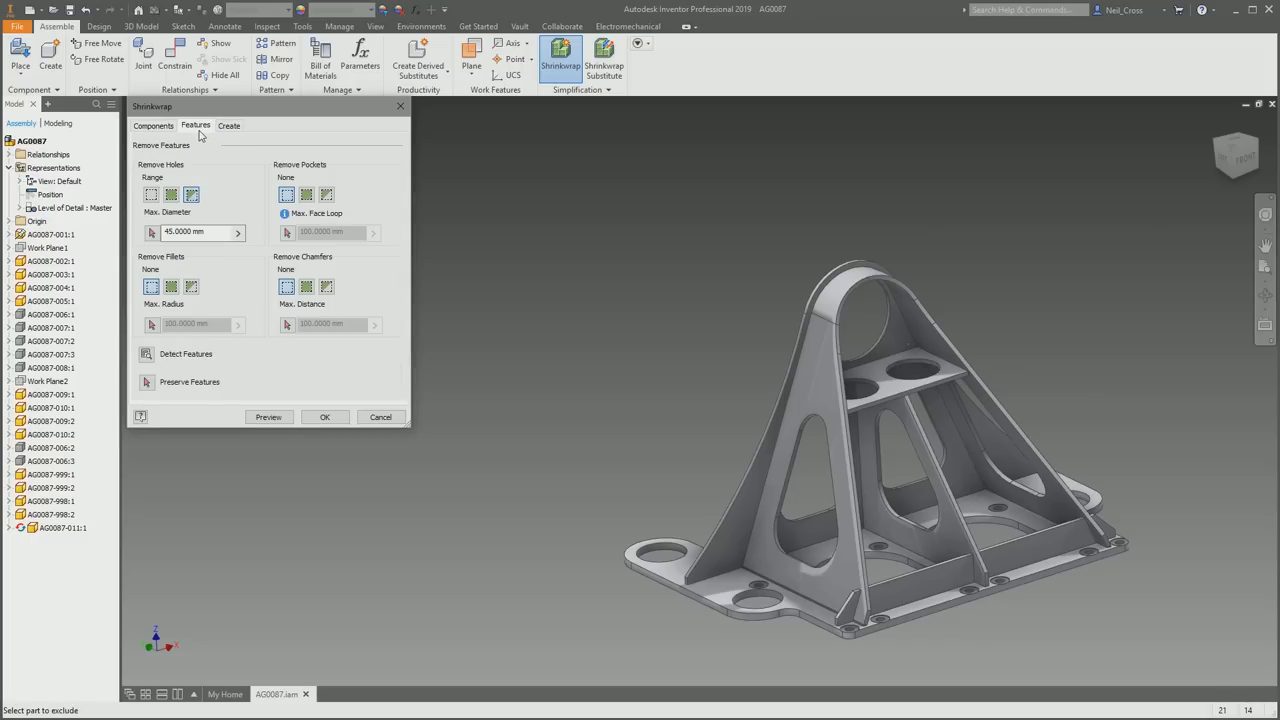
mouse_move(233, 151)
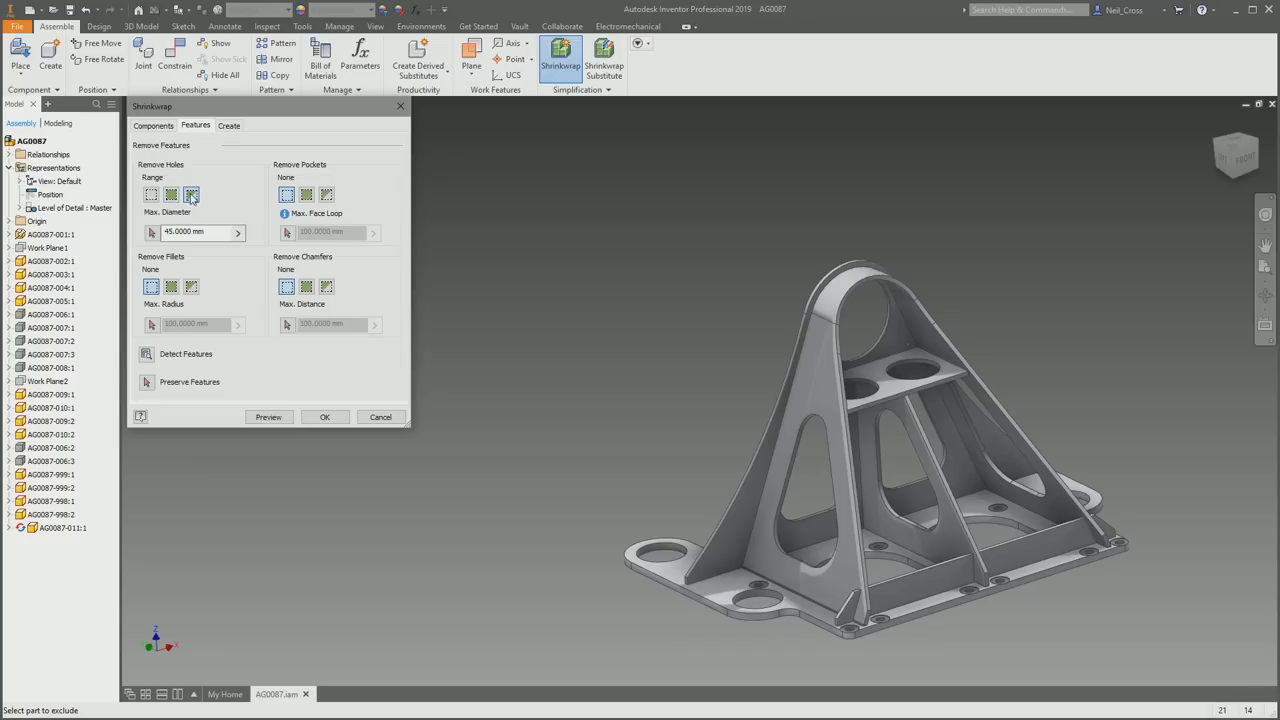
left_click(195, 232)
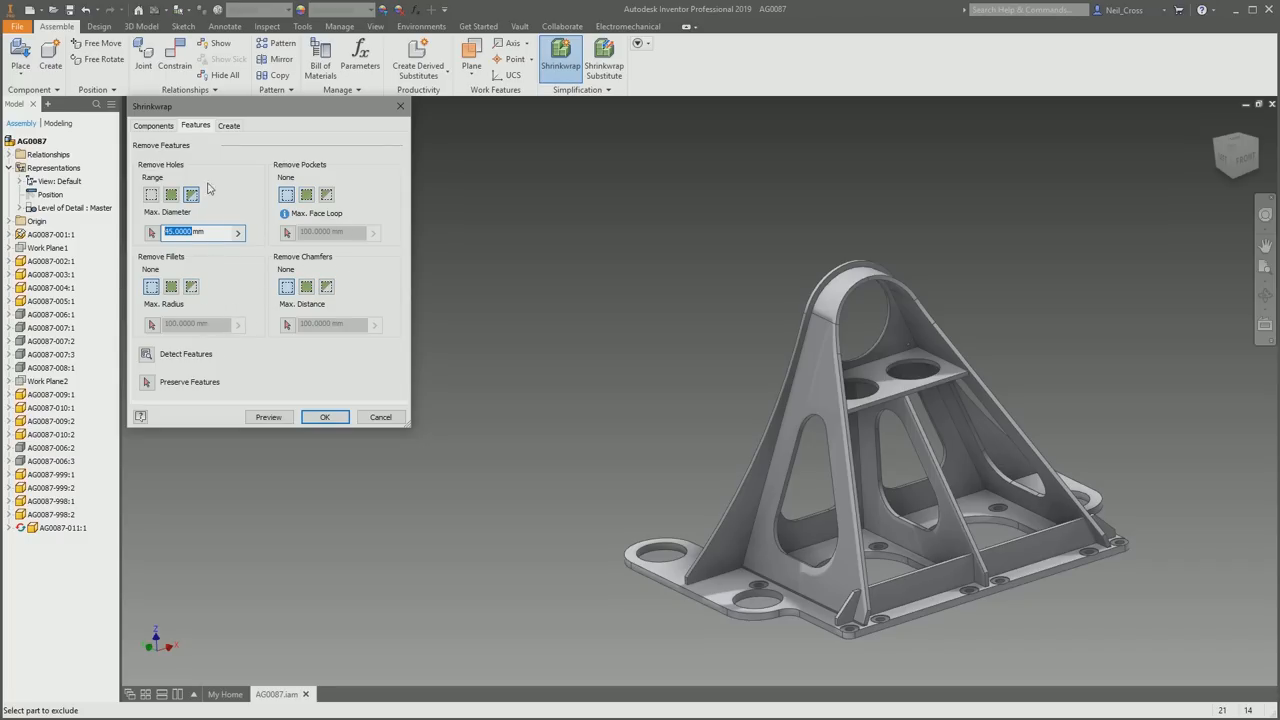
Turn off source component colour overrides for the AG0087_Shrinkwrap_2 composite output.
left_click(229, 125)
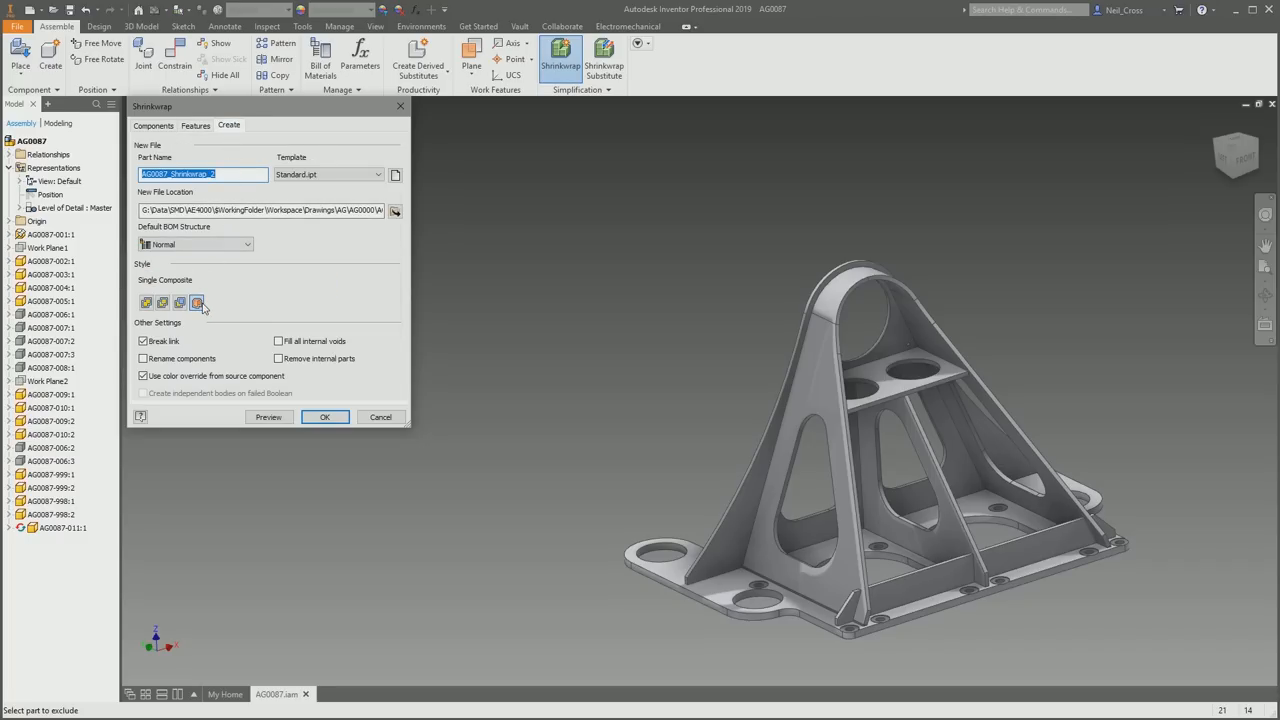
mouse_move(198, 303)
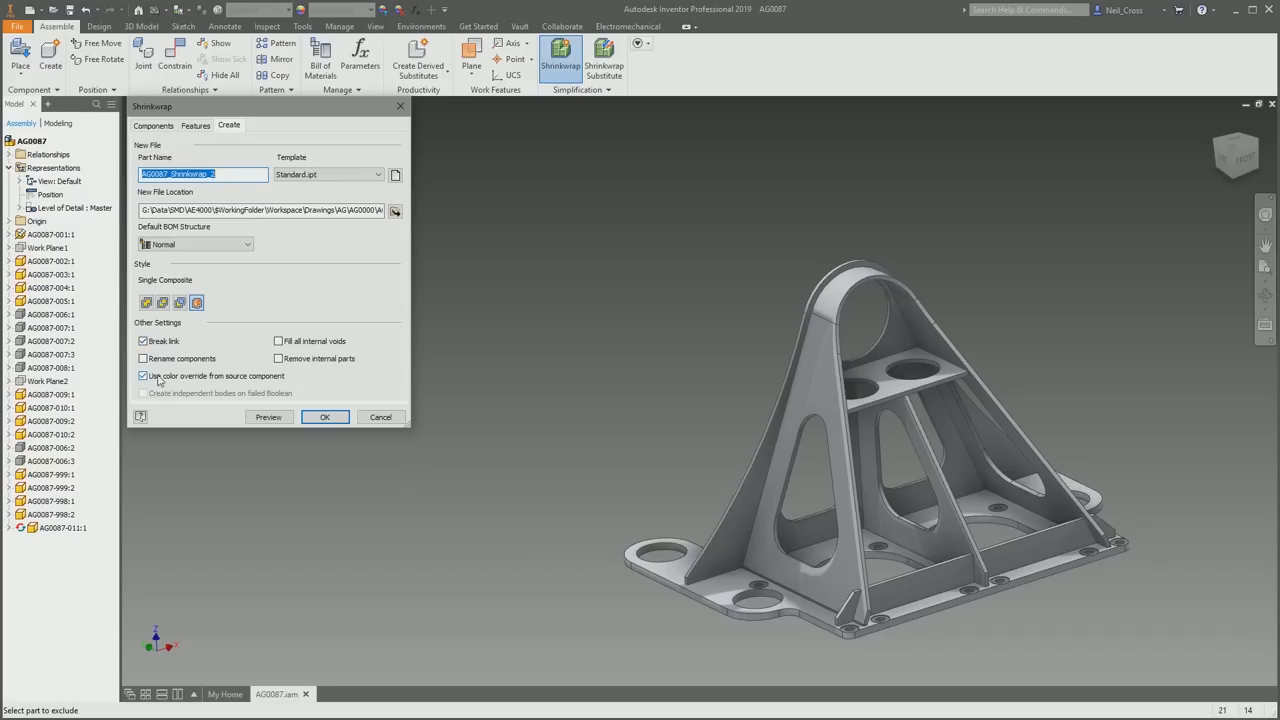
left_click(142, 375)
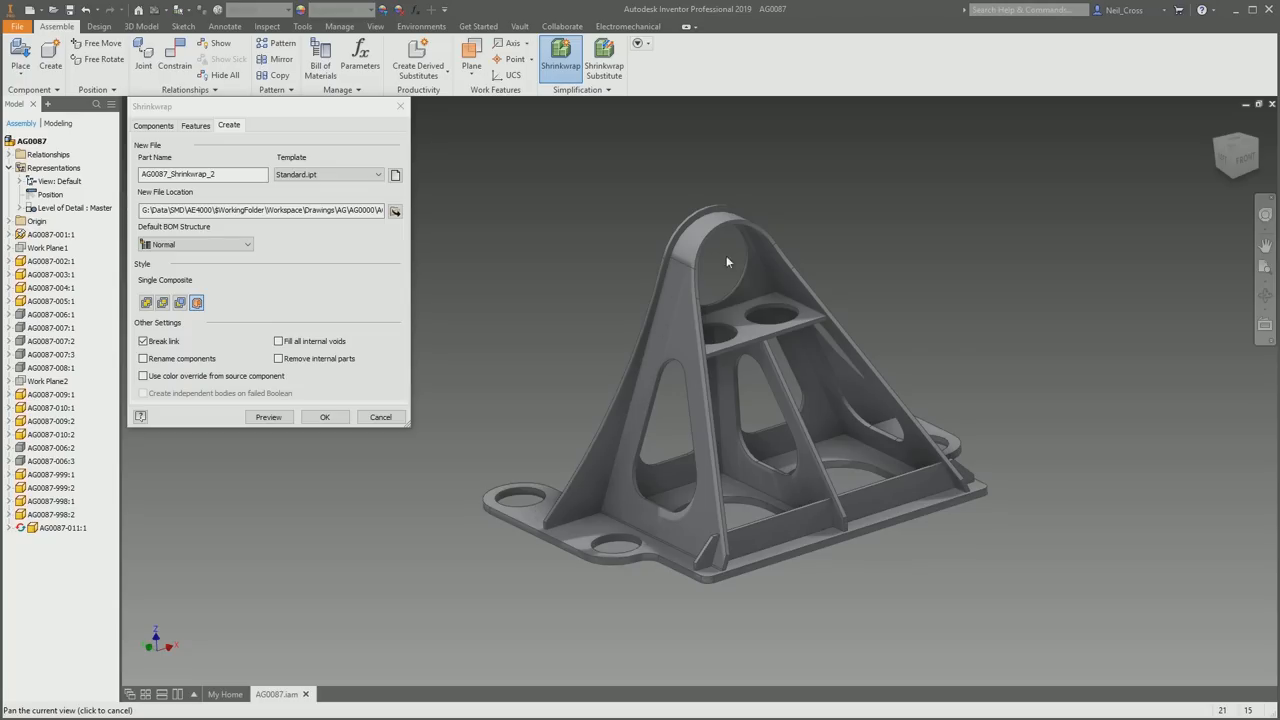
mouse_move(876, 366)
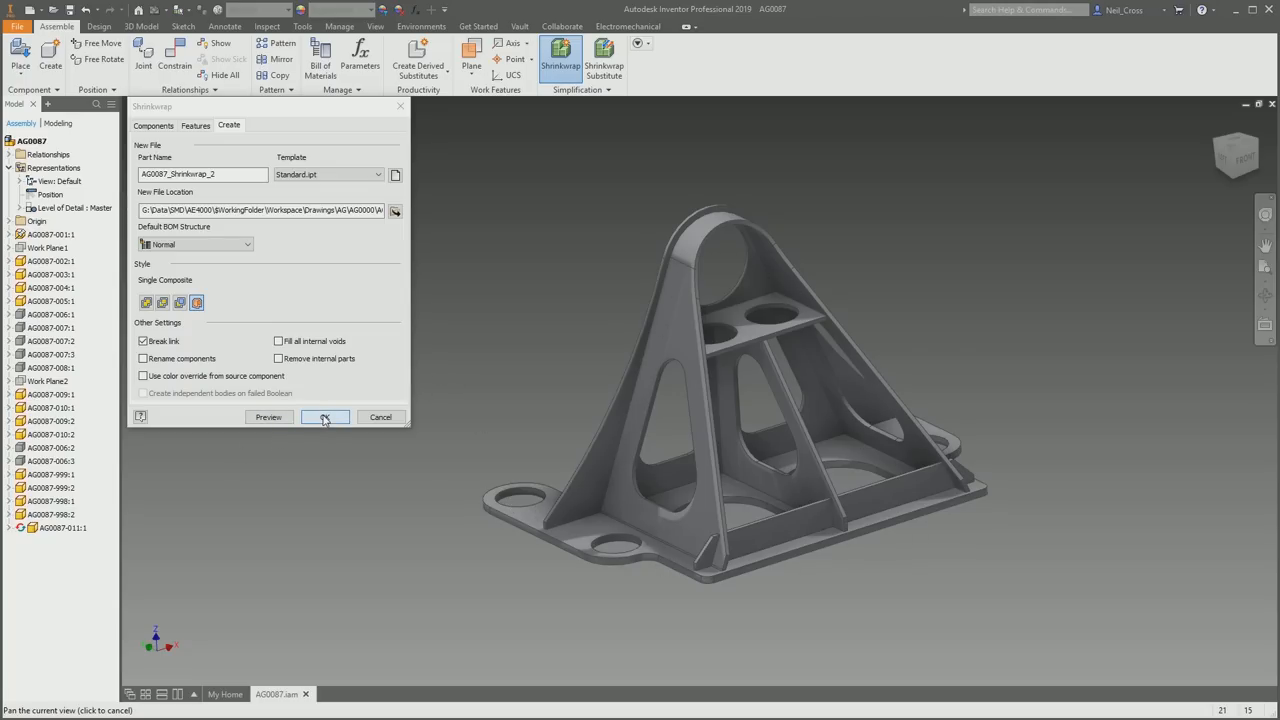
Create AG0087_Shrinkwrap_2.ipt and switch from the assembly to the new shrinkwrap part.
left_click(325, 417)
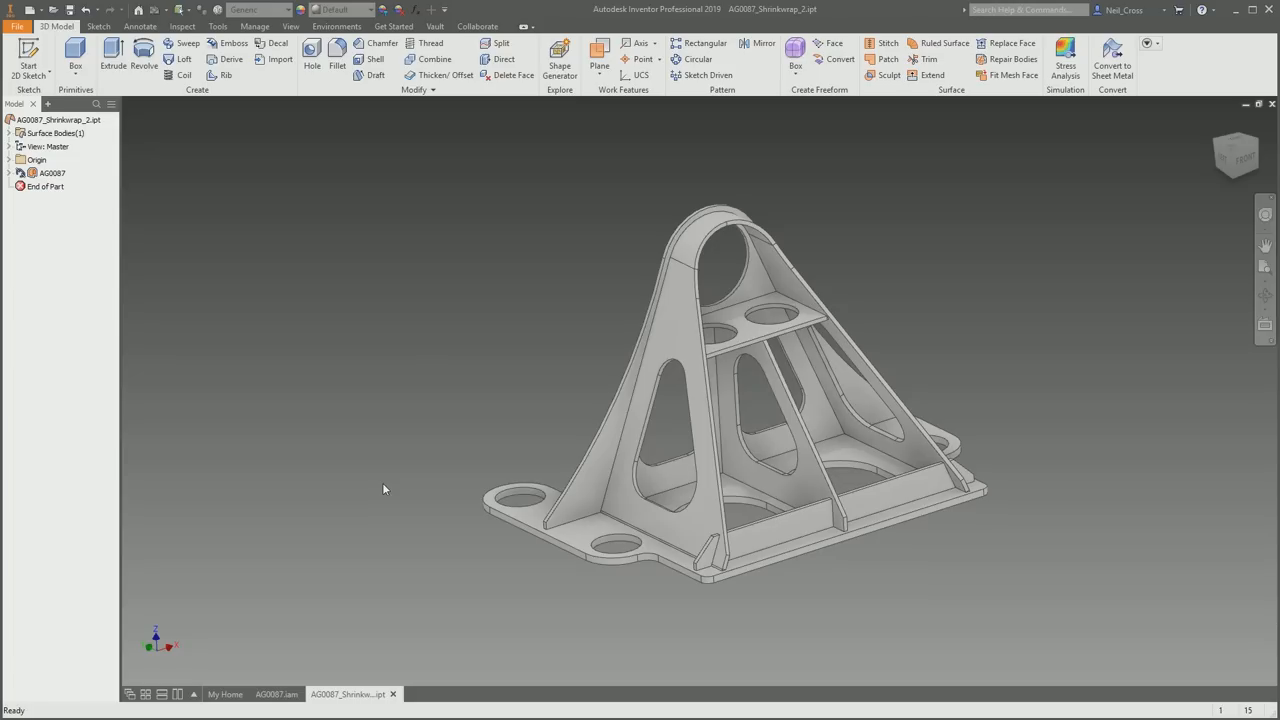
left_click(55, 128)
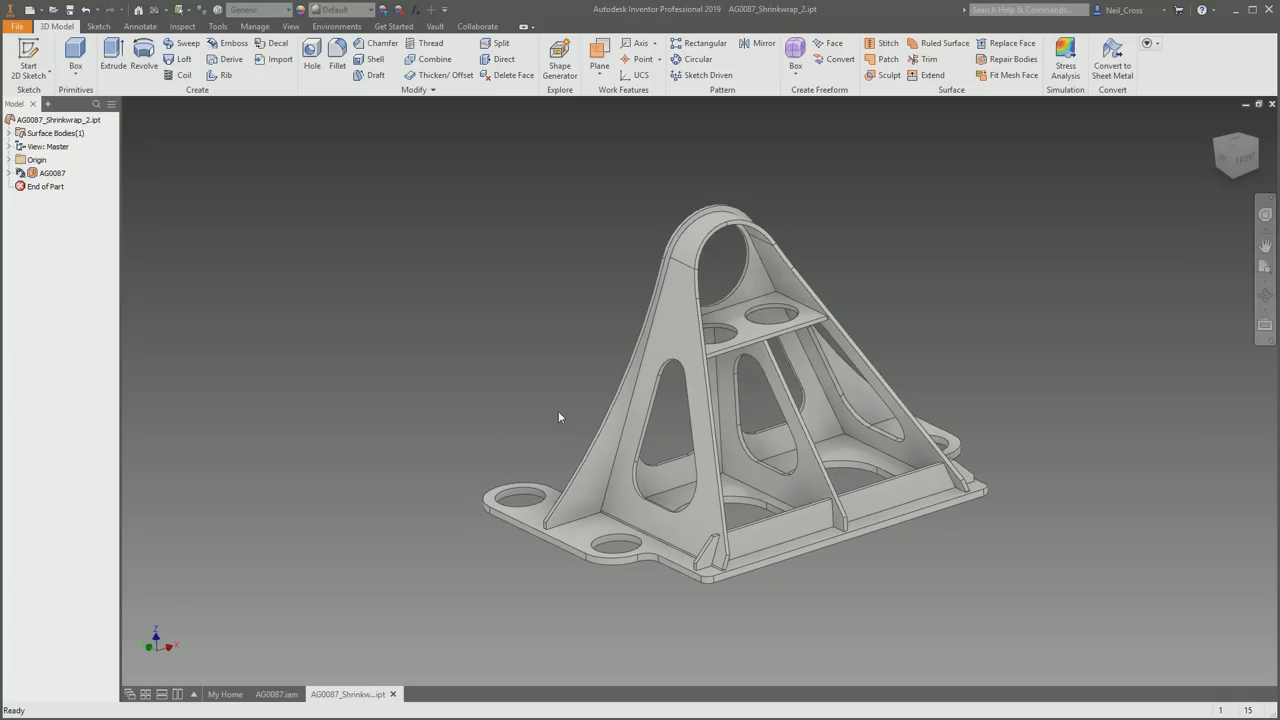
left_click(277, 694)
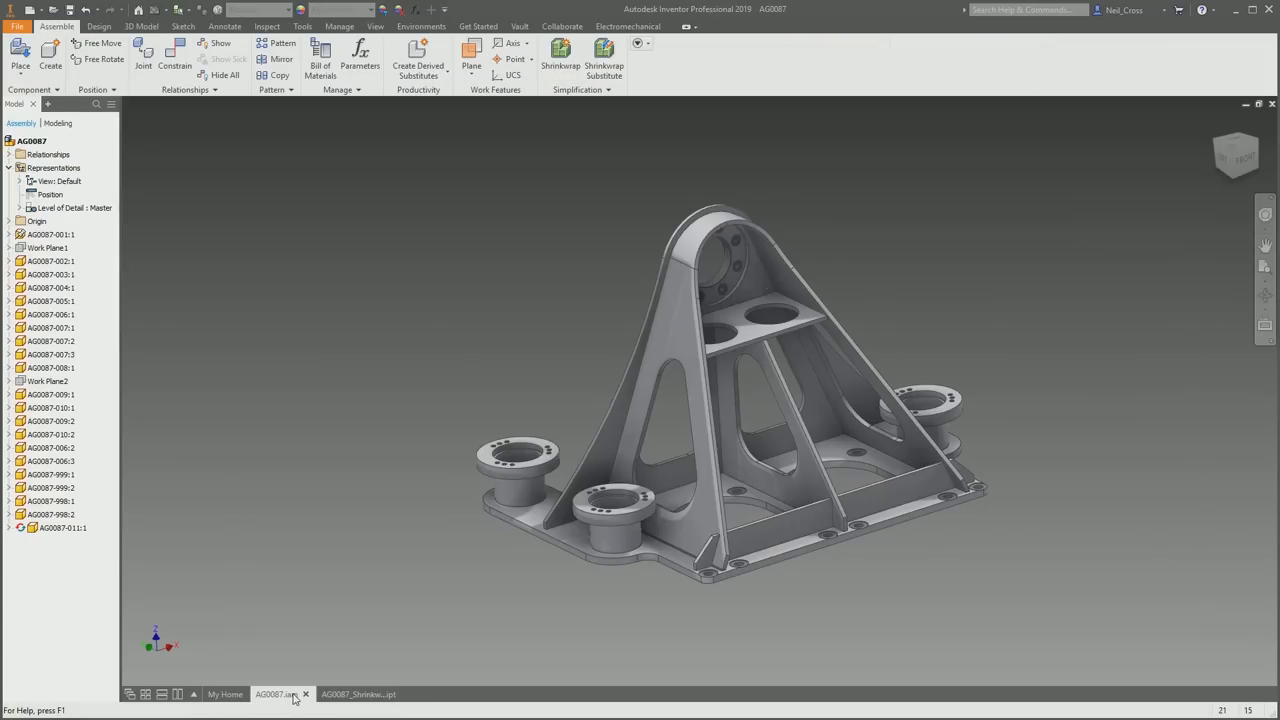
left_click(350, 693)
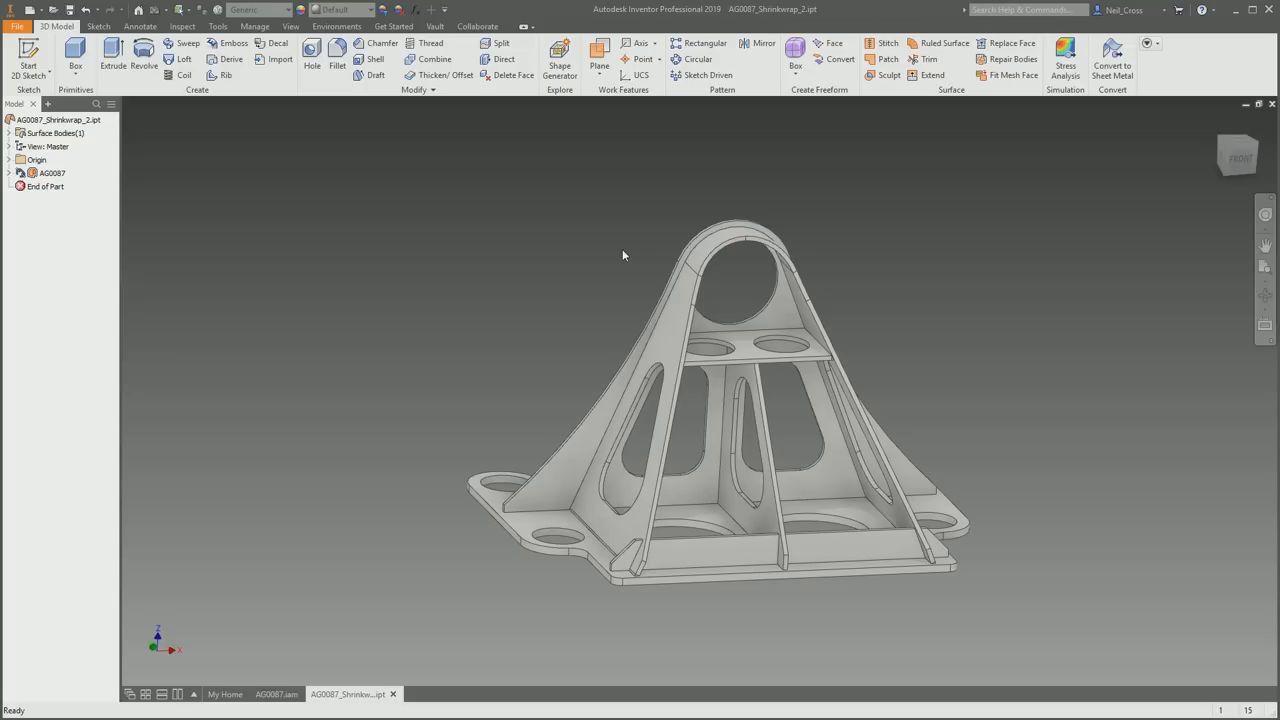
mouse_move(603, 253)
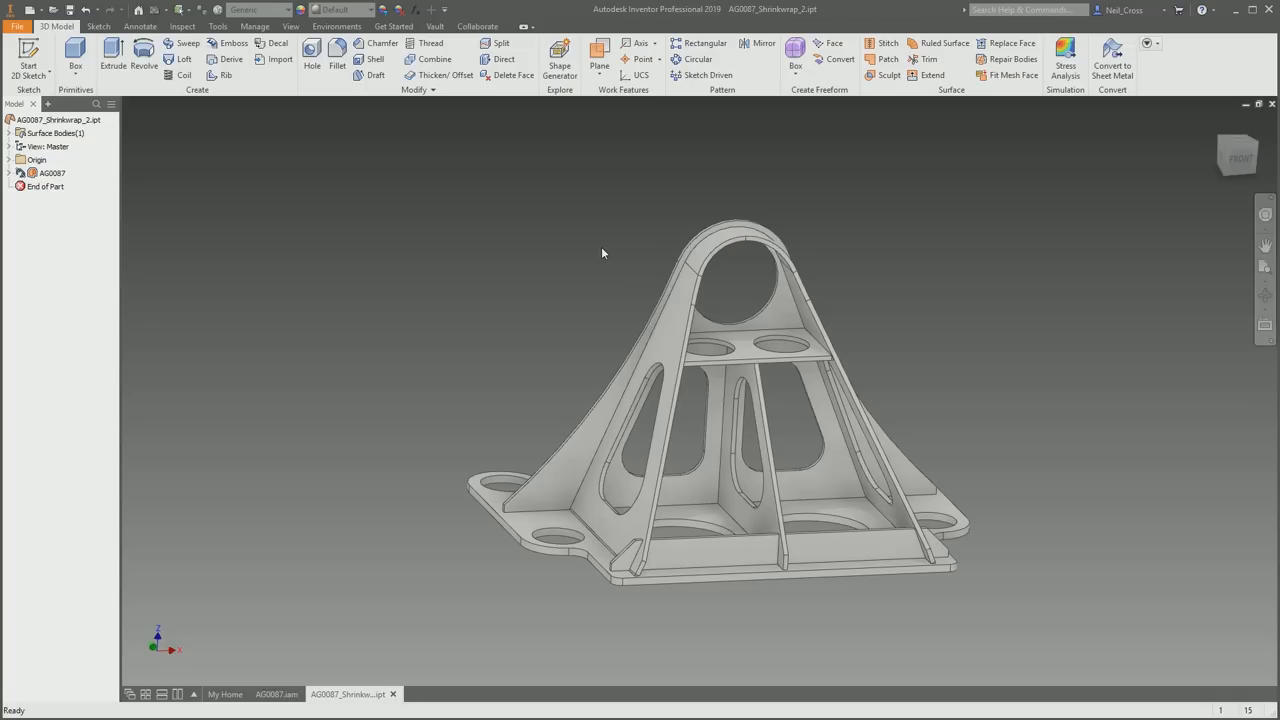
mouse_move(584, 262)
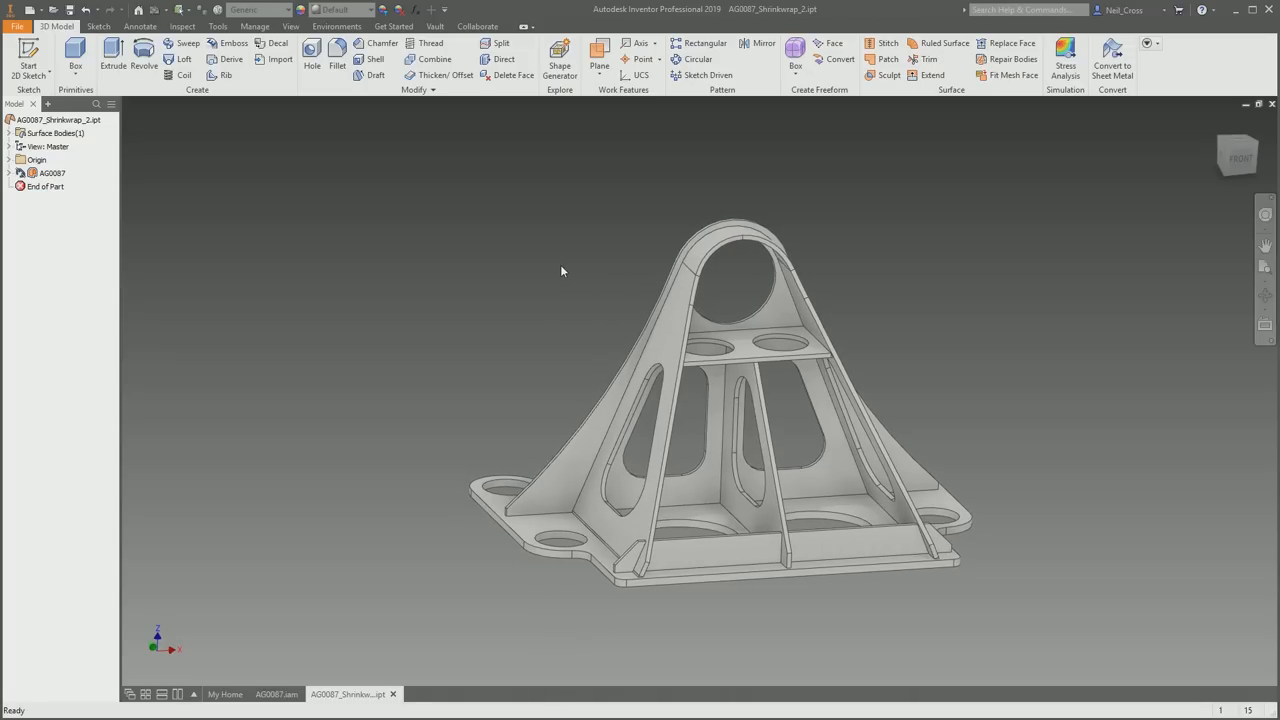
mouse_move(508, 285)
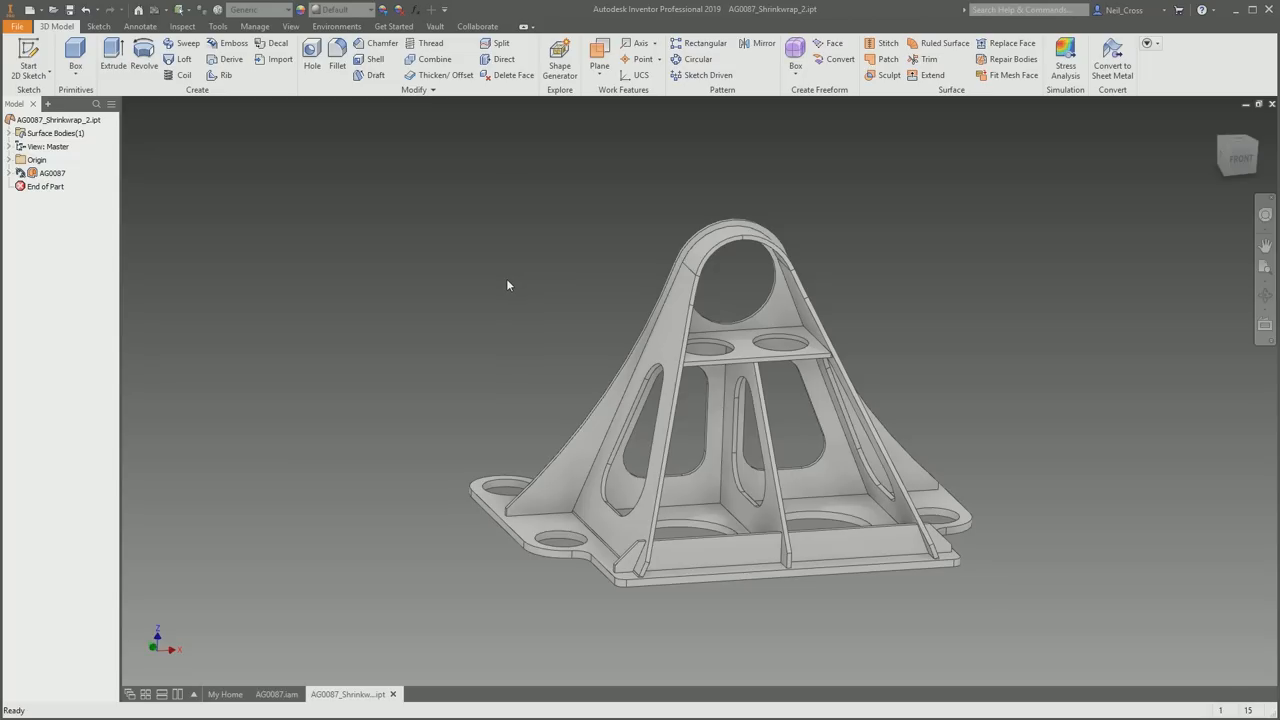
mouse_move(888, 75)
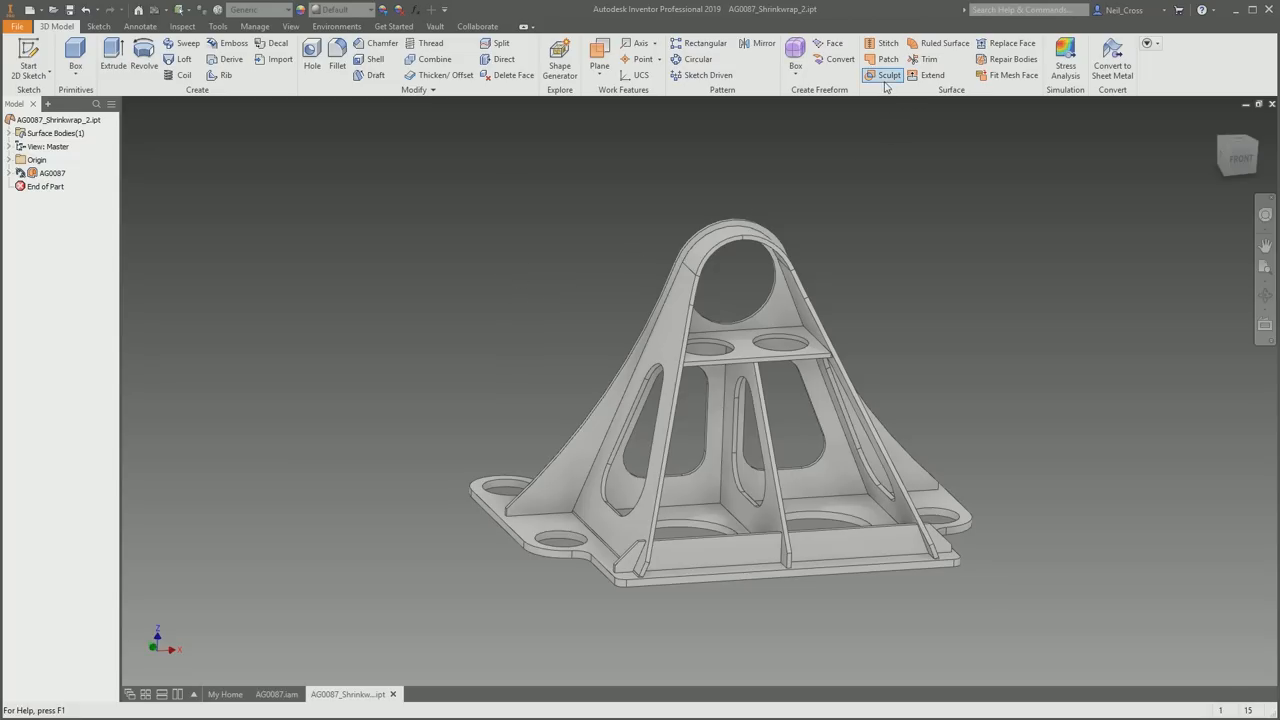
Confirm the shrinkwrap surface shows 0 kg mass, then Sculpt it into a solid.
left_click(885, 75)
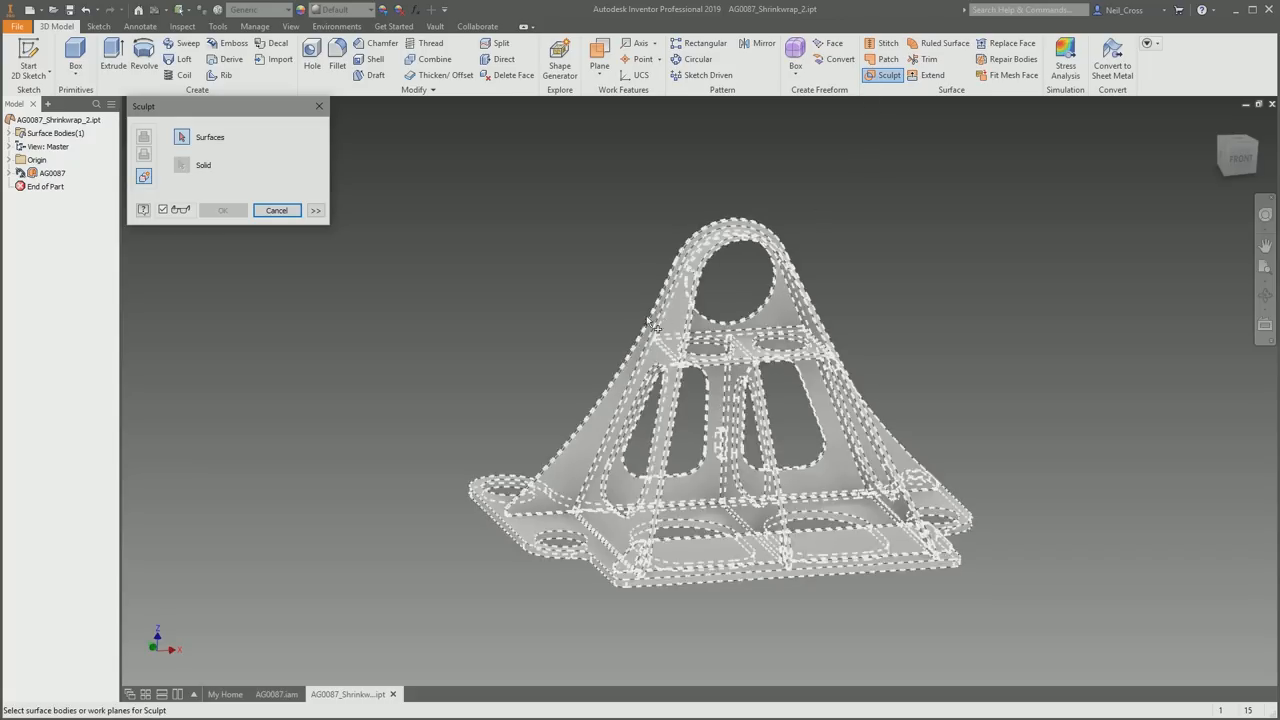
left_click(655, 328)
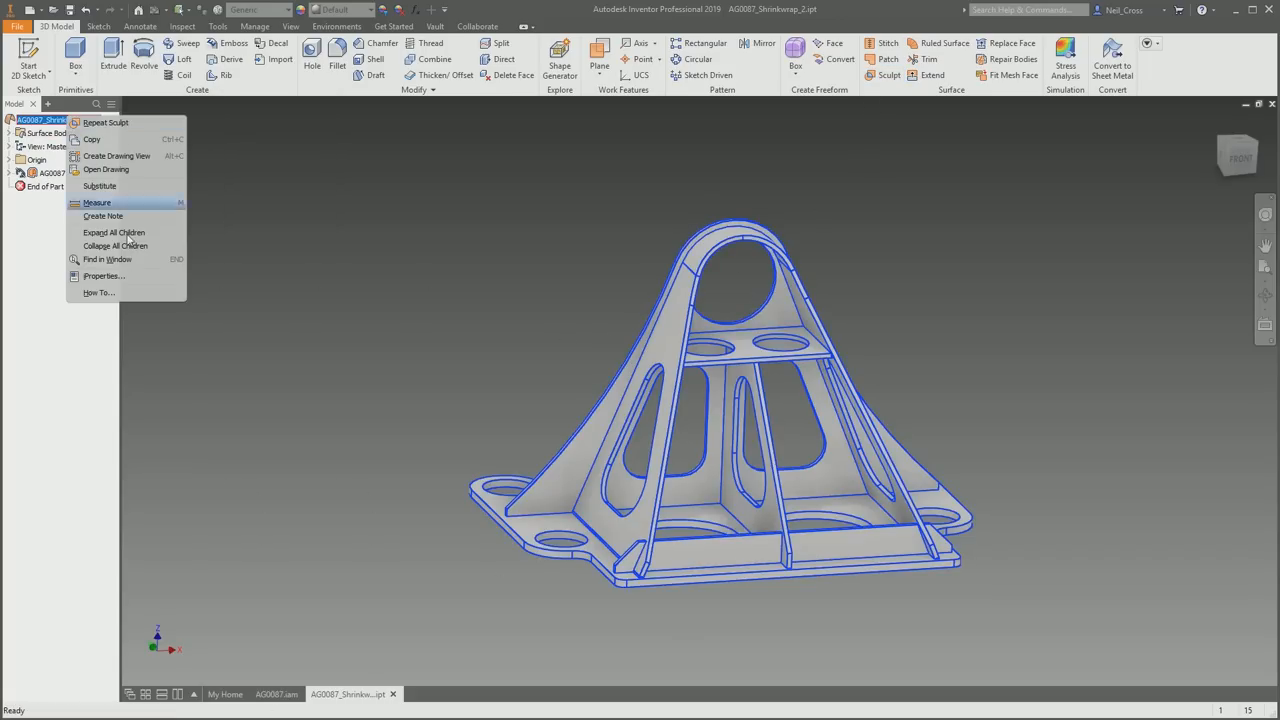
left_click(102, 275)
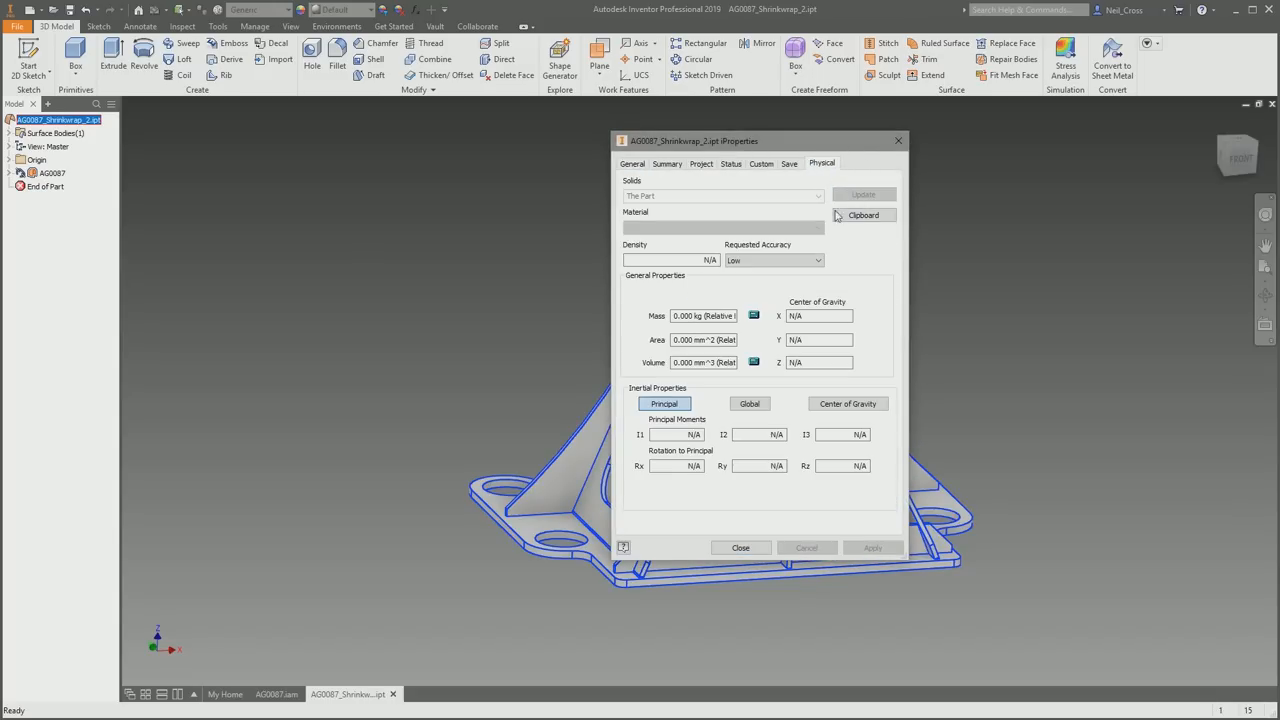
left_click(741, 547)
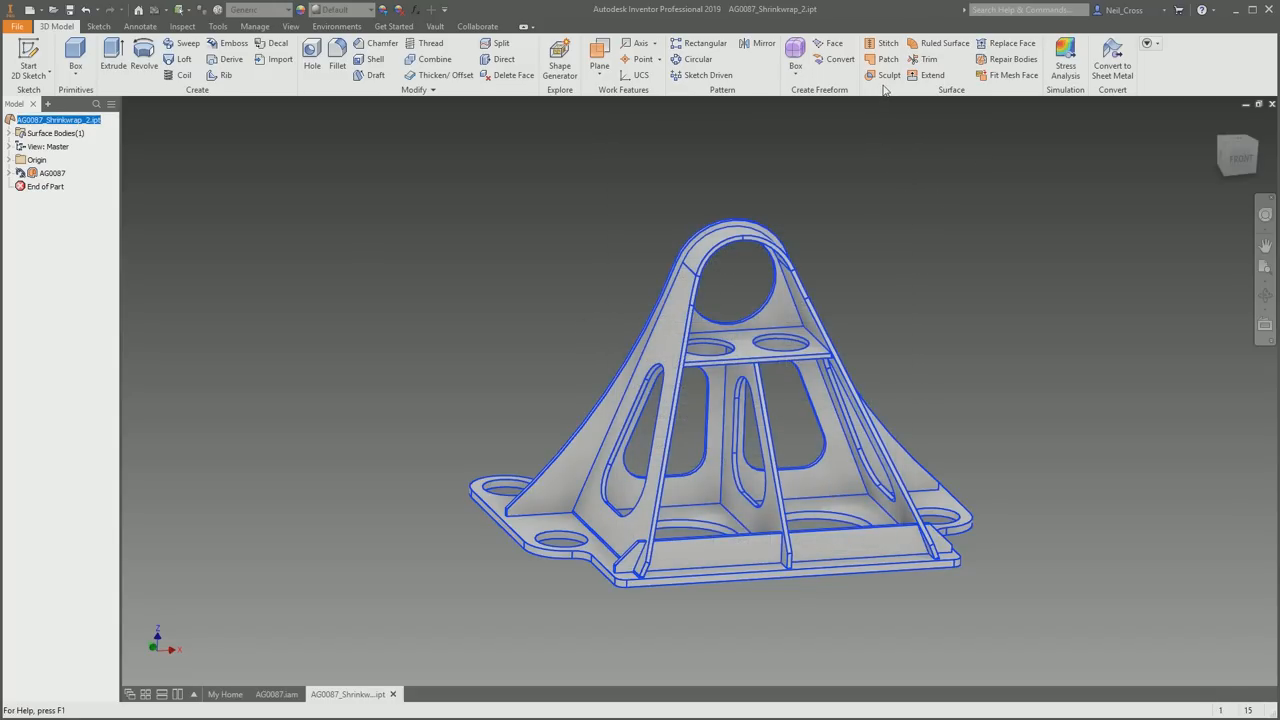
left_click(885, 75)
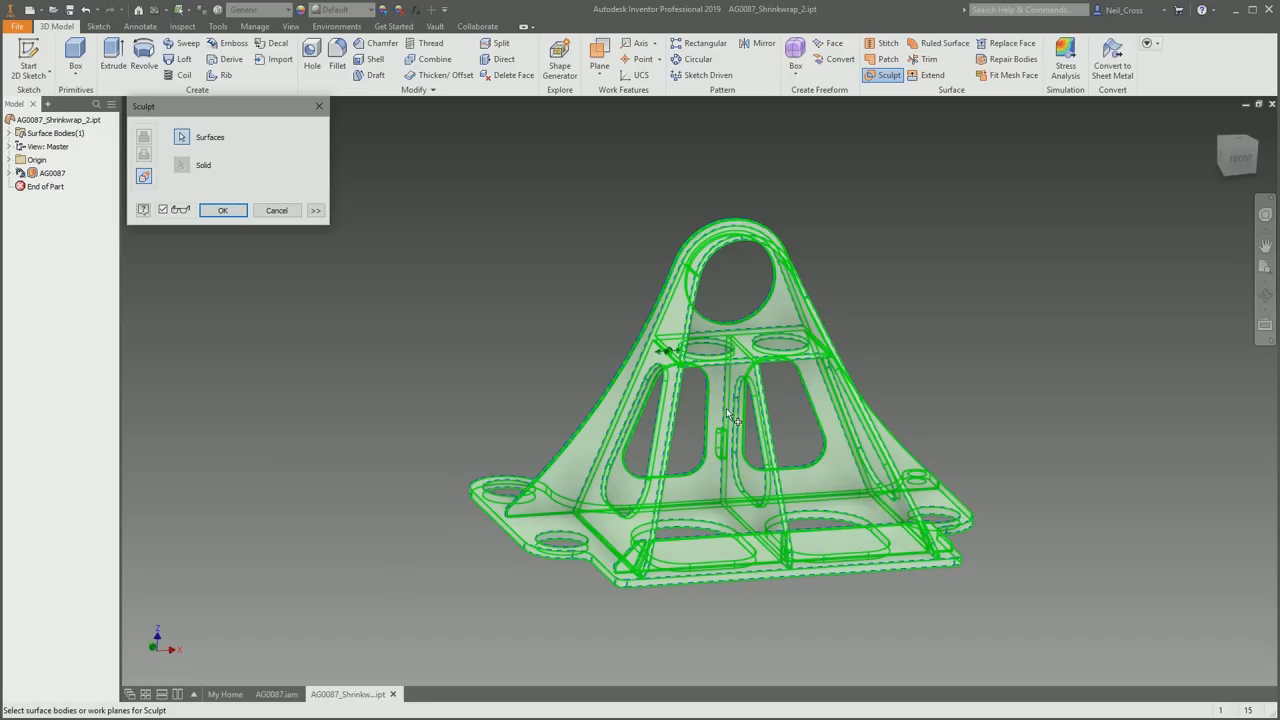
left_click(222, 210)
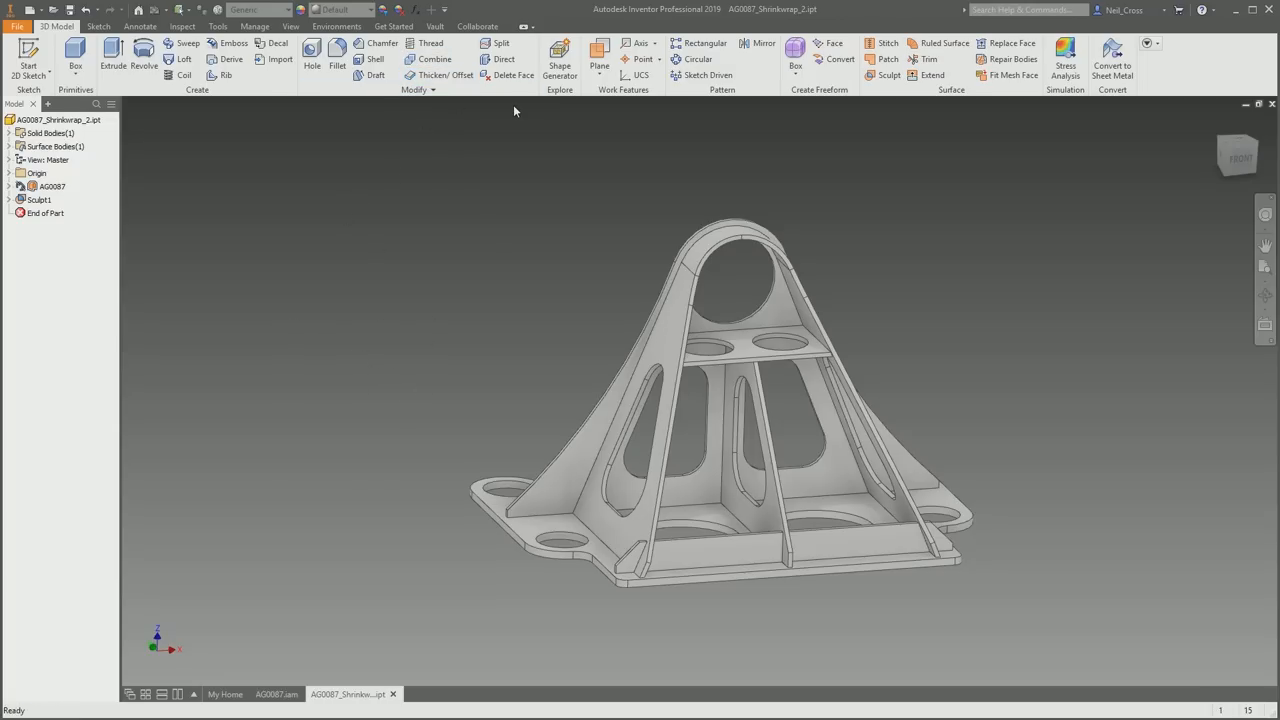
mouse_move(373, 59)
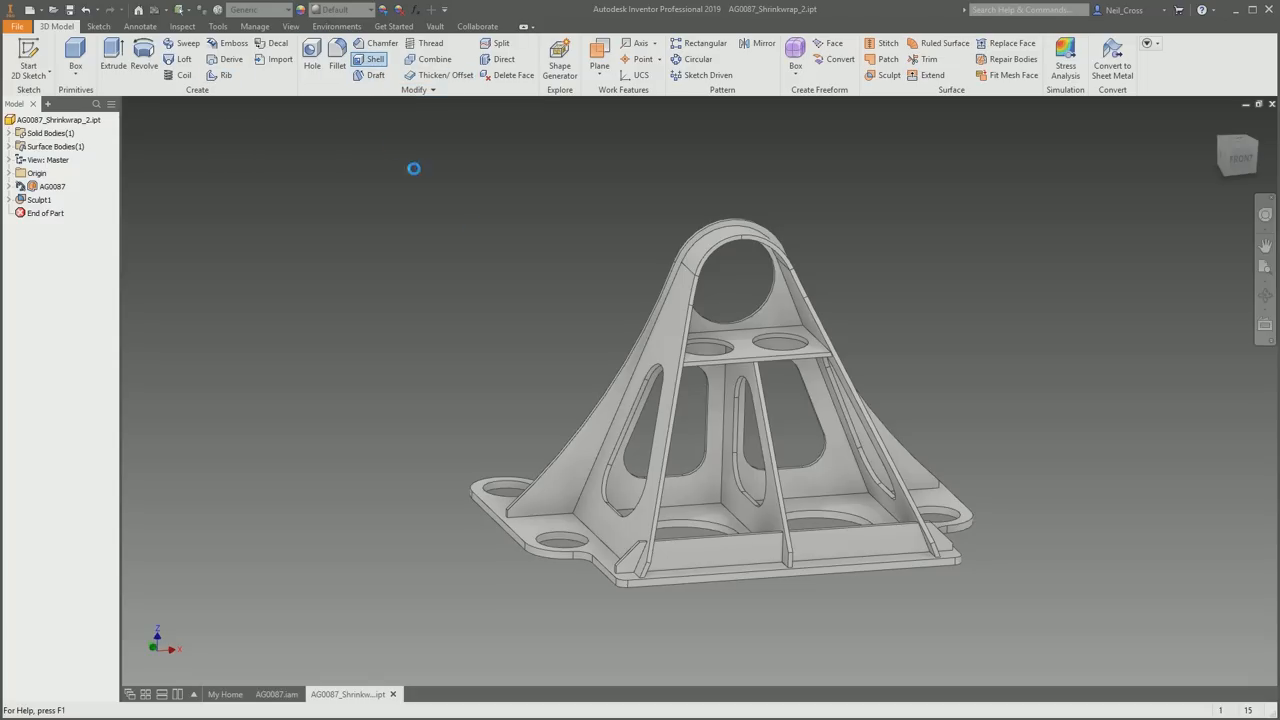
Shell the bracket solid with a 3 mm wall thickness.
left_click(374, 58)
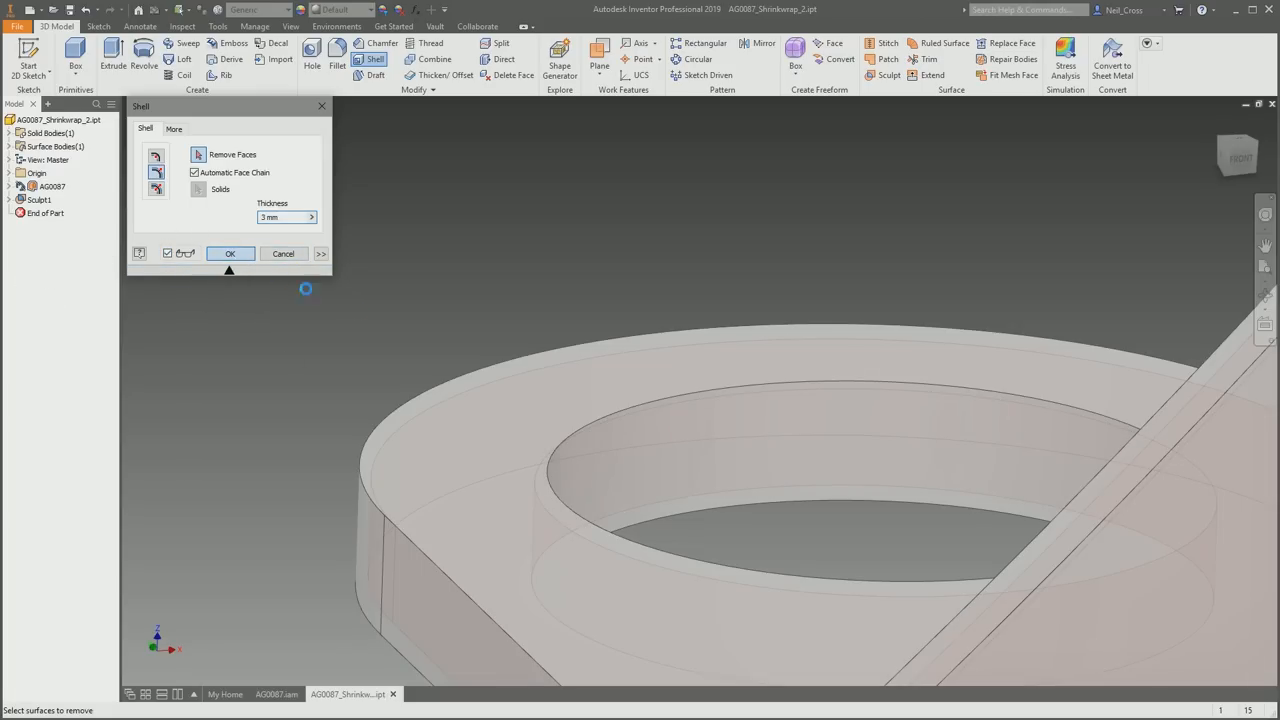
left_click(230, 253)
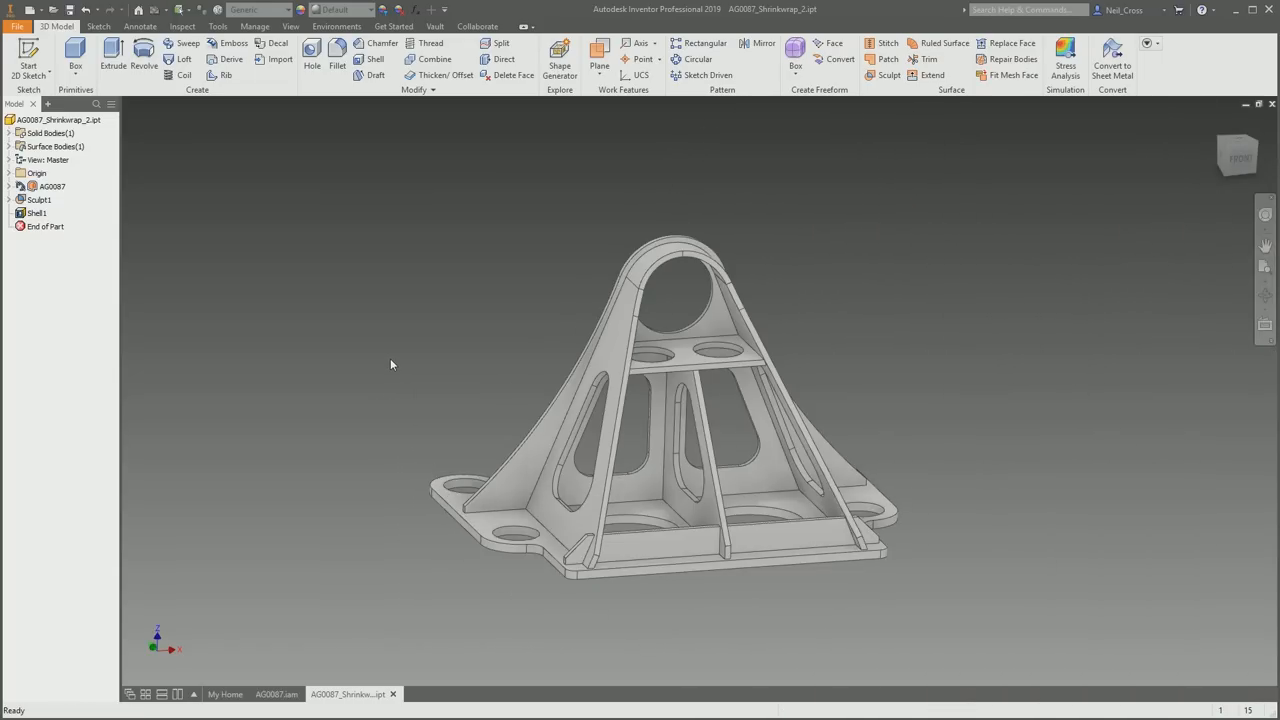
Apply a half section view to inspect the bracket's hollow walls.
left_click(296, 27)
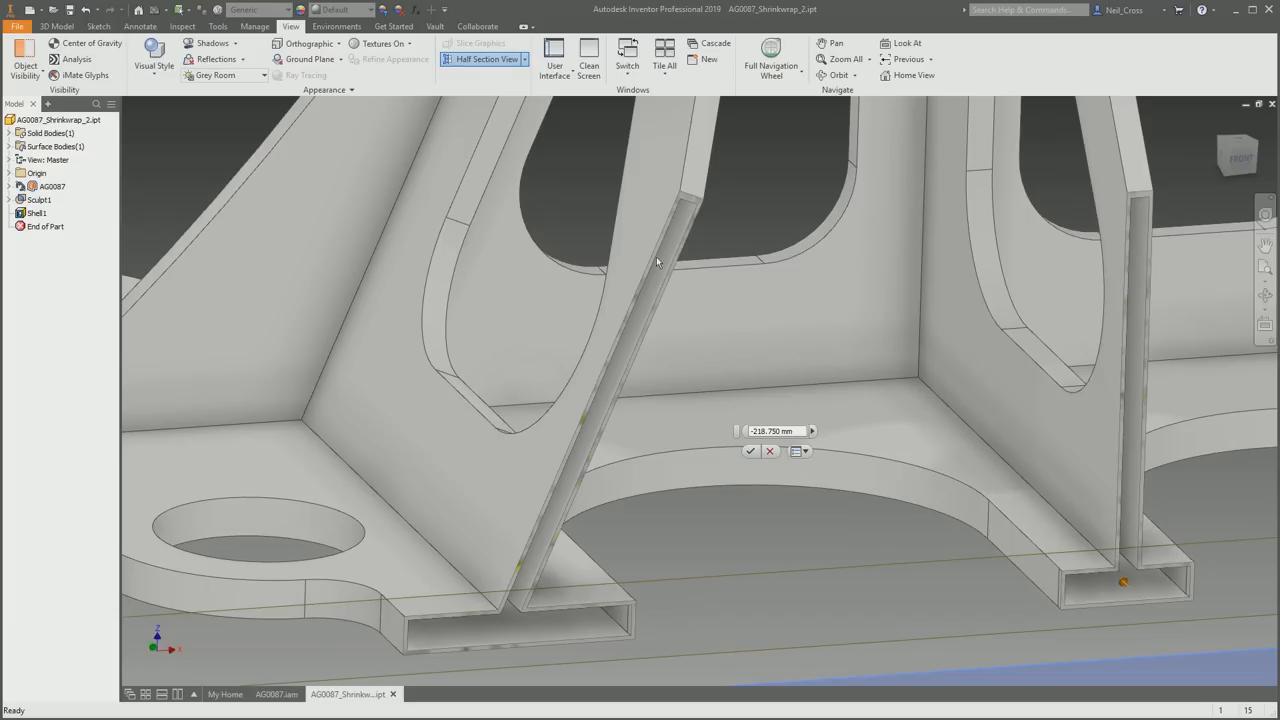
left_click(482, 59)
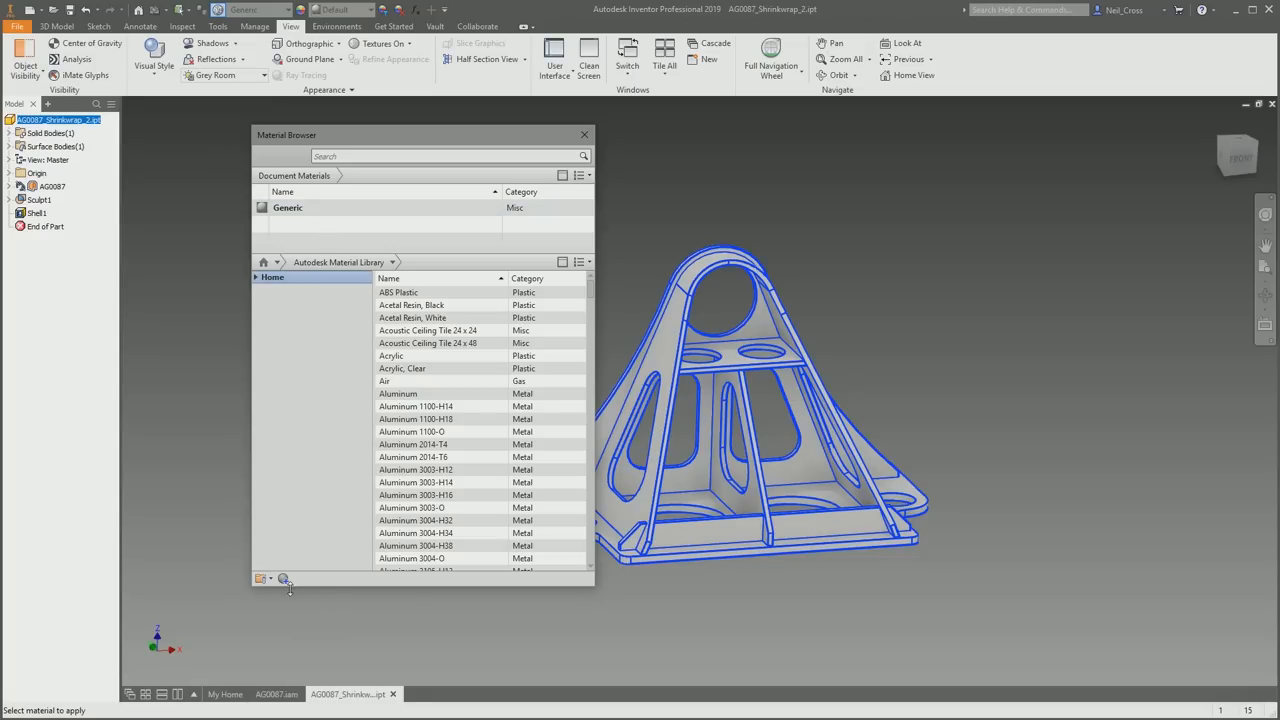
mouse_move(302, 588)
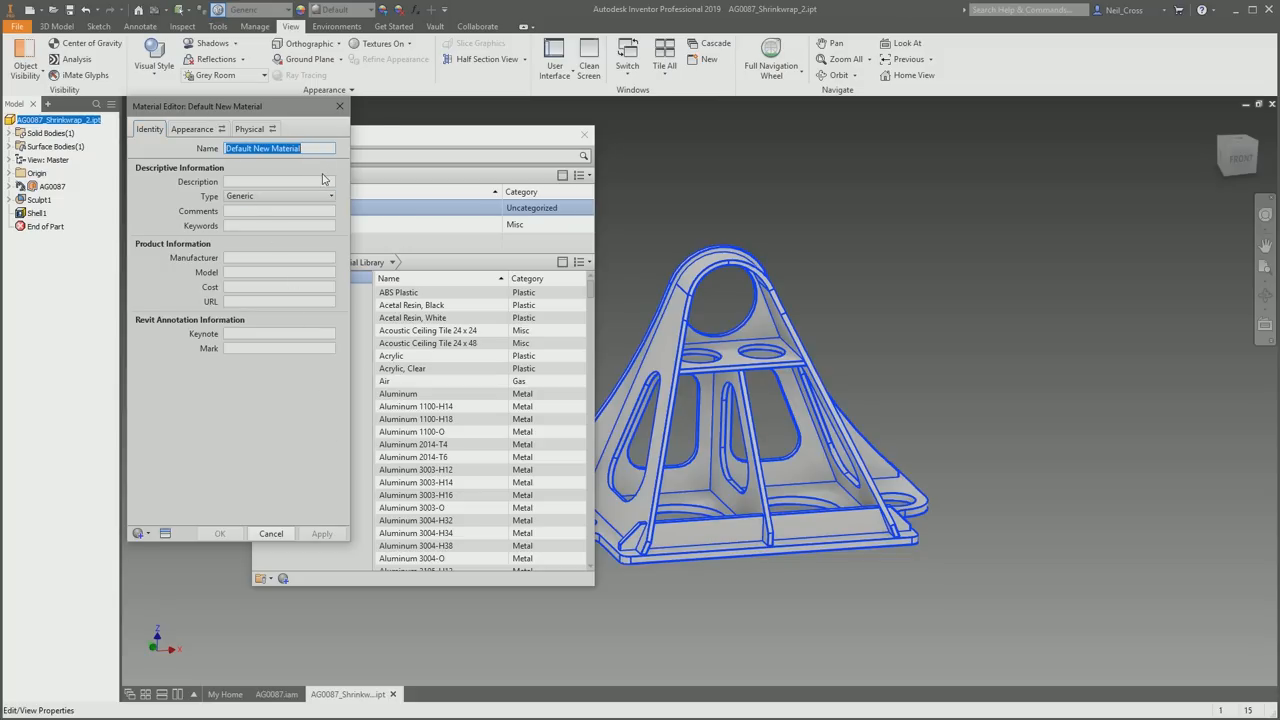
Name the new material Paint and set its density to 0.88 g/cm³.
type("P")
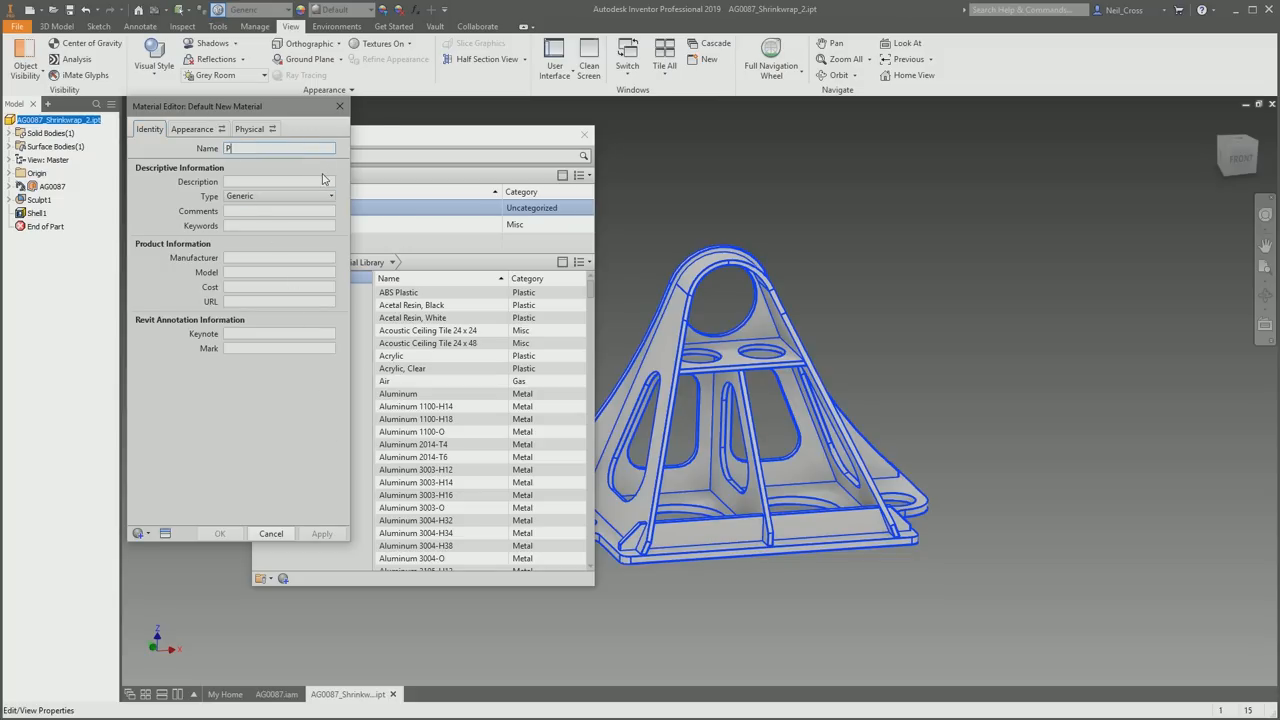
type("aint")
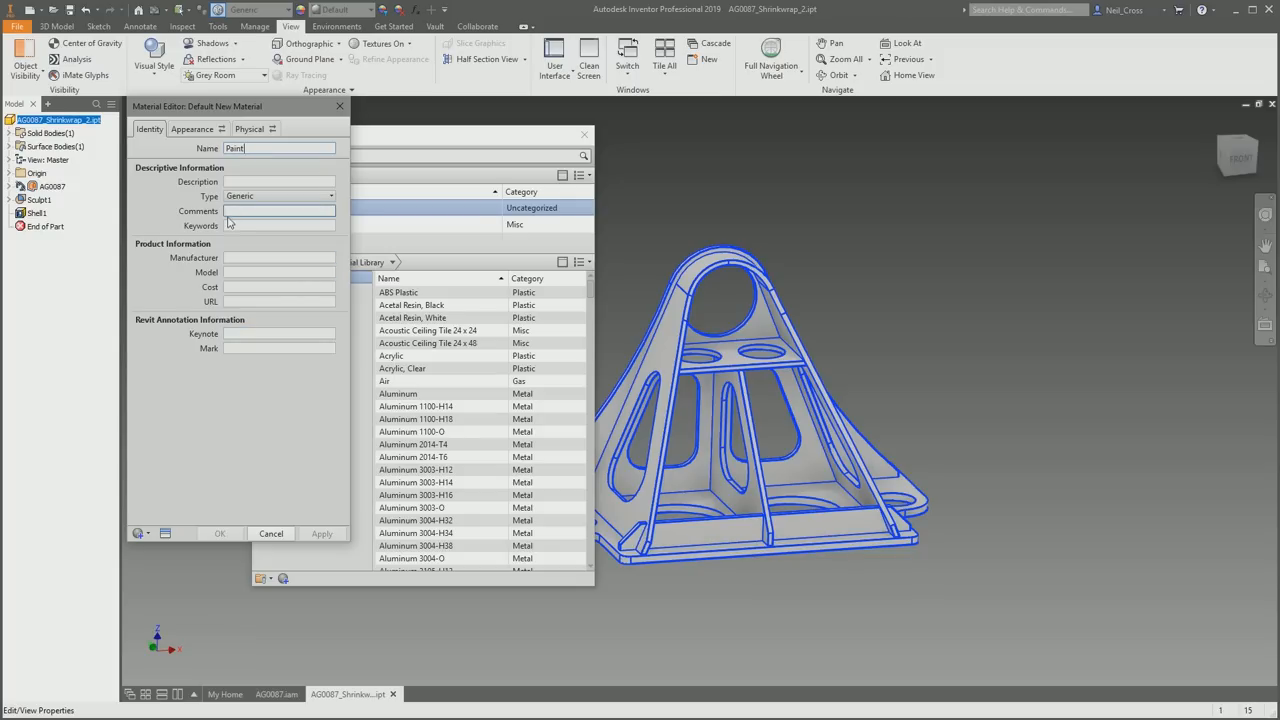
left_click(249, 128)
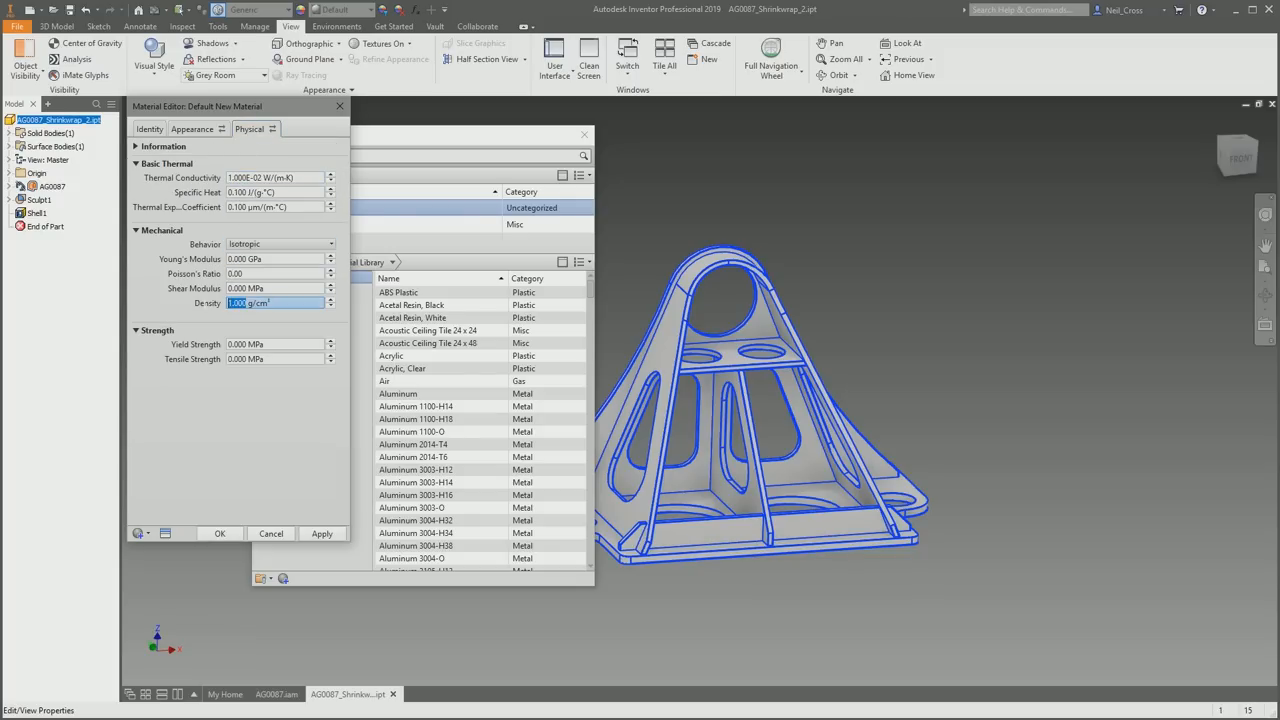
type("0.88")
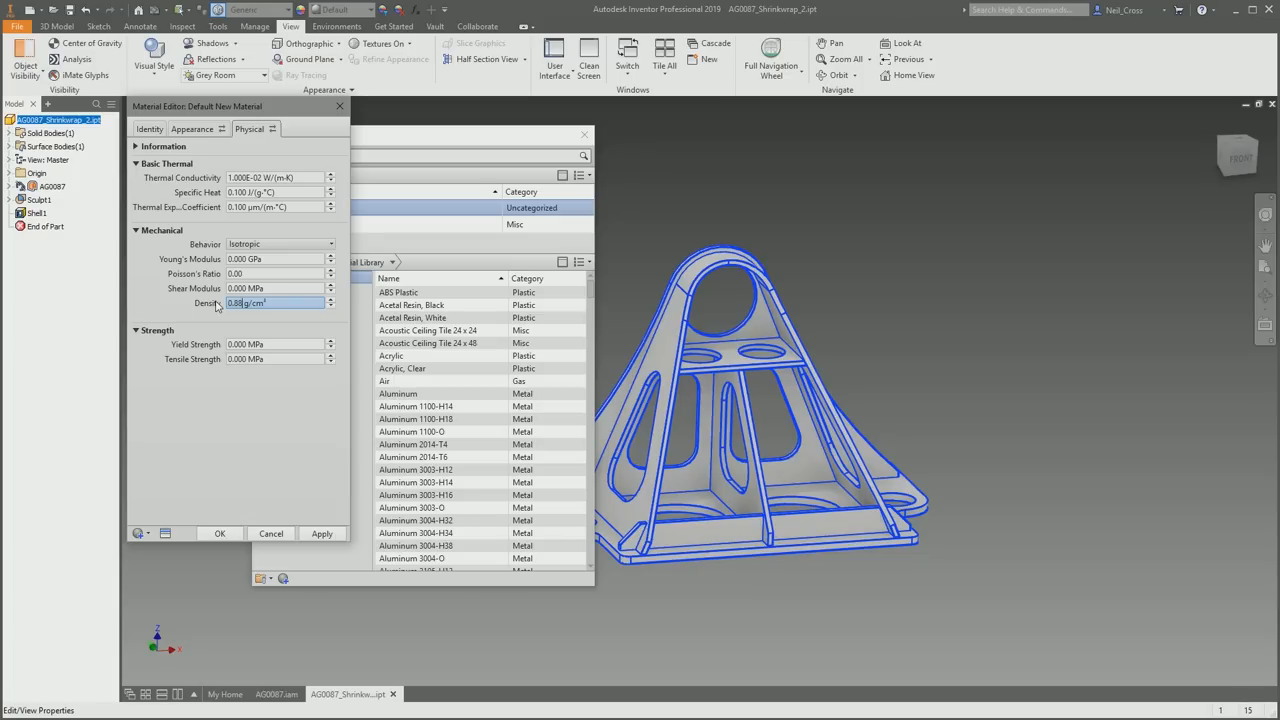
left_click(219, 533)
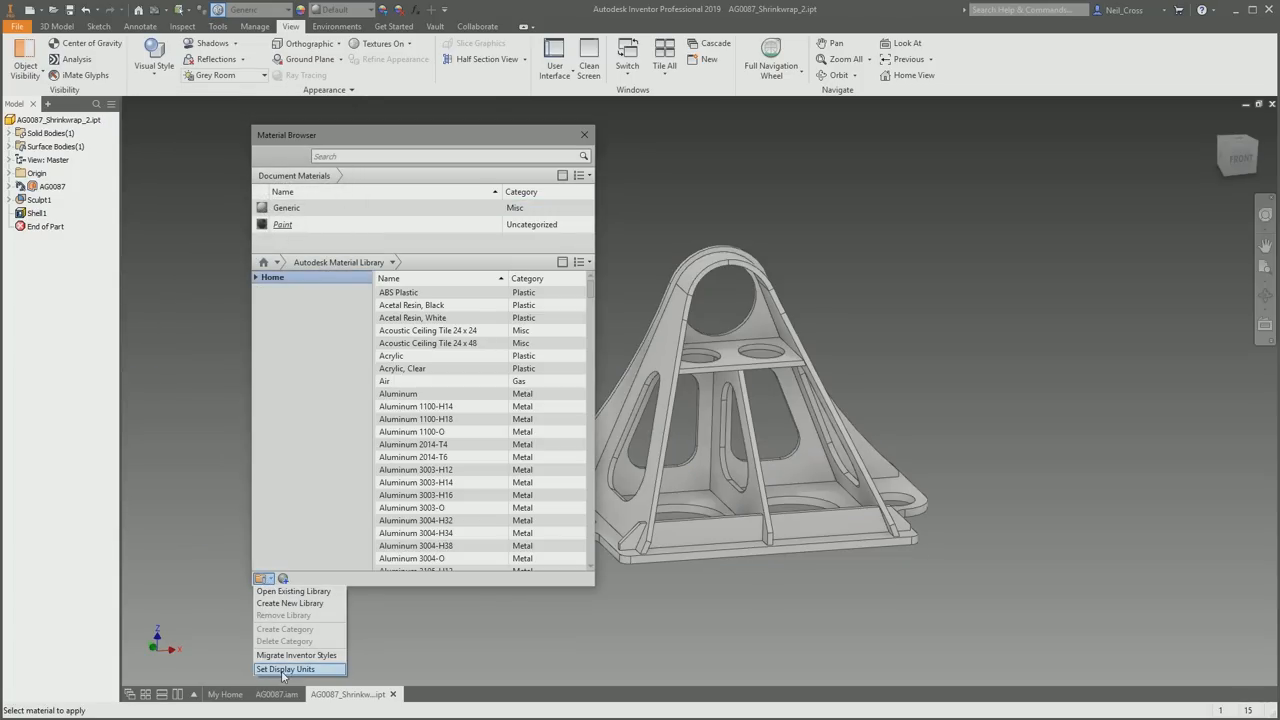
Dismiss the library options list in the Material Browser.
left_click(287, 668)
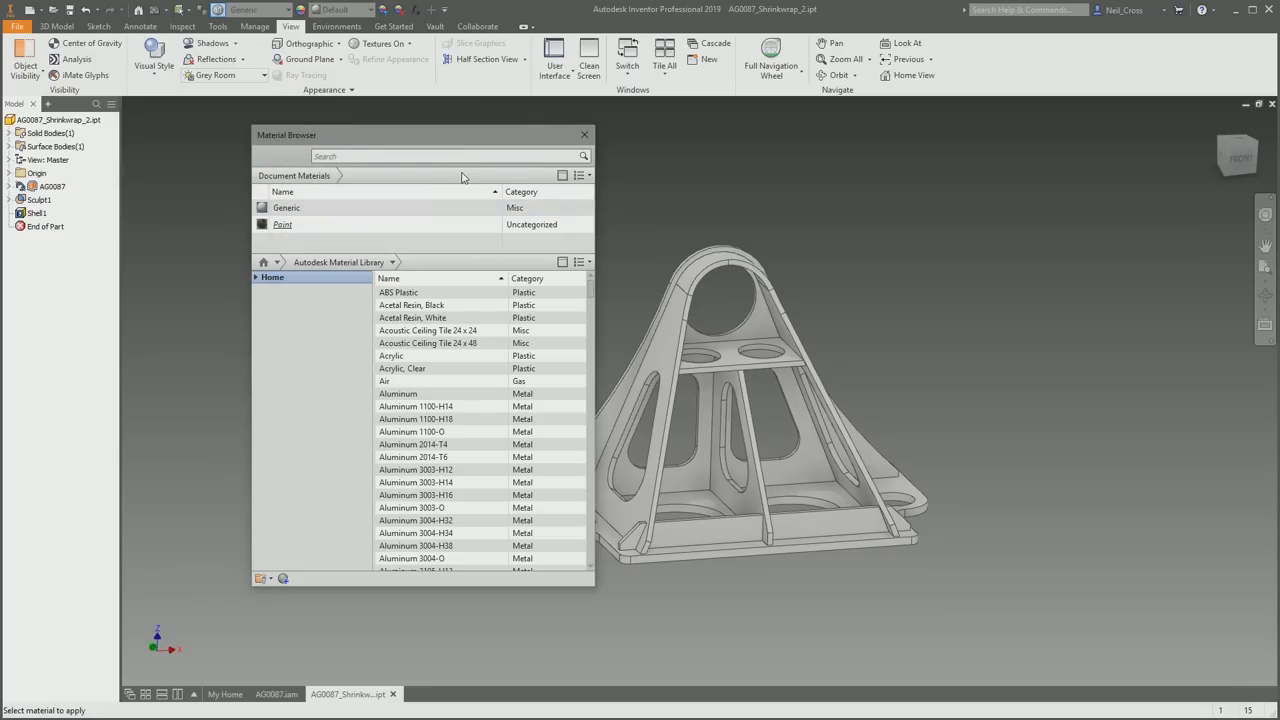
mouse_move(473, 180)
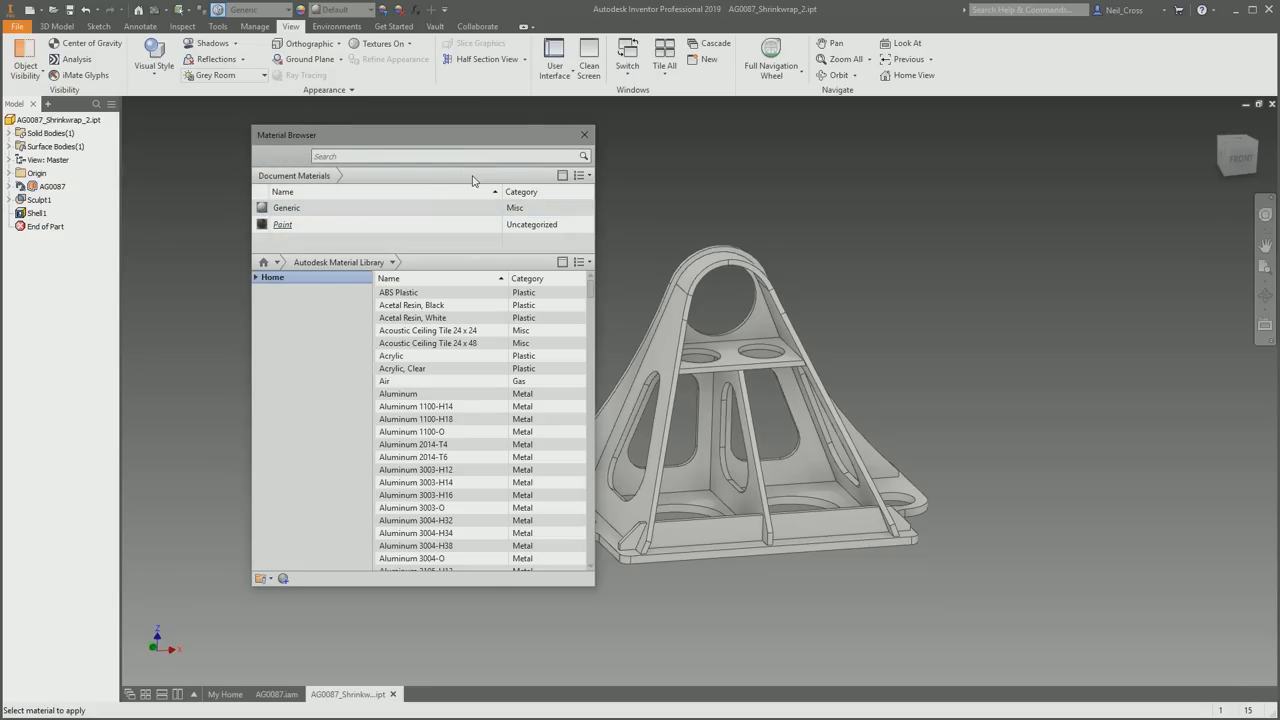
mouse_move(479, 250)
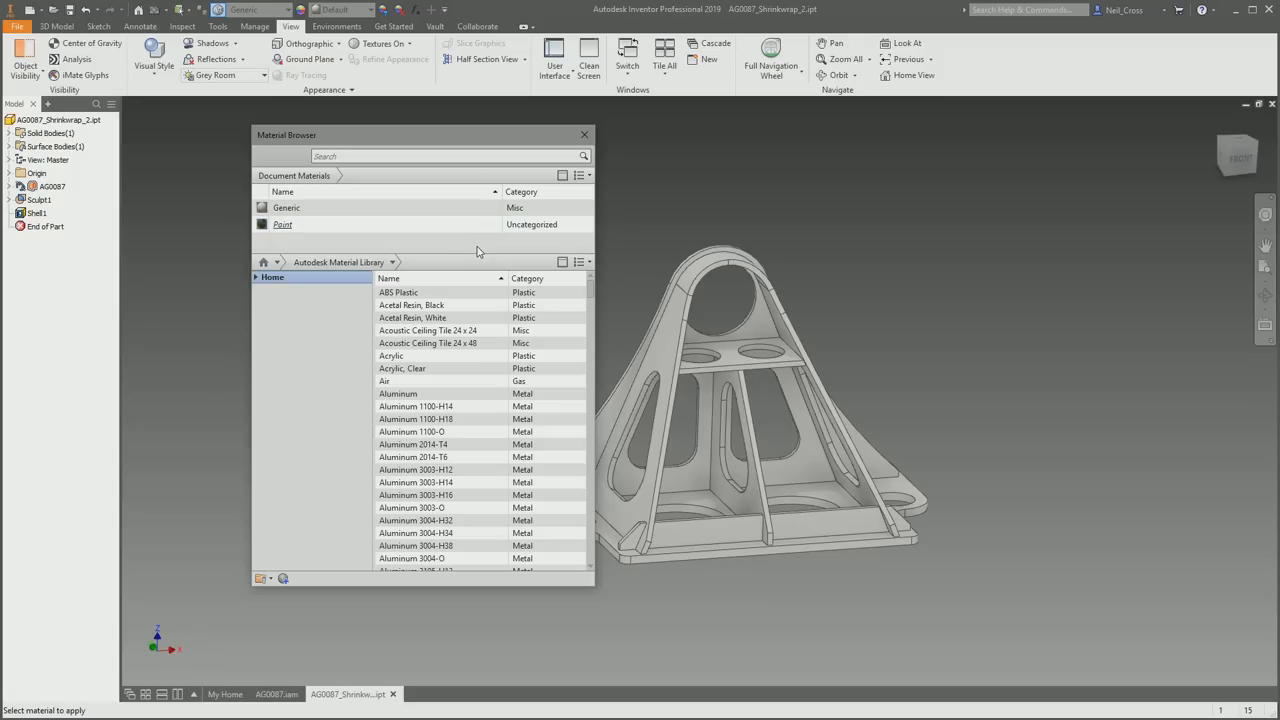
mouse_move(504, 255)
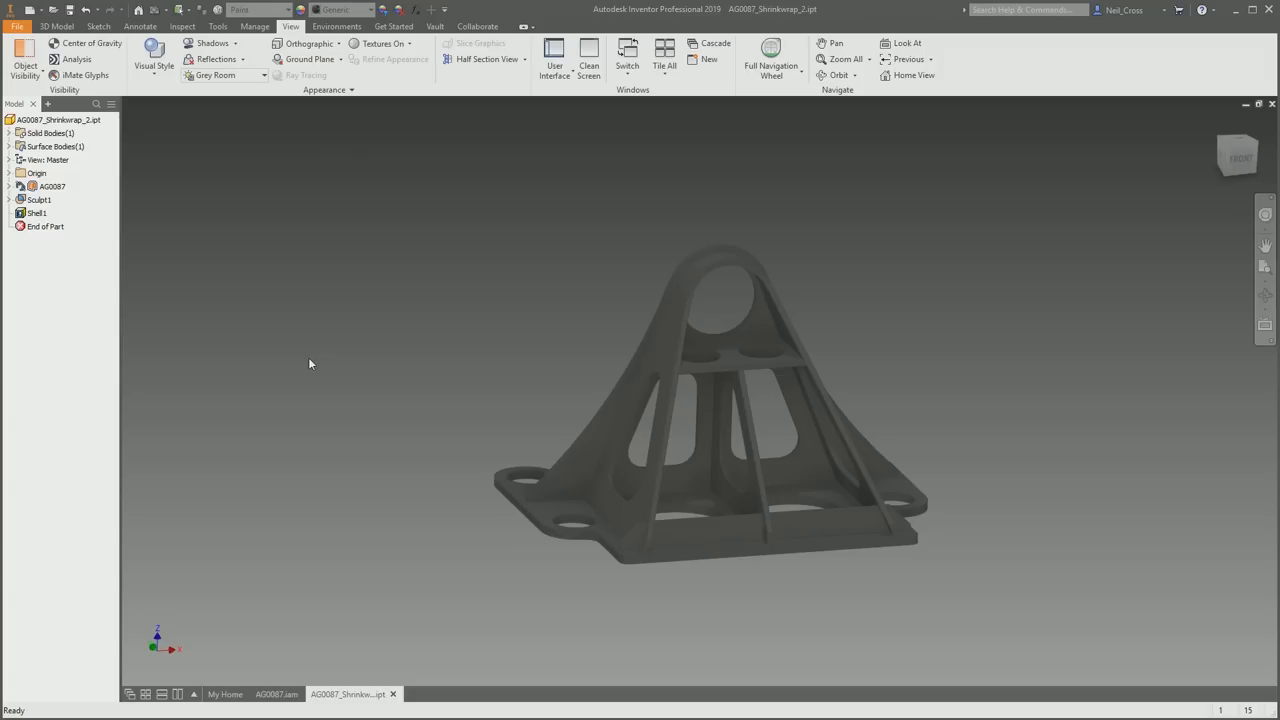
mouse_move(203, 305)
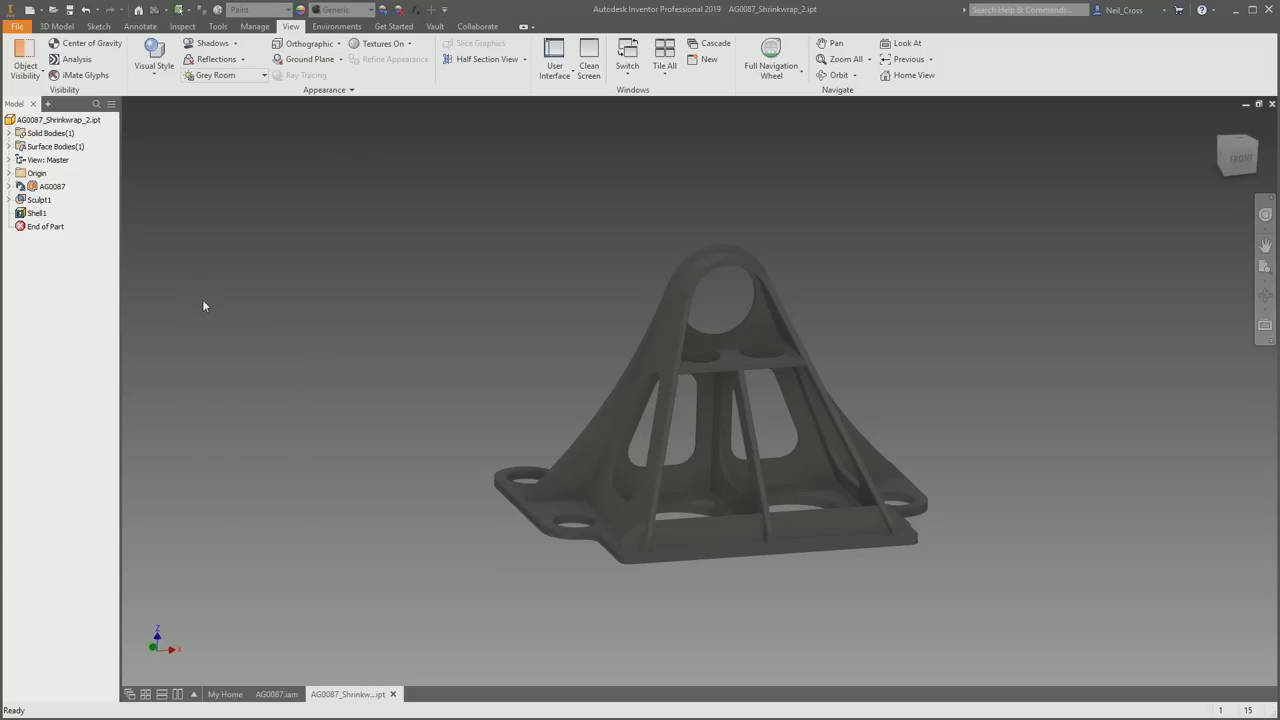
mouse_move(135, 245)
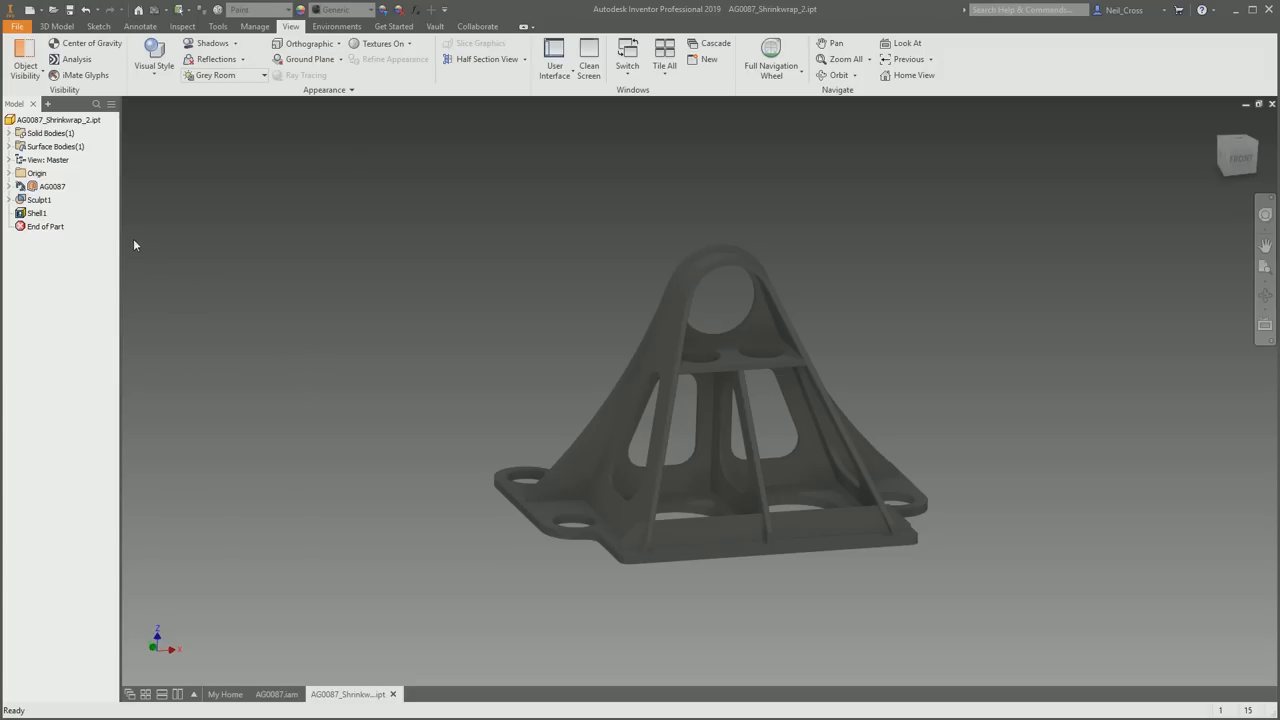
mouse_move(118, 227)
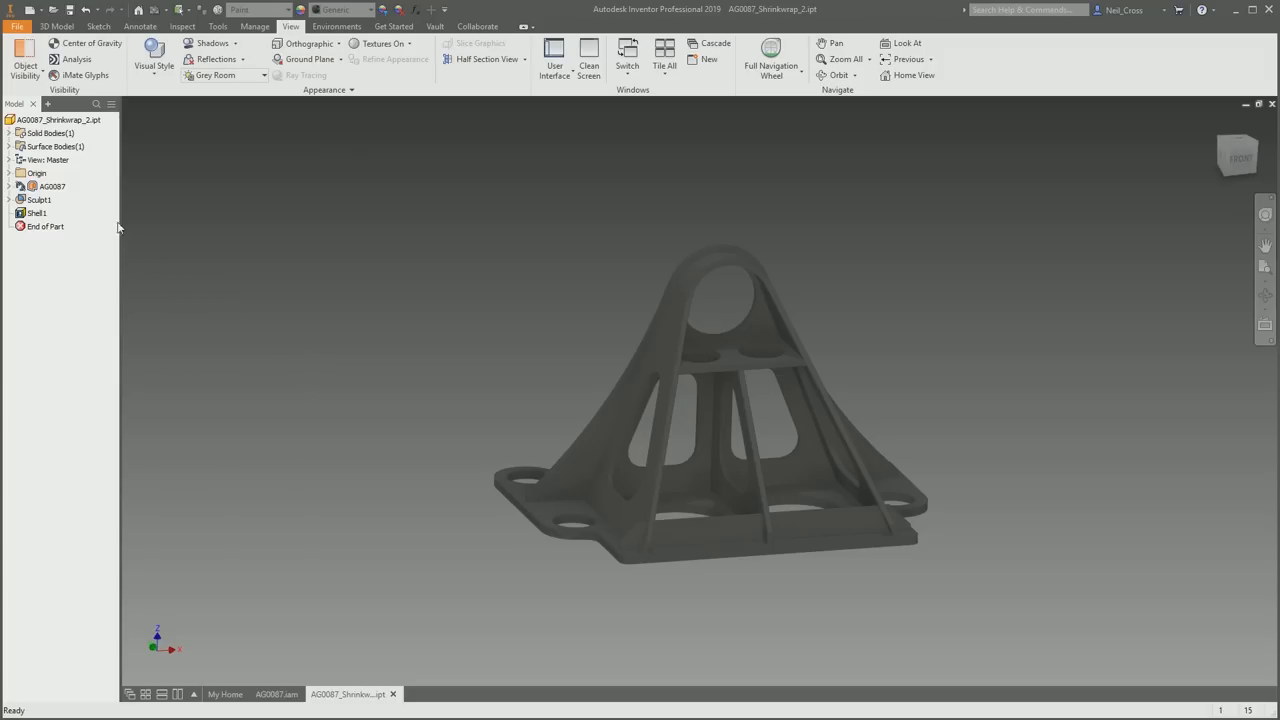
mouse_move(128, 224)
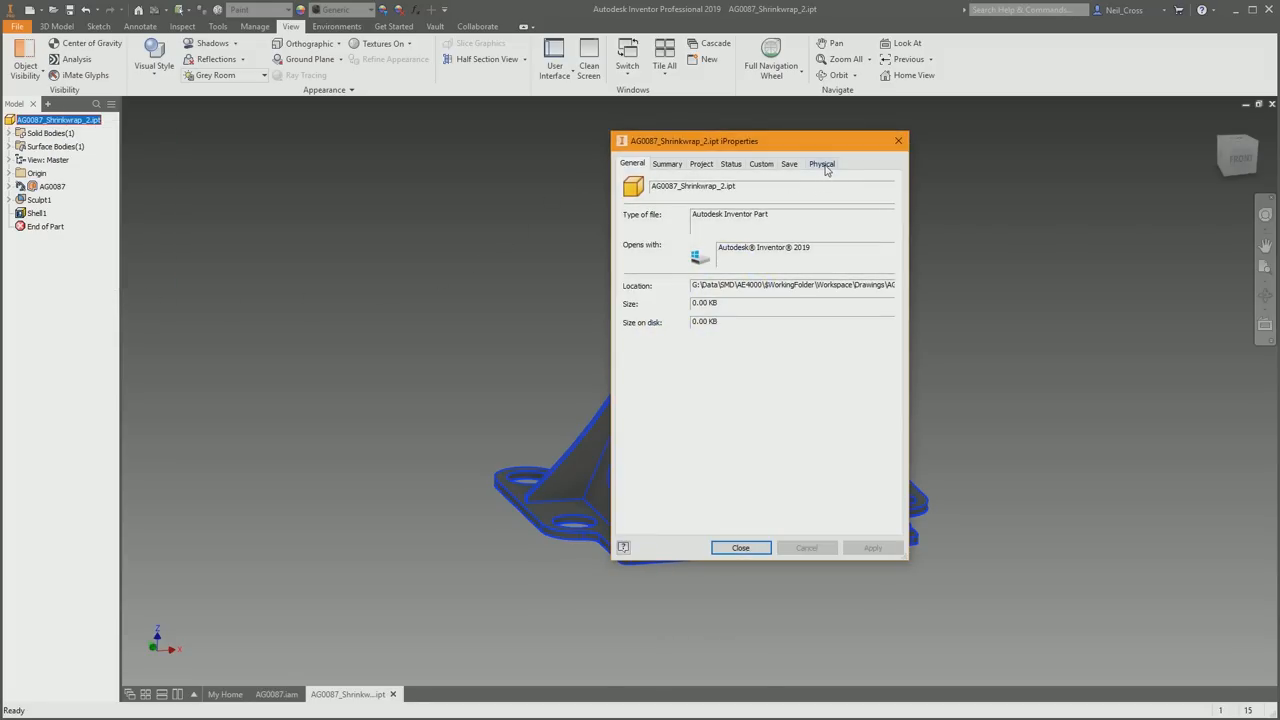
Read the 12.787 kg mass on the Physical tab and close iProperties.
left_click(821, 163)
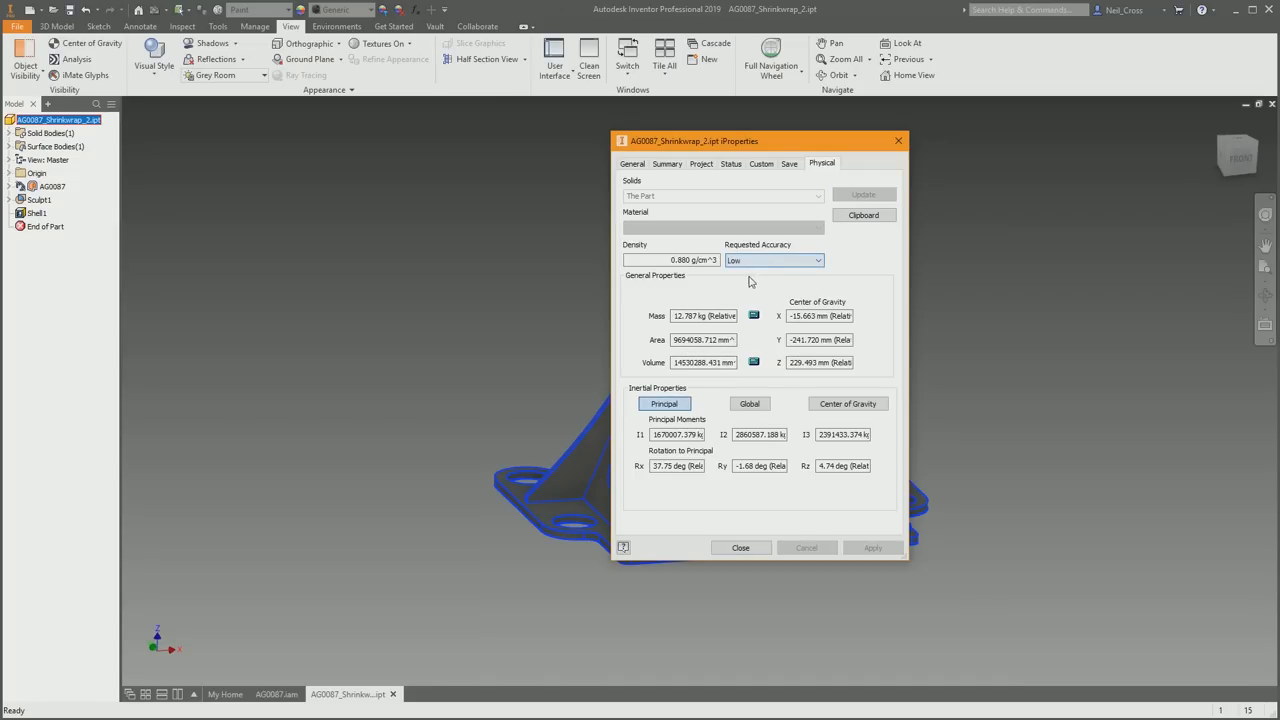
mouse_move(807, 277)
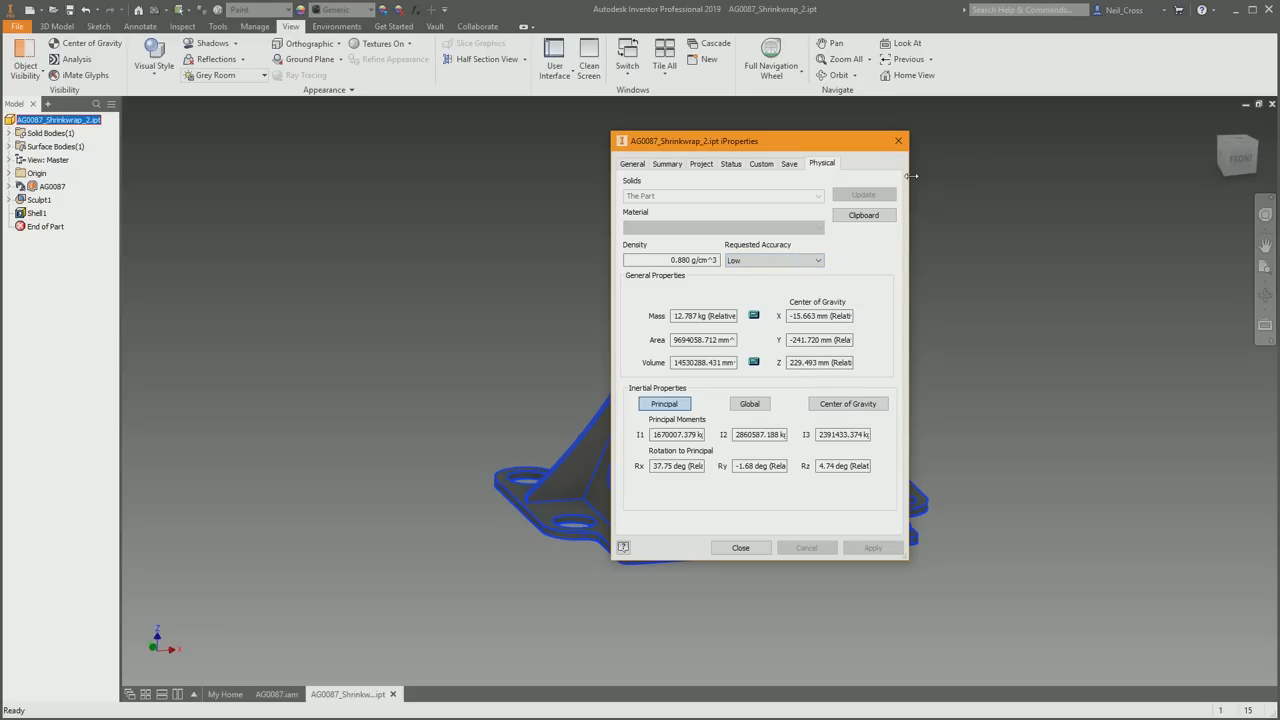
left_click(741, 547)
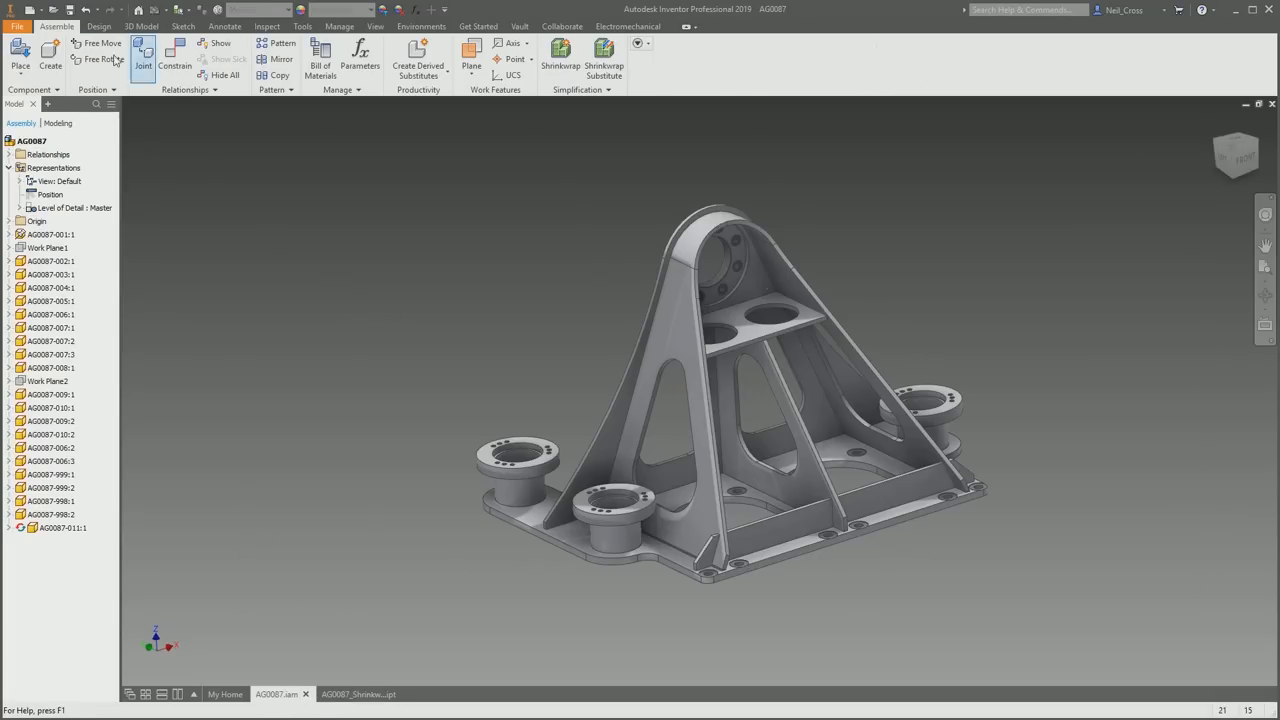
Constrain AG0087_Shrinkwrap_2's origin planes to the AG0087 assembly origin, overlapping the bracket.
left_click(355, 694)
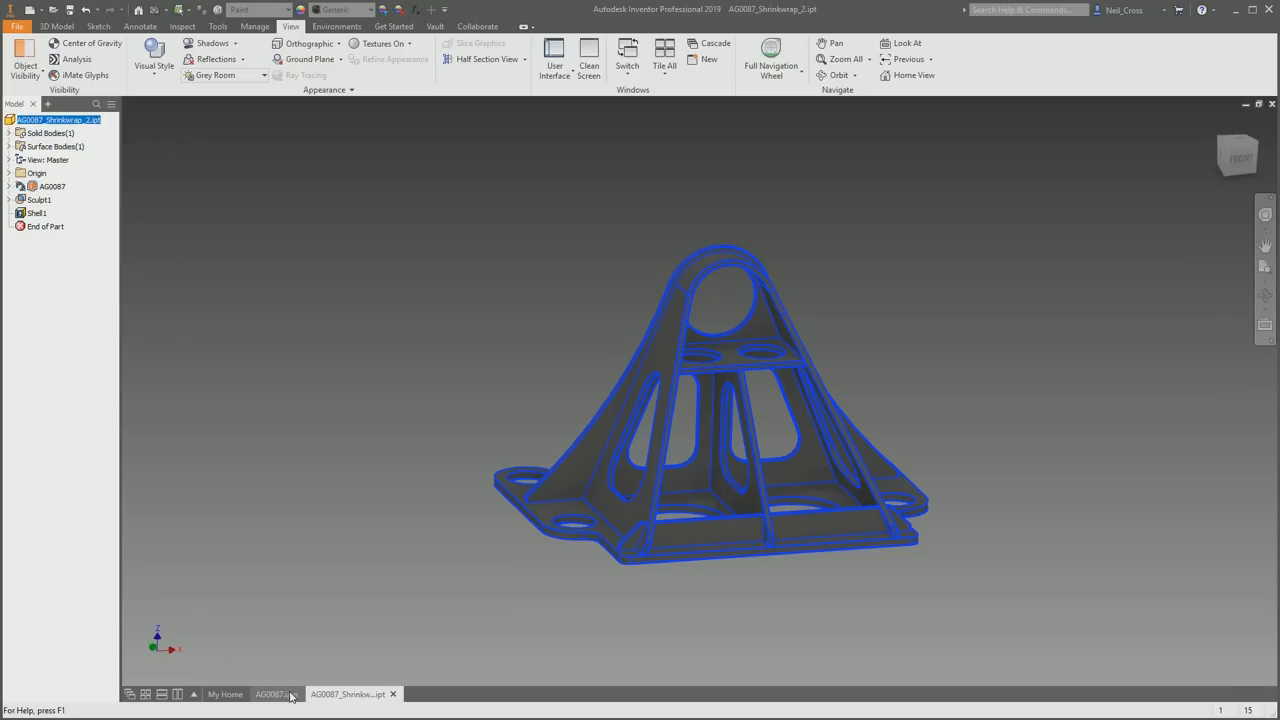
left_click(276, 694)
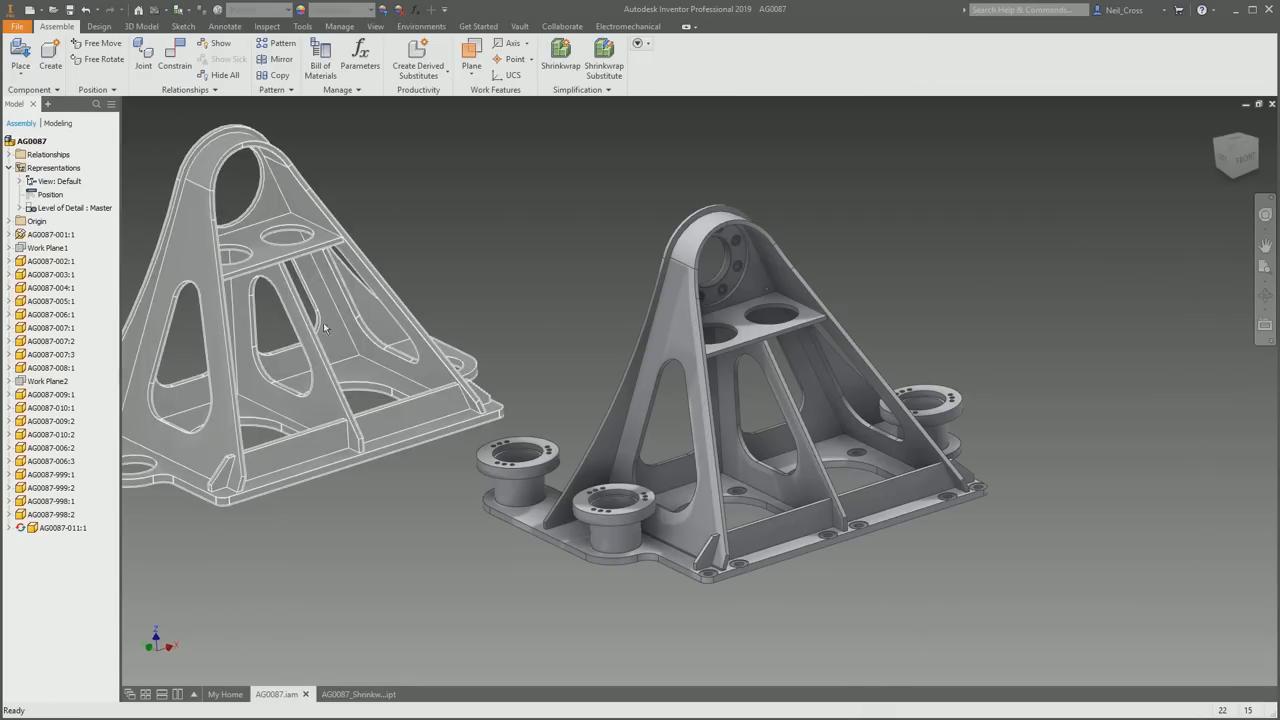
left_click(177, 57)
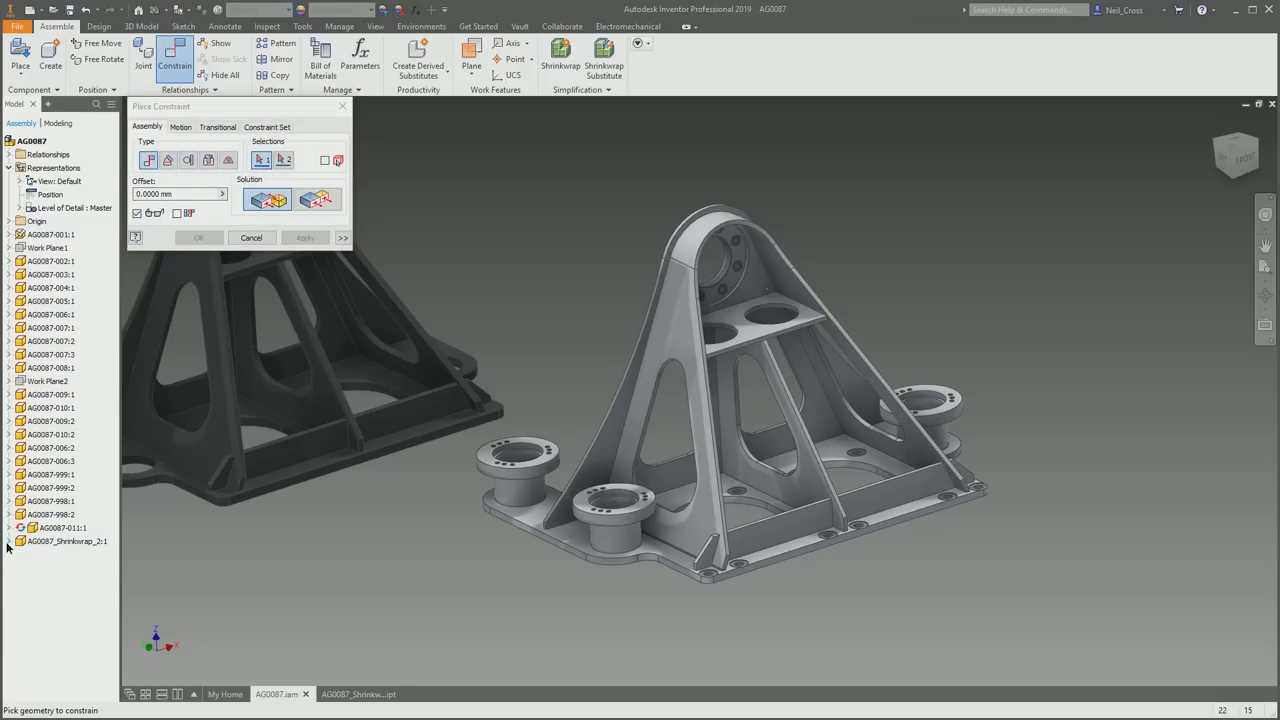
left_click(8, 556)
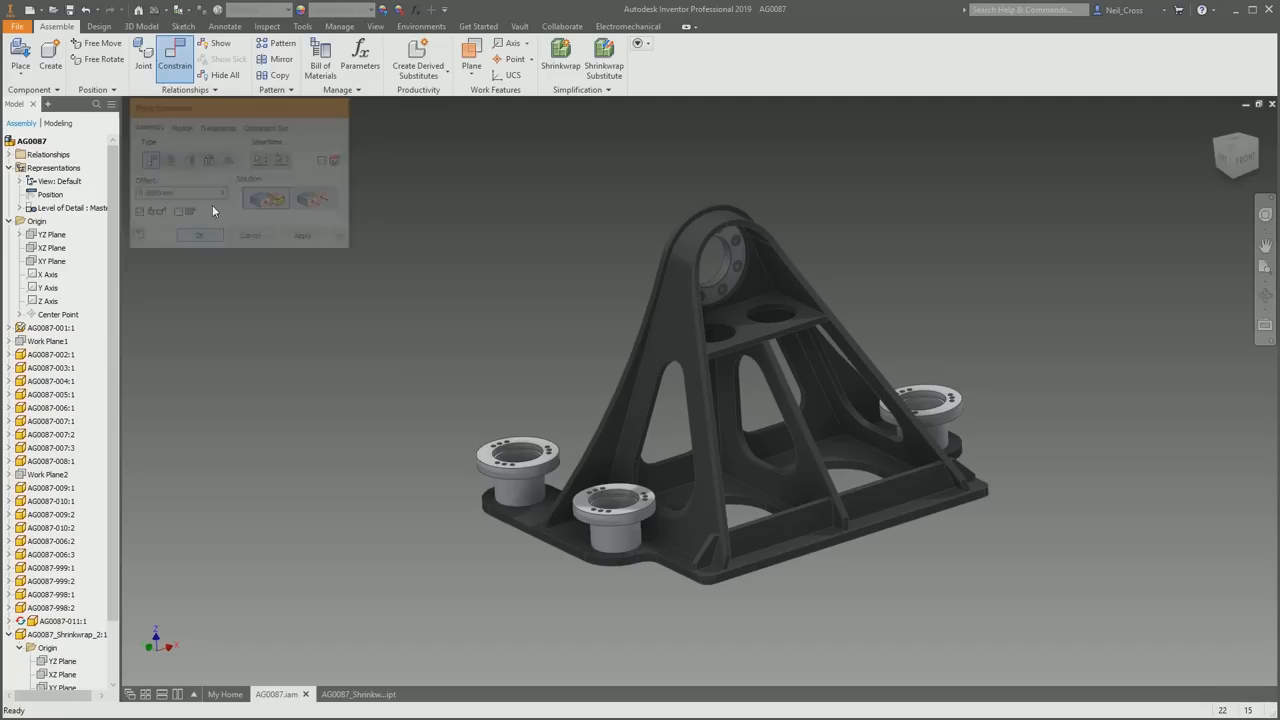
left_click(366, 26)
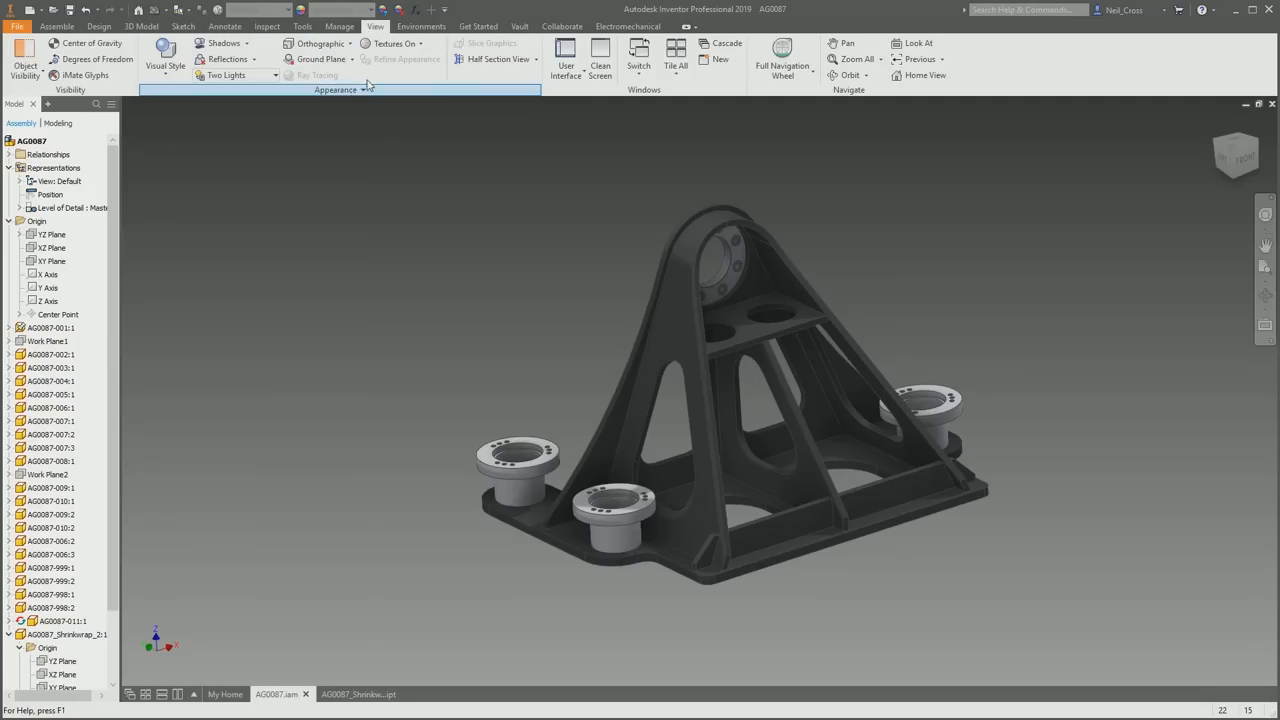
Show a half section view of the assembly and zoom in on the cut boss.
left_click(494, 59)
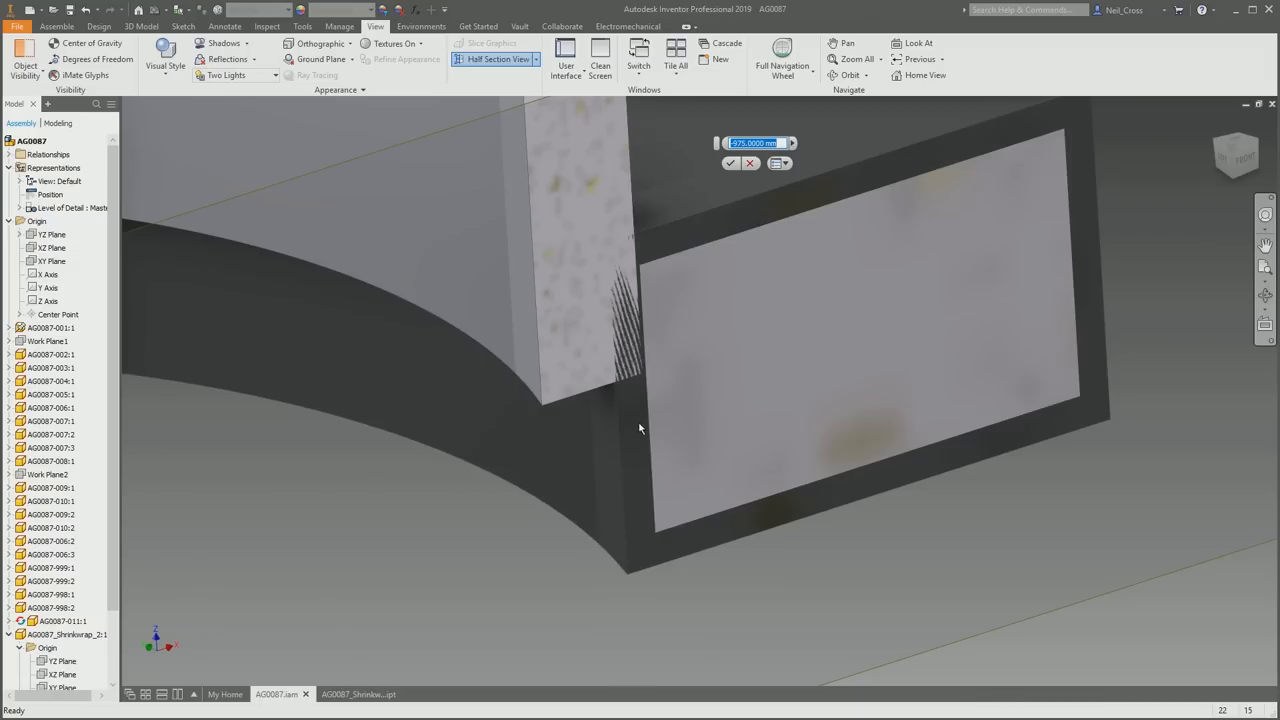
mouse_move(662, 429)
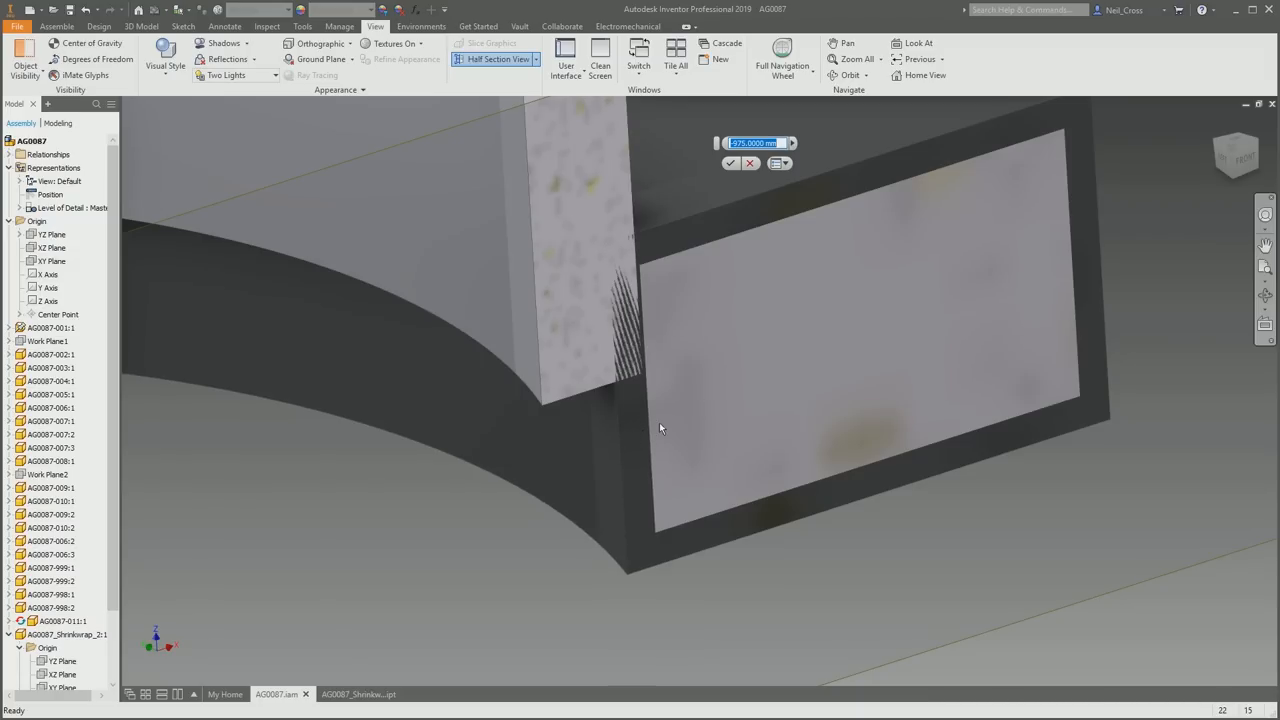
mouse_move(788, 429)
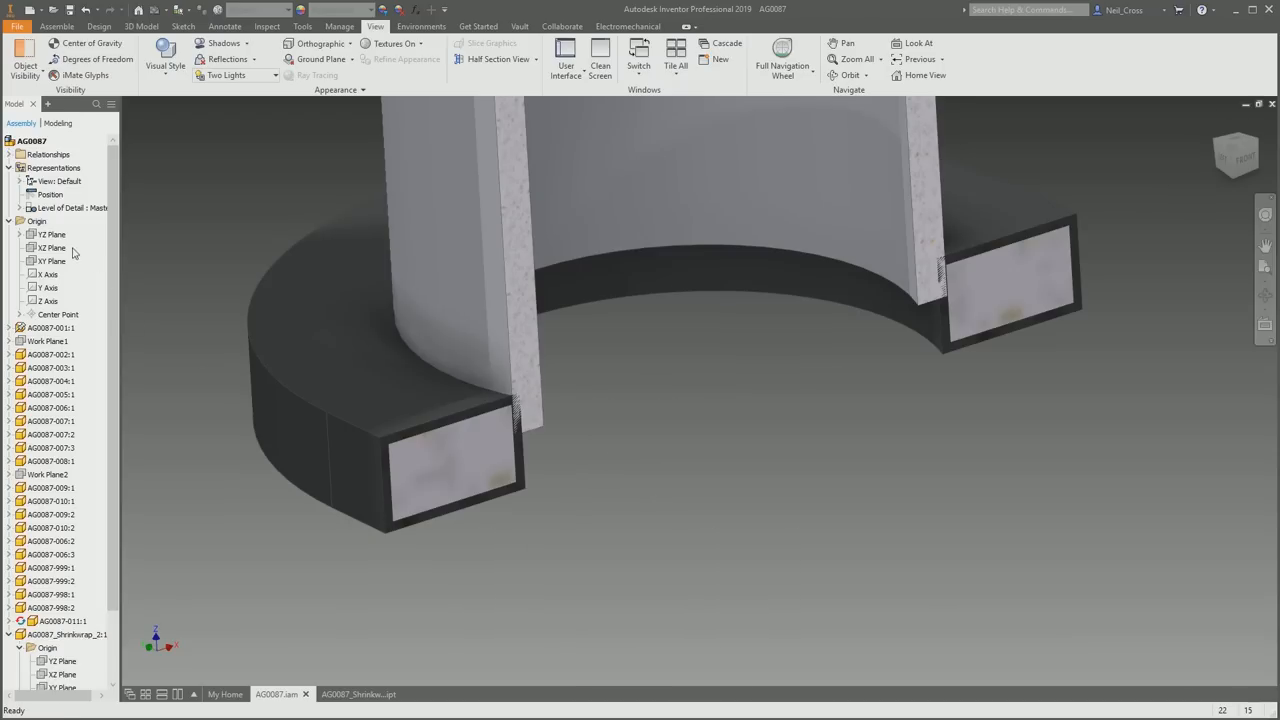
left_click(49, 234)
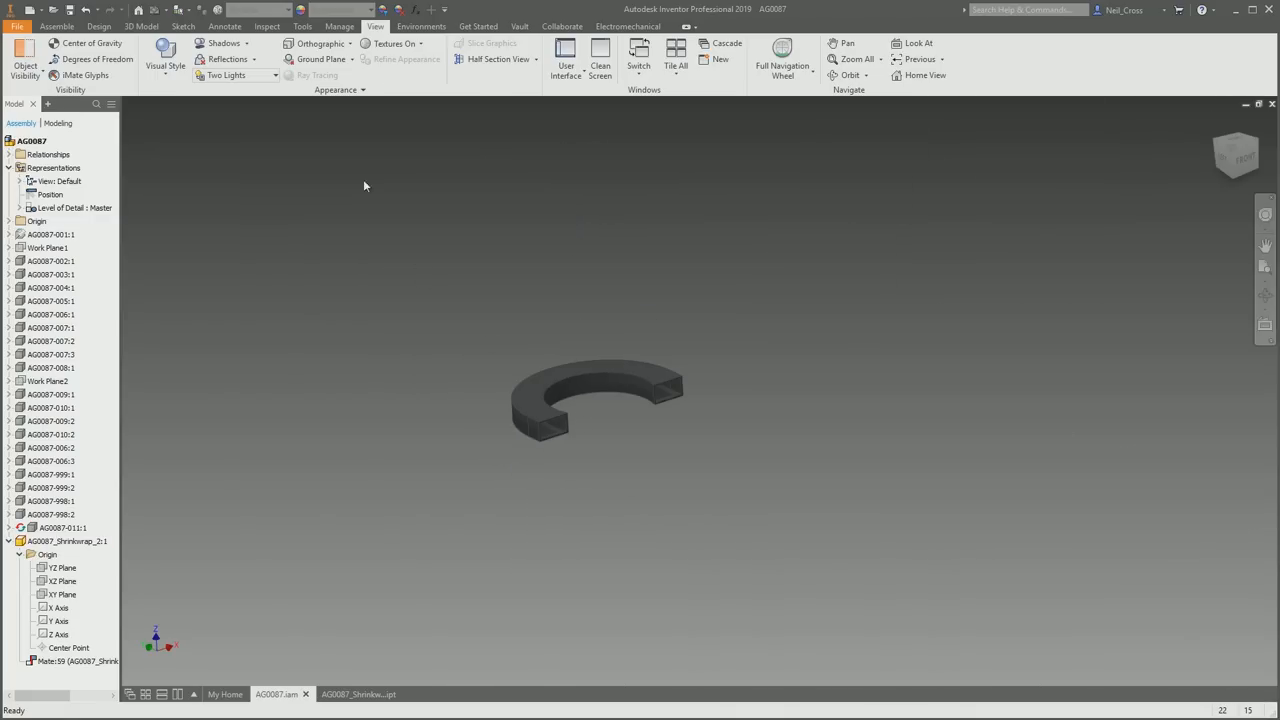
End the section view and delete AG0087_Shrinkwrap_2:1 from the assembly.
left_click(89, 52)
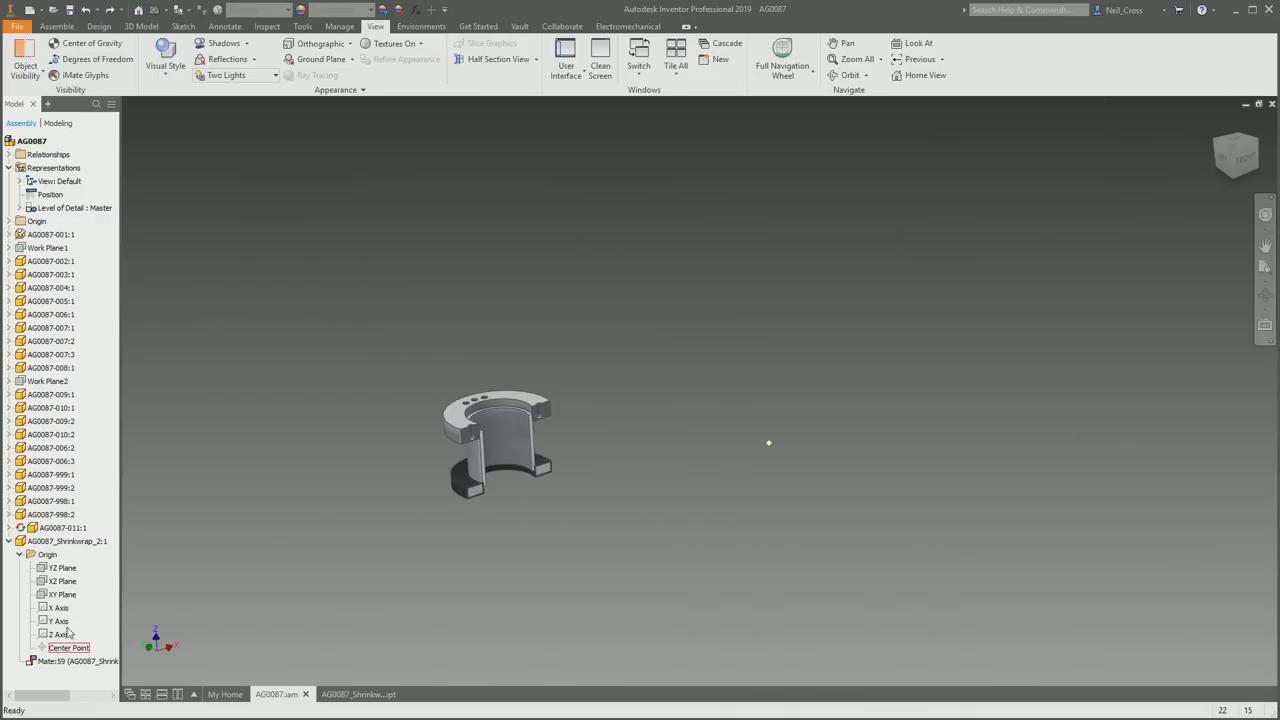
left_click(54, 567)
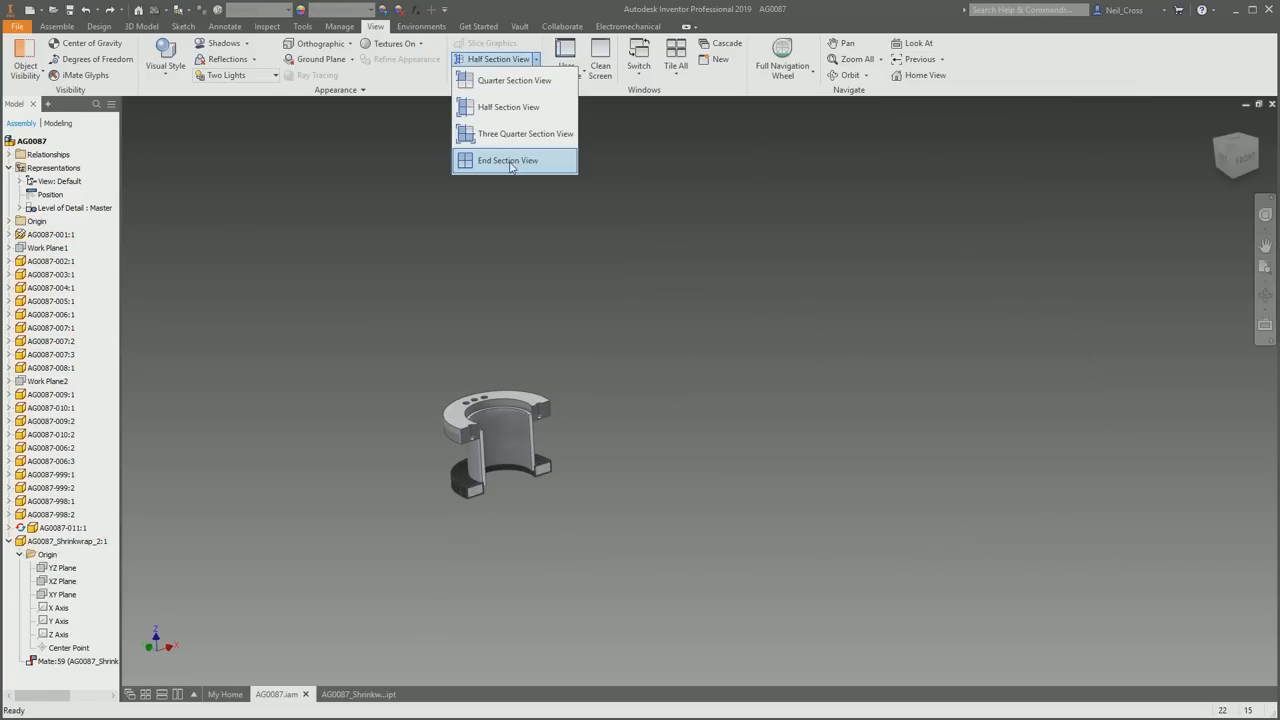
left_click(507, 160)
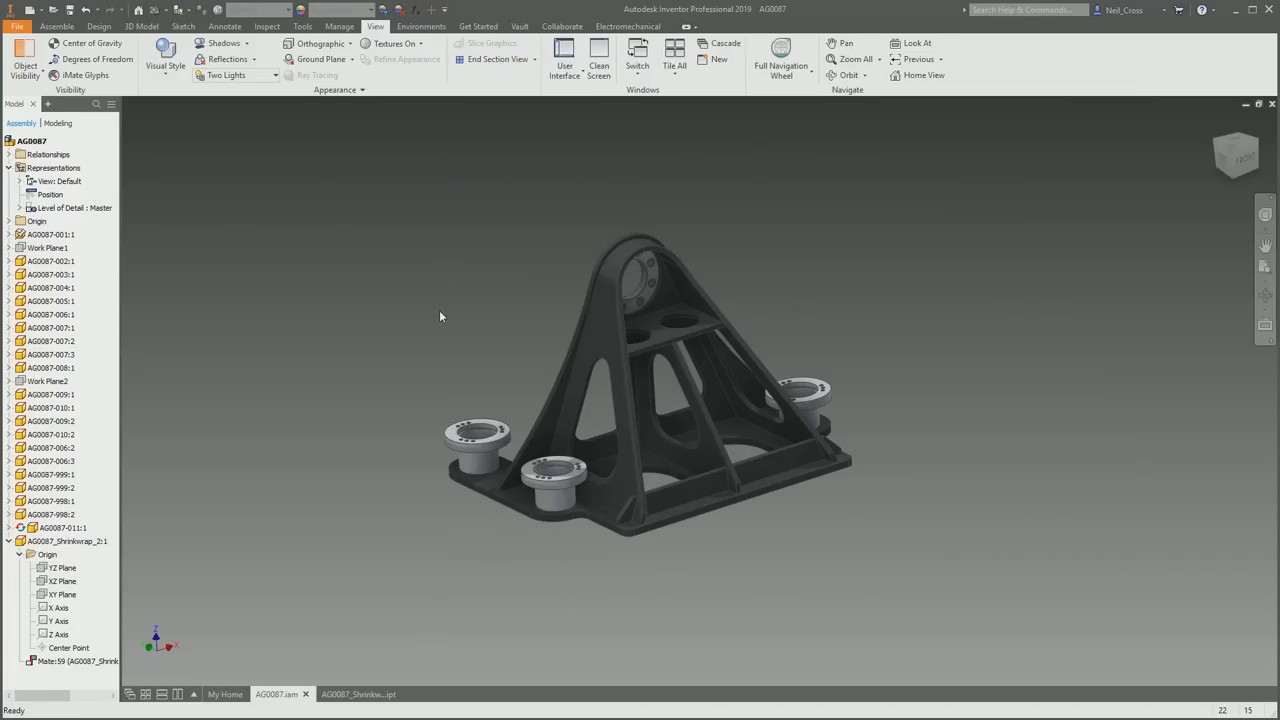
right_click(55, 540)
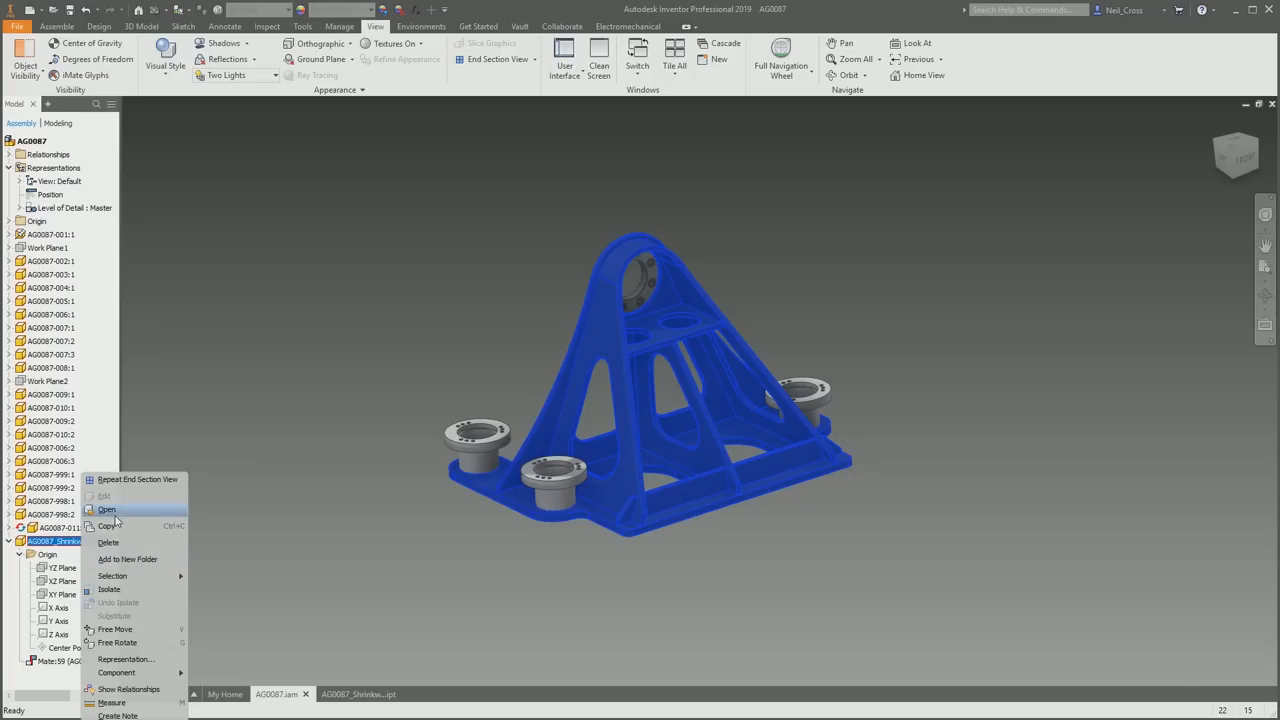
mouse_move(118, 587)
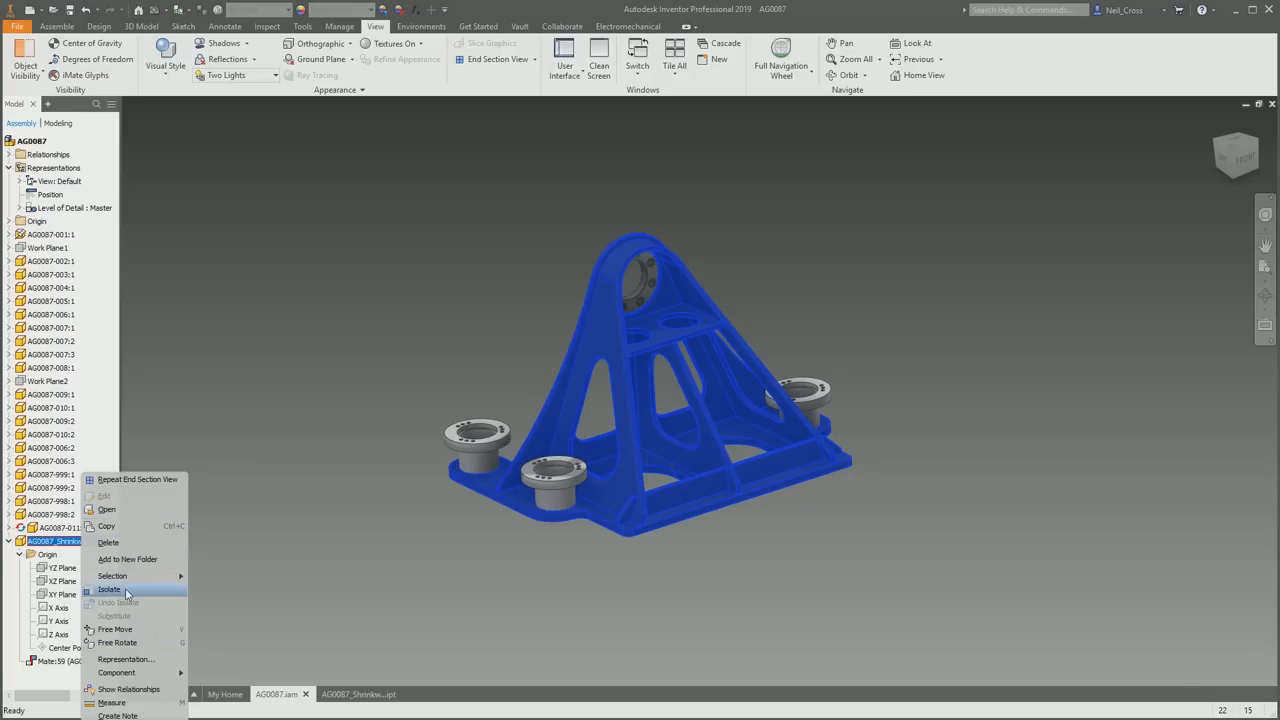
mouse_move(191, 465)
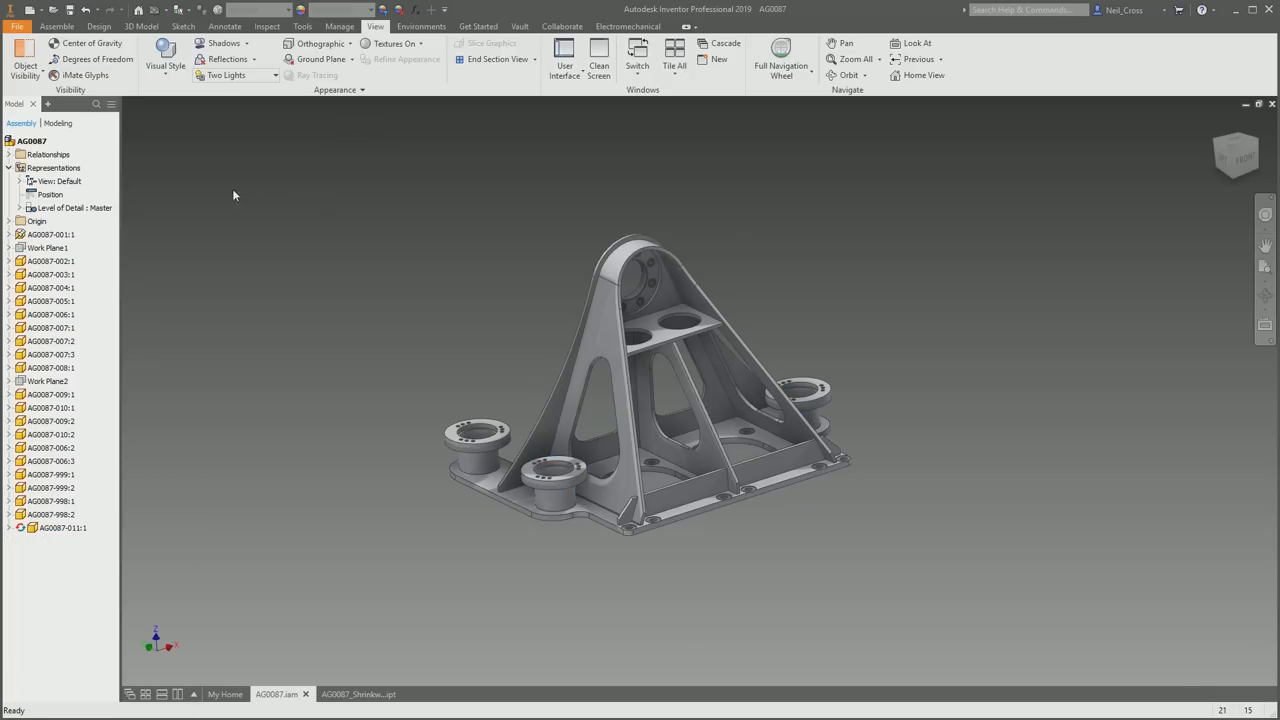
left_click(30, 139)
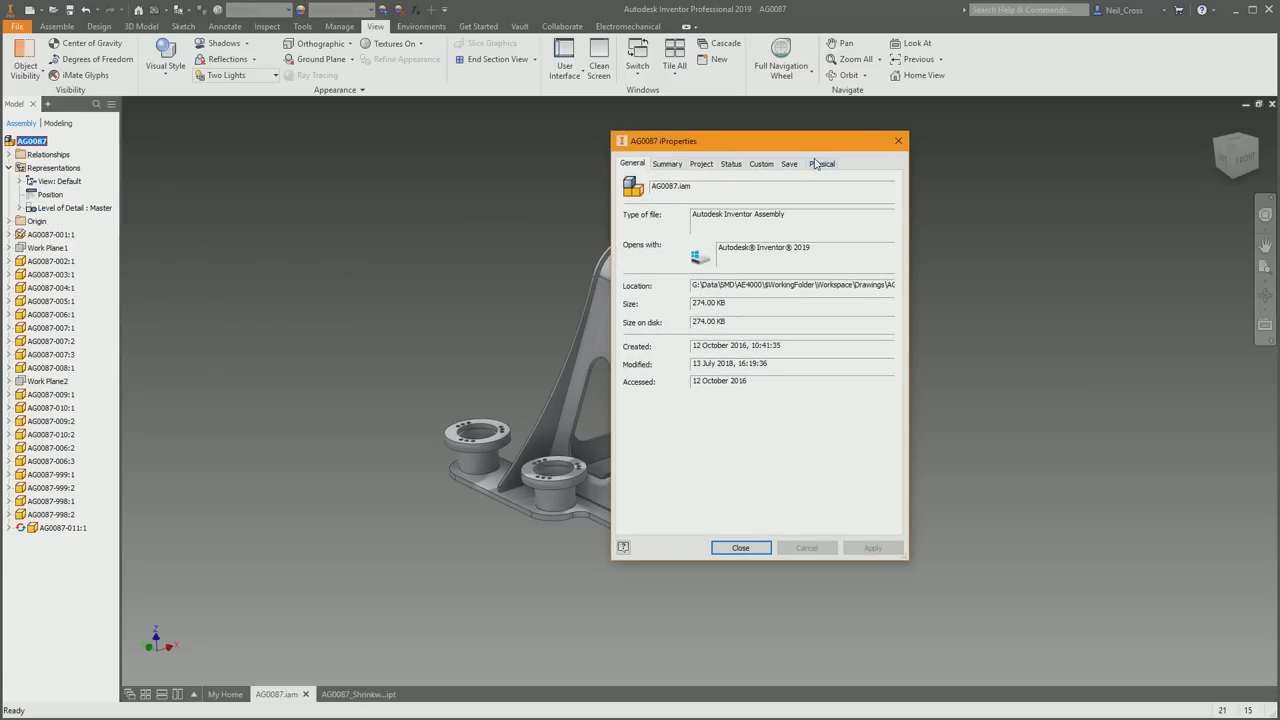
Confirm the assembly mass reads 390.508 kg, then create a virtual component named Paint.
left_click(822, 163)
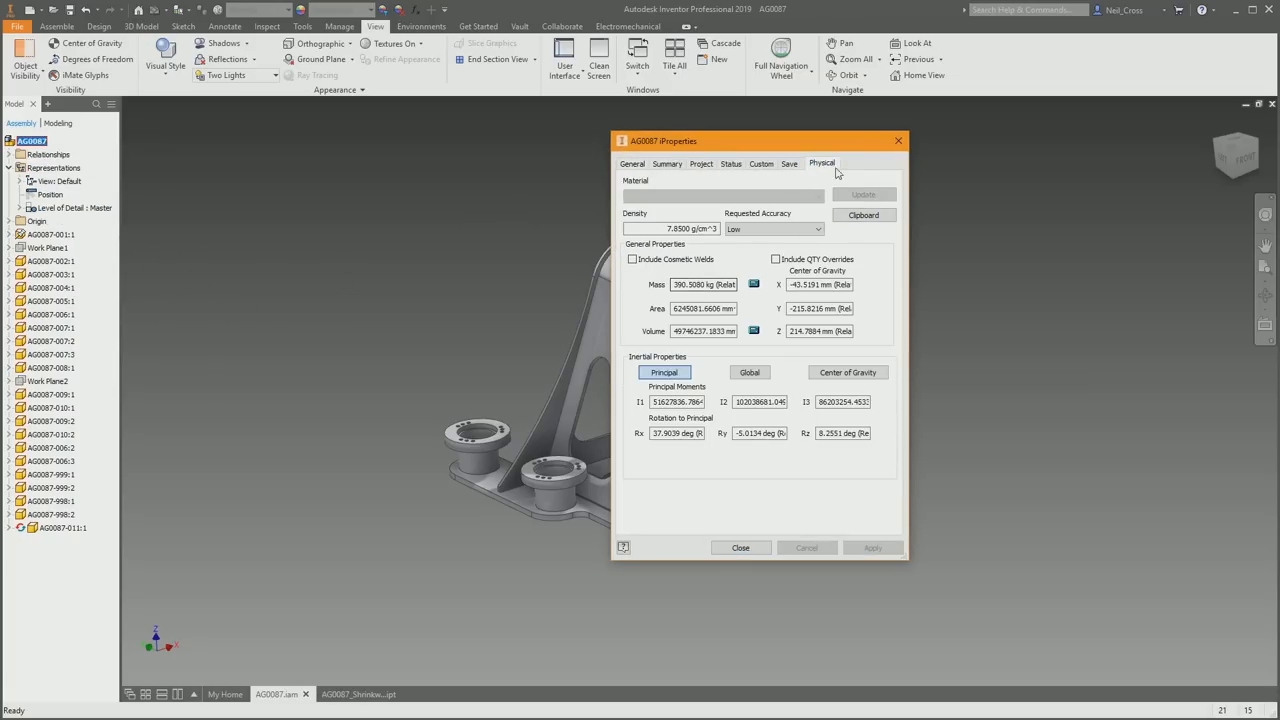
left_click(740, 547)
type("Paint")
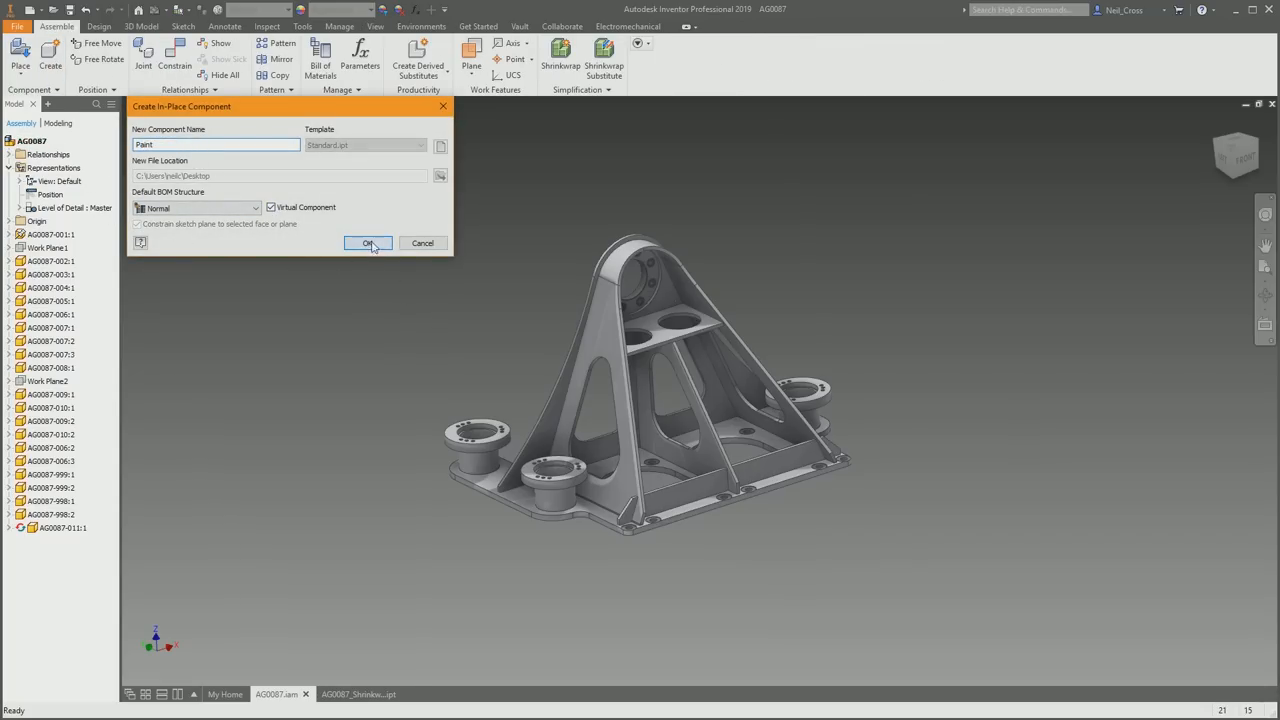
left_click(368, 243)
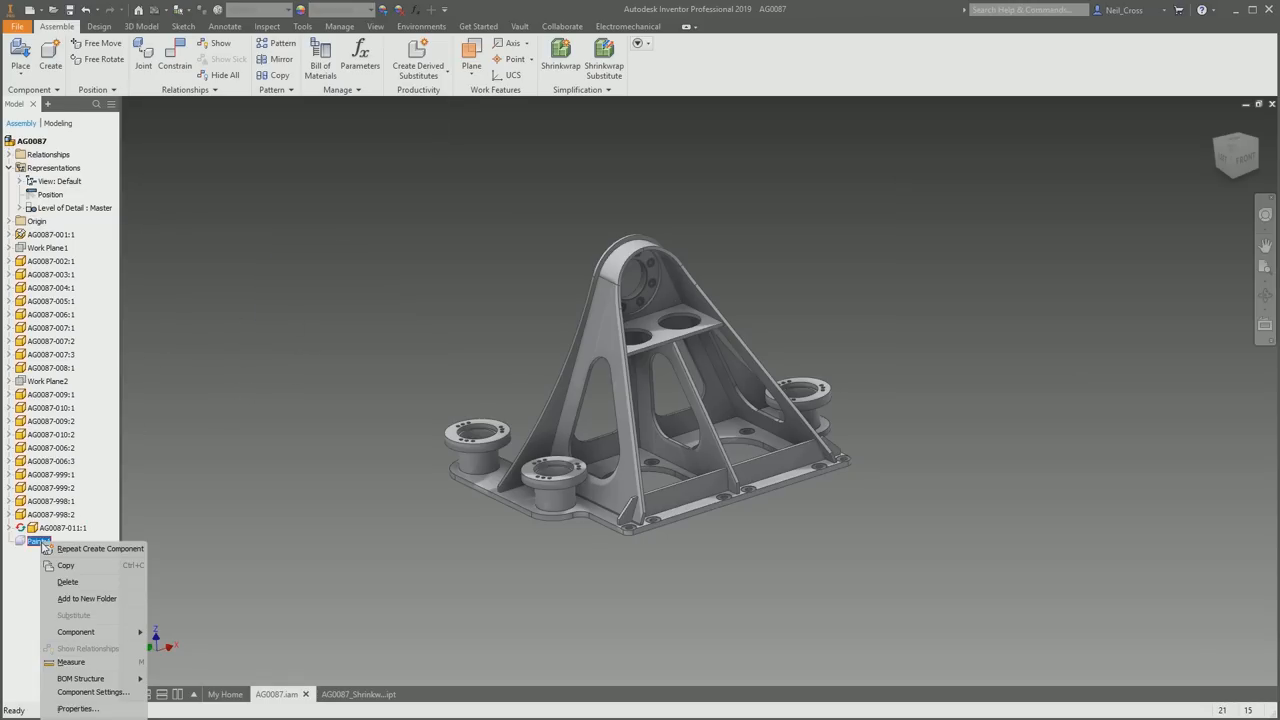
Enter a mass override for Paint:1, raising the AG0087 assembly mass to 403.208 kg.
left_click(80, 718)
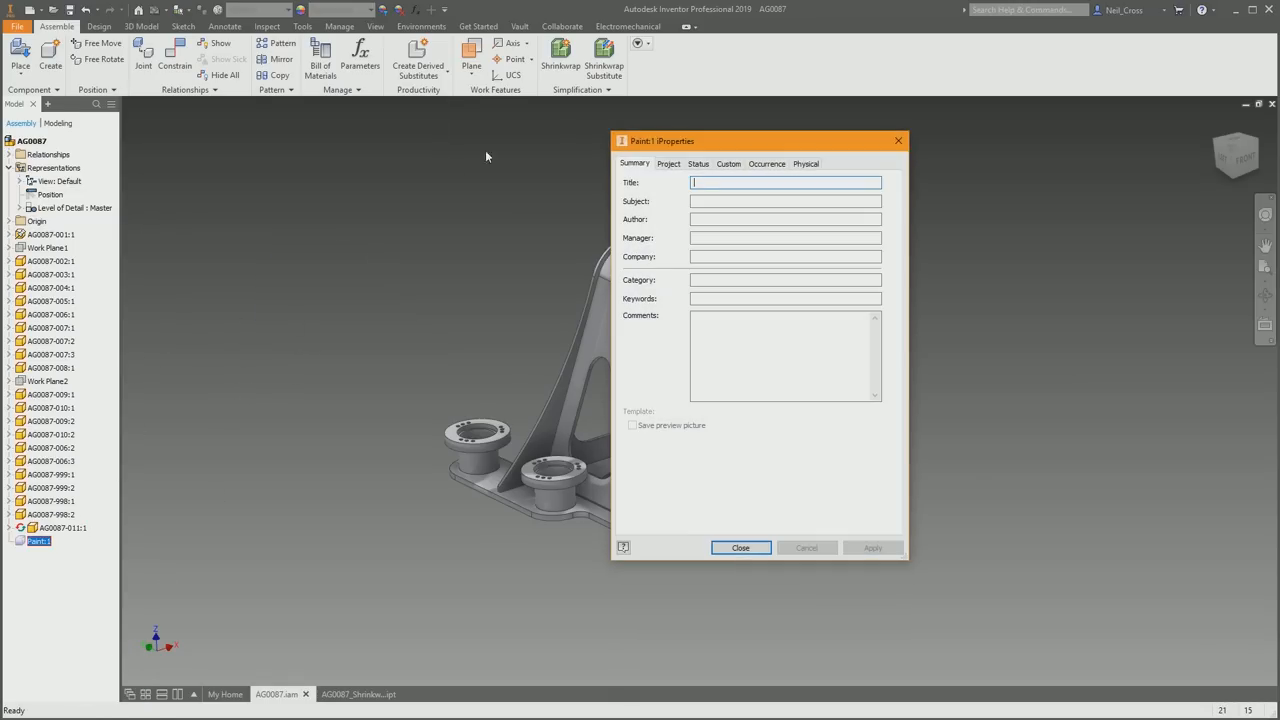
left_click(806, 163)
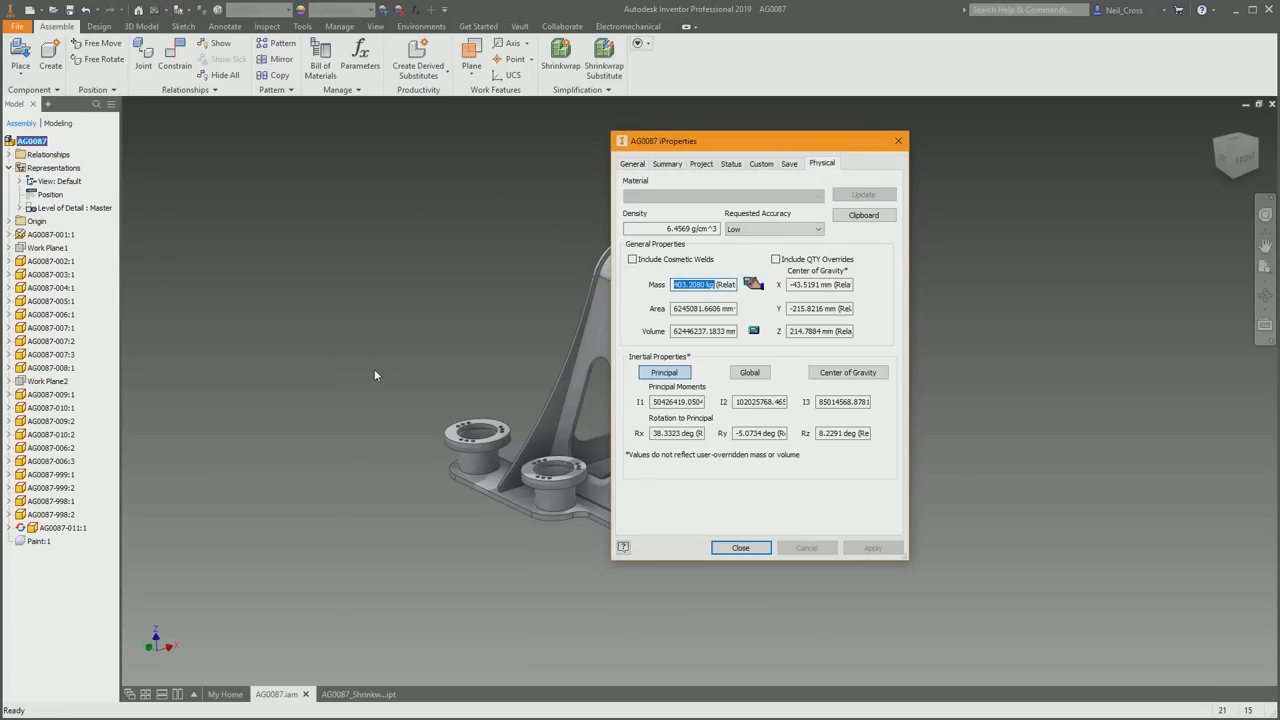
left_click(740, 547)
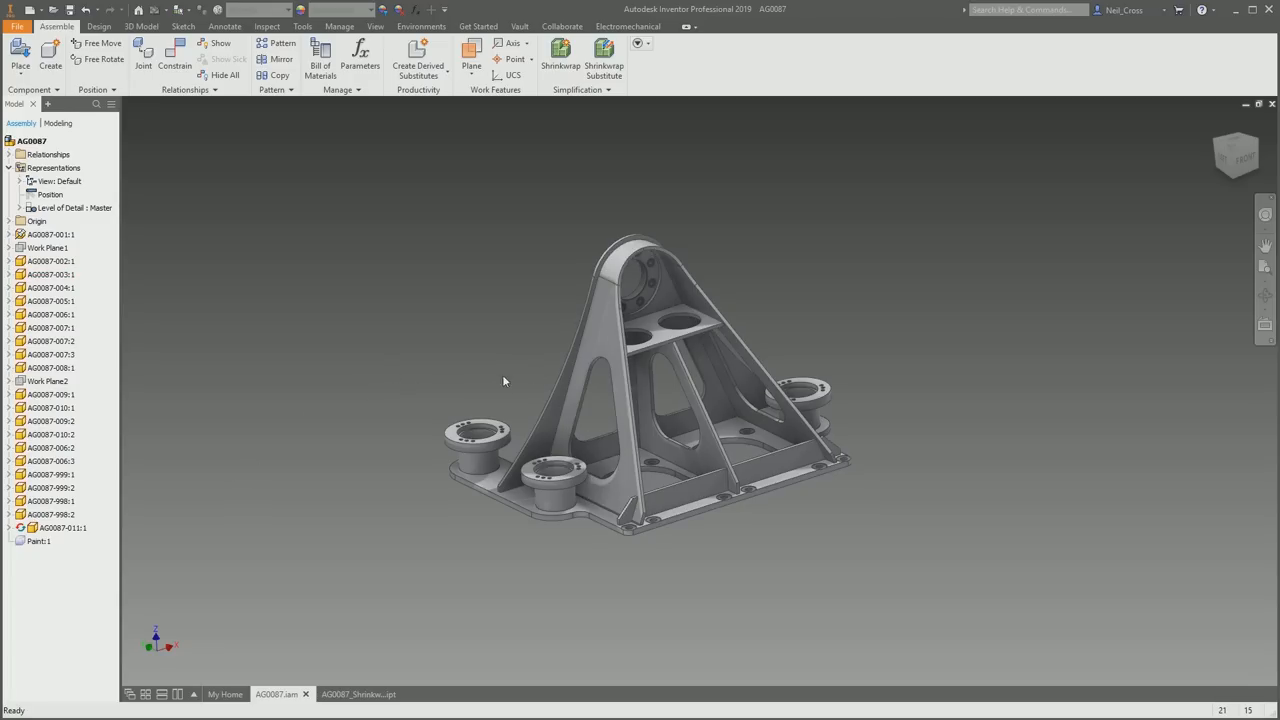
mouse_move(475, 412)
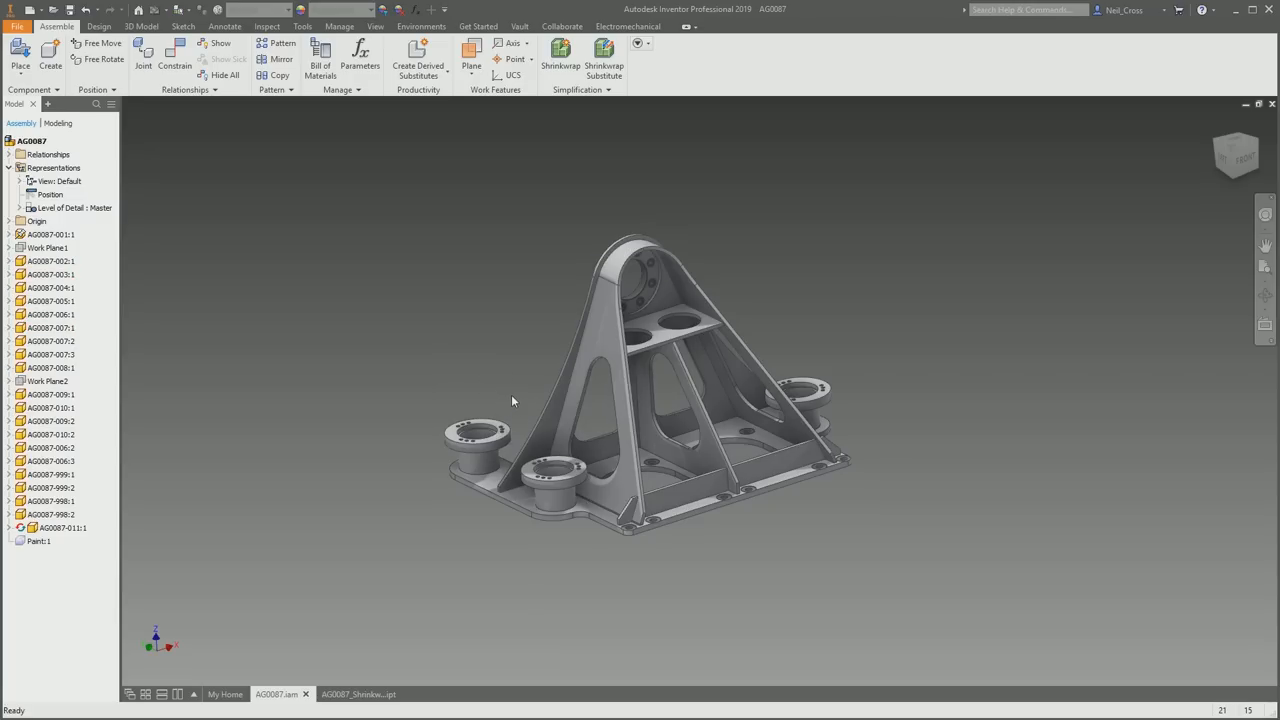
mouse_move(604, 214)
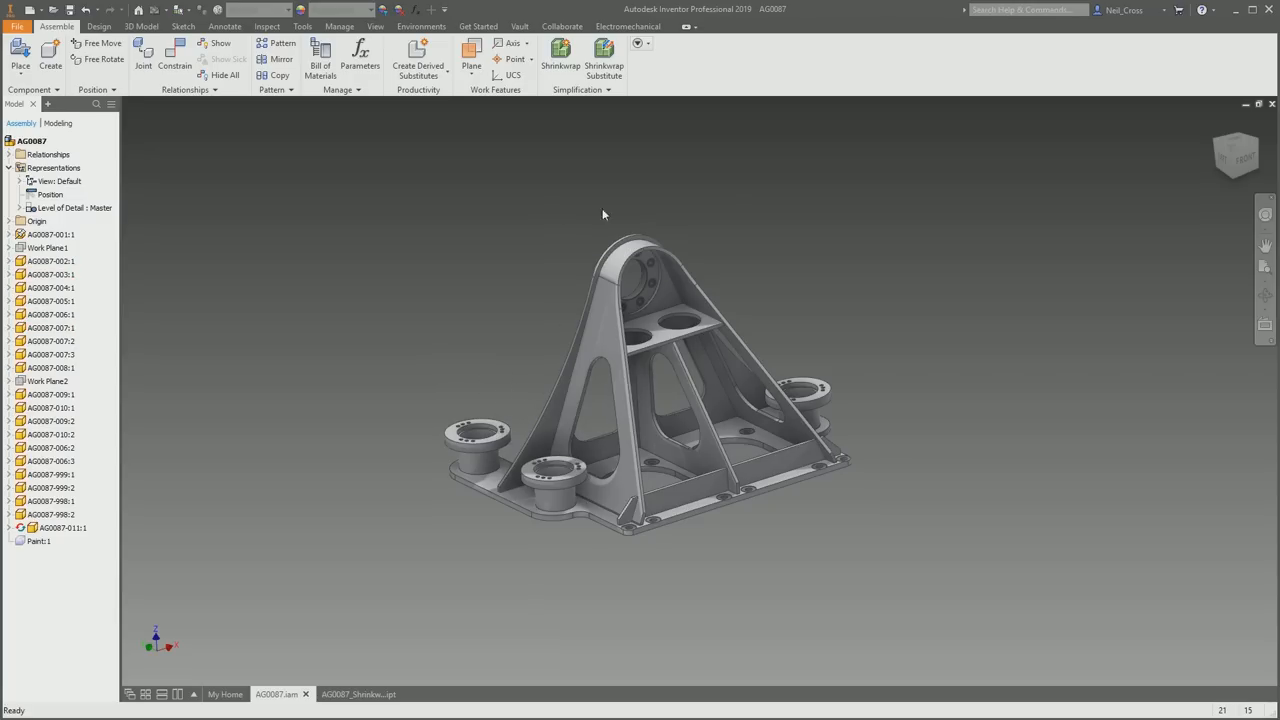
mouse_move(746, 207)
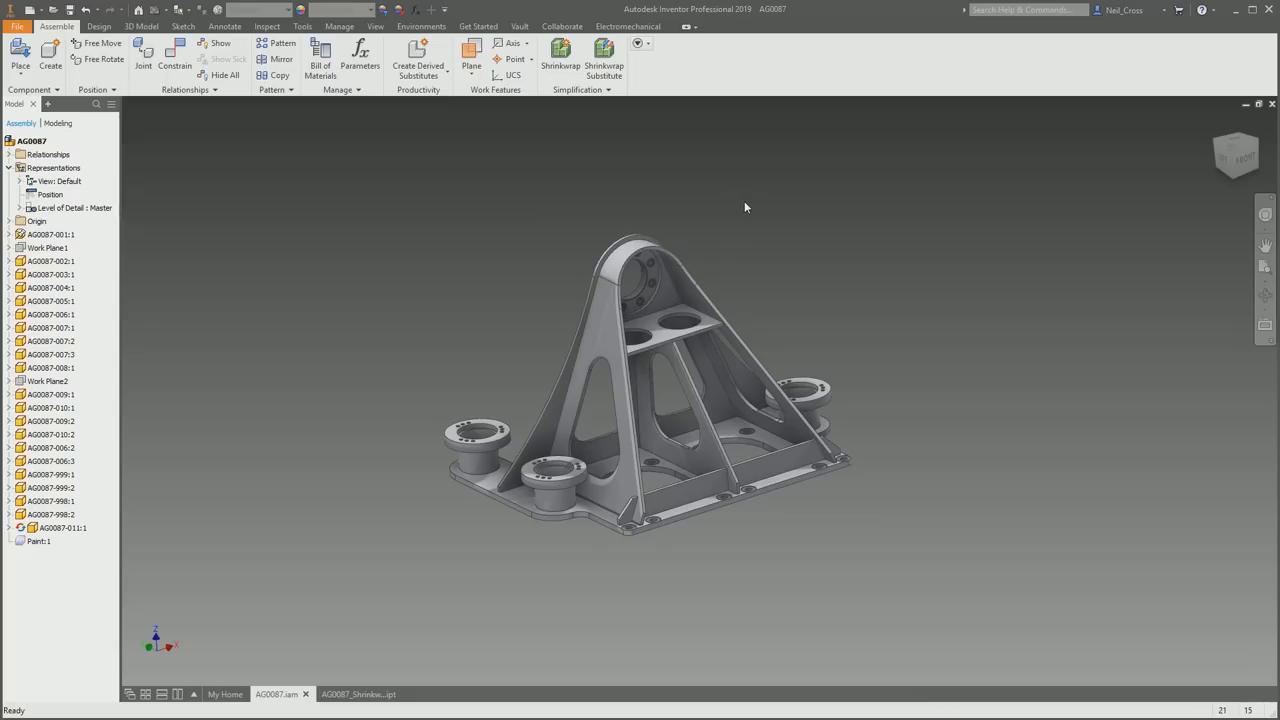
mouse_move(804, 259)
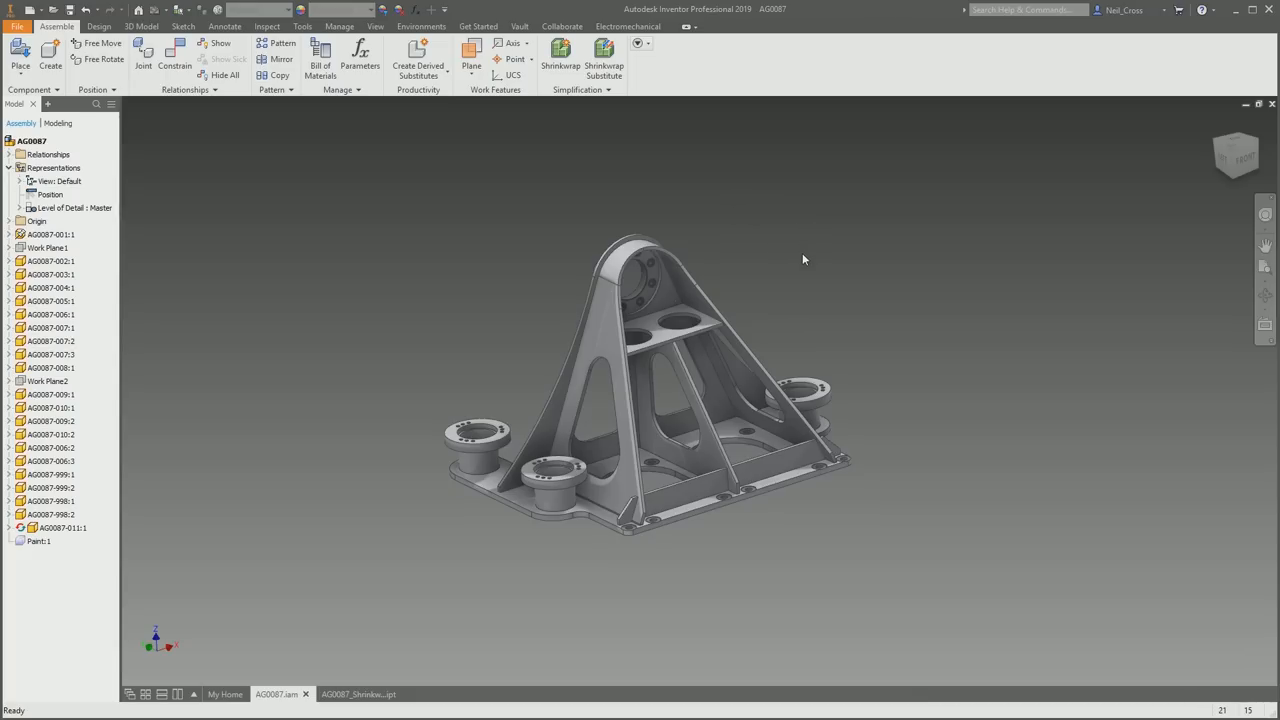
mouse_move(783, 249)
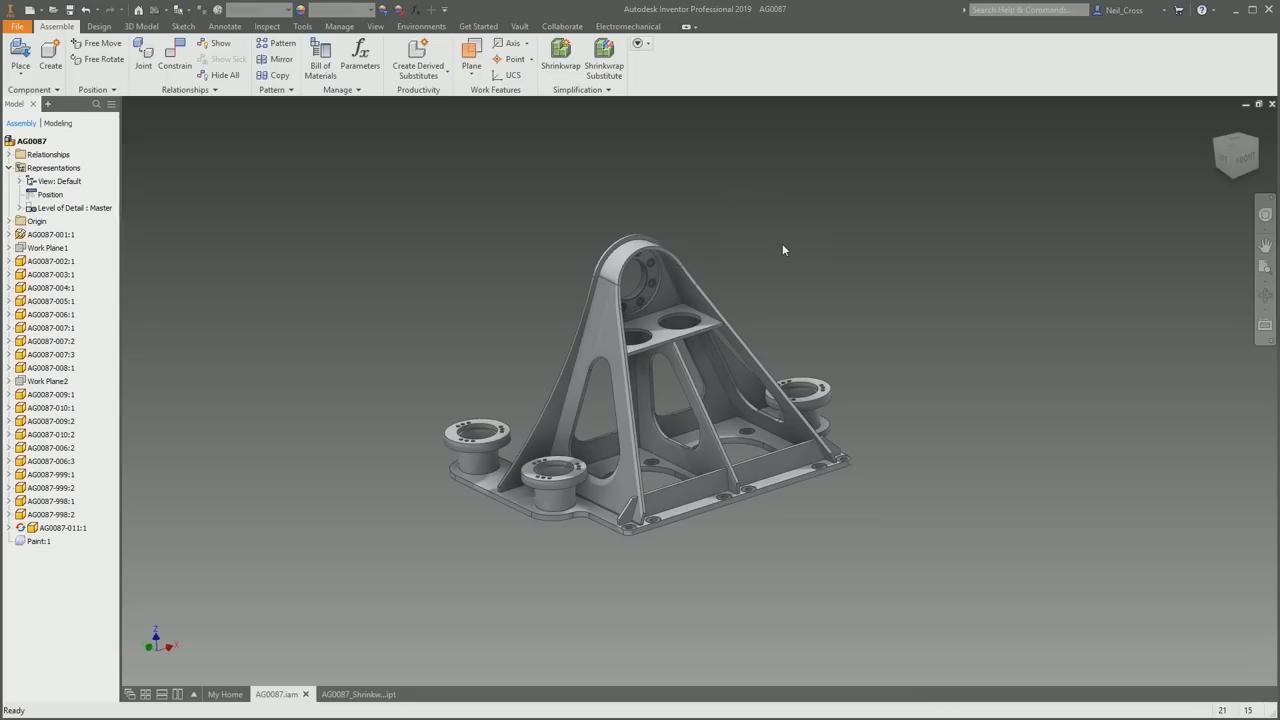
mouse_move(877, 297)
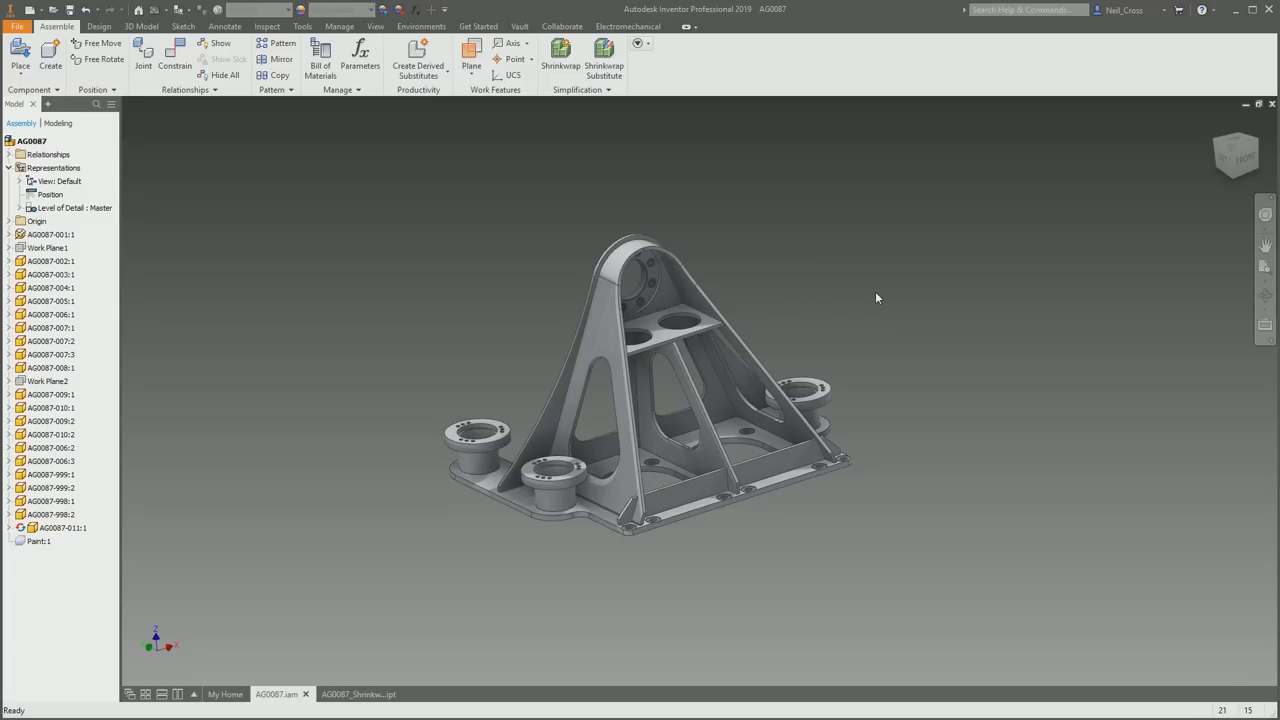